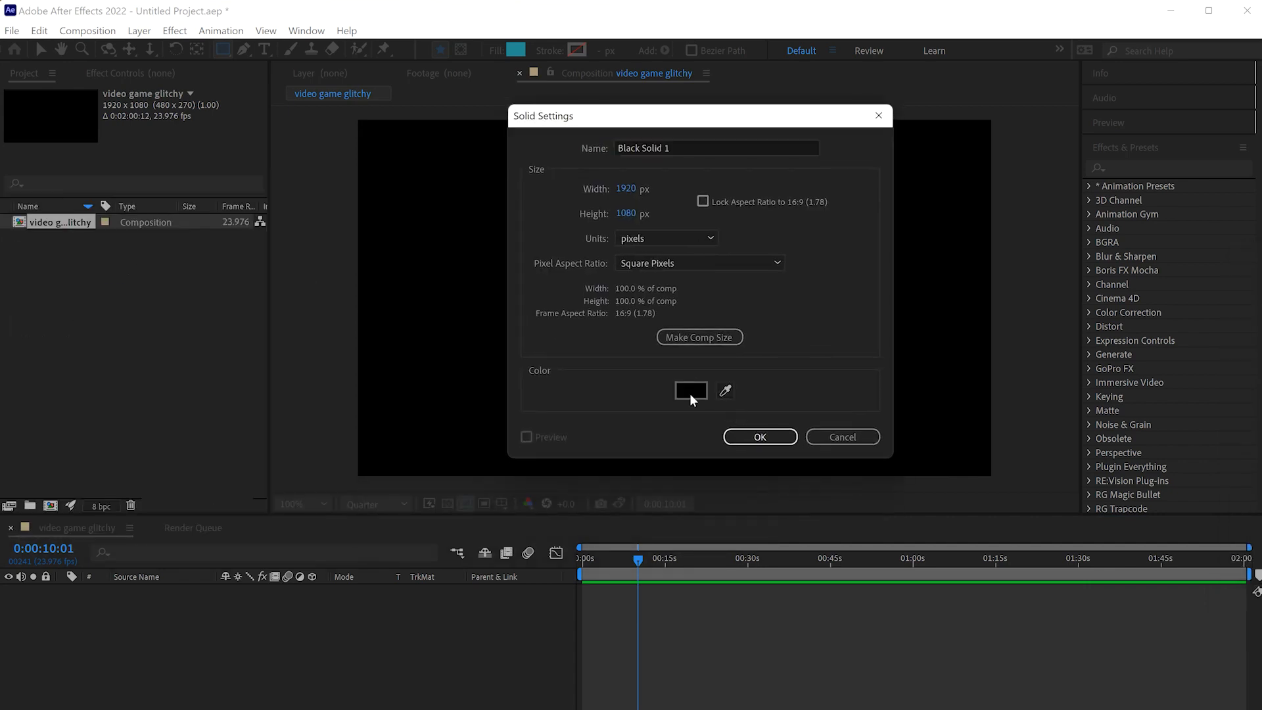
- Create a new full-frame solid layer coloured magenta FF00FE
{"action": "left_click", "coordinate": [691, 390]}
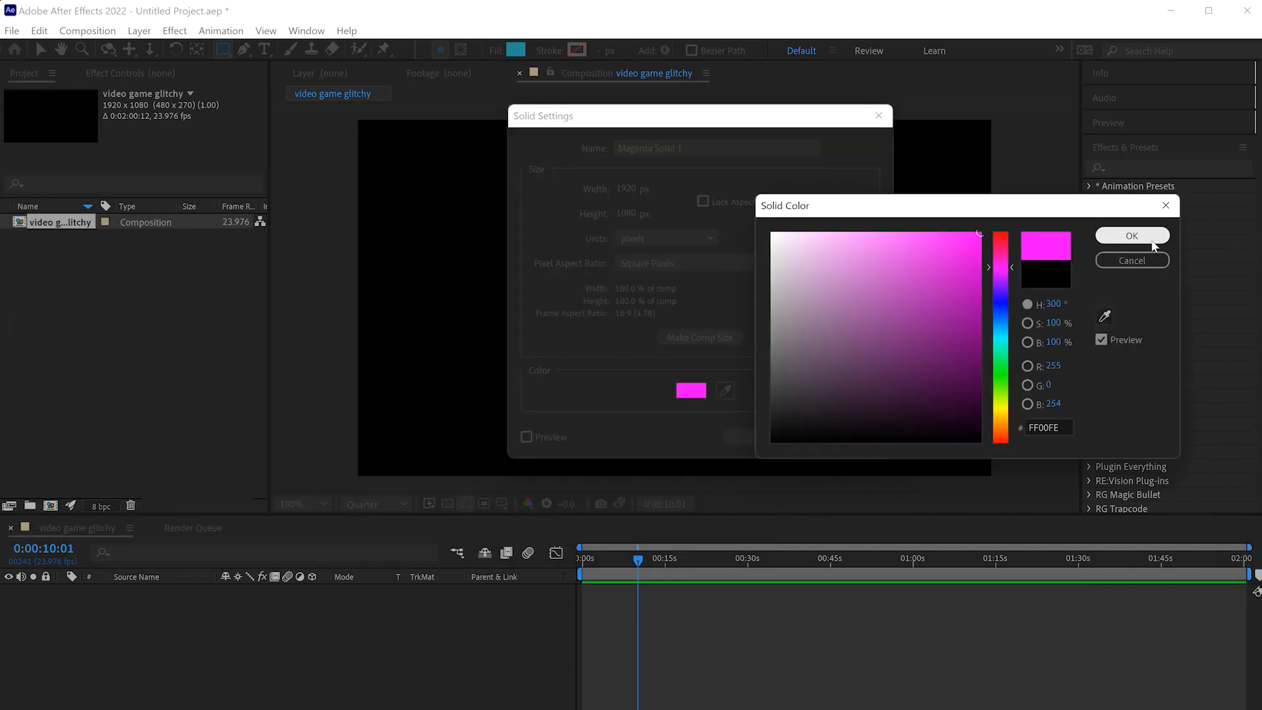
{"action": "left_click", "coordinate": [1131, 236]}
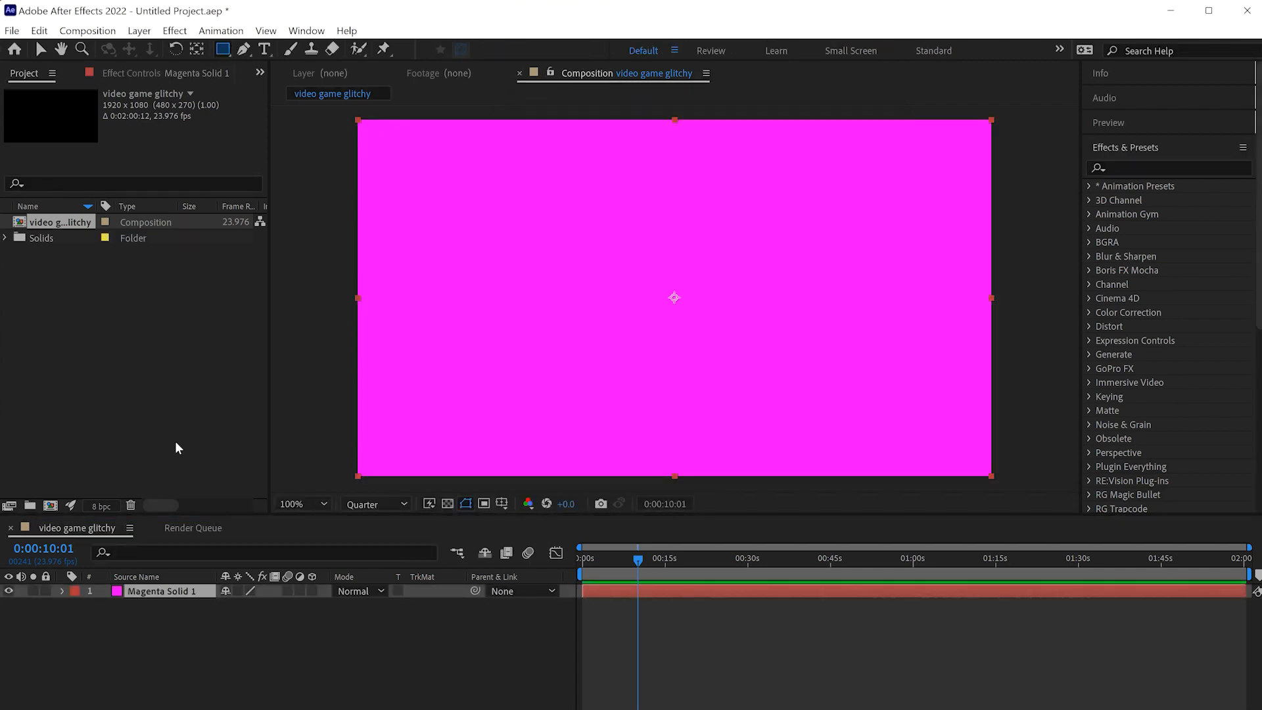
{"action": "mouse_move", "coordinate": [578, 245]}
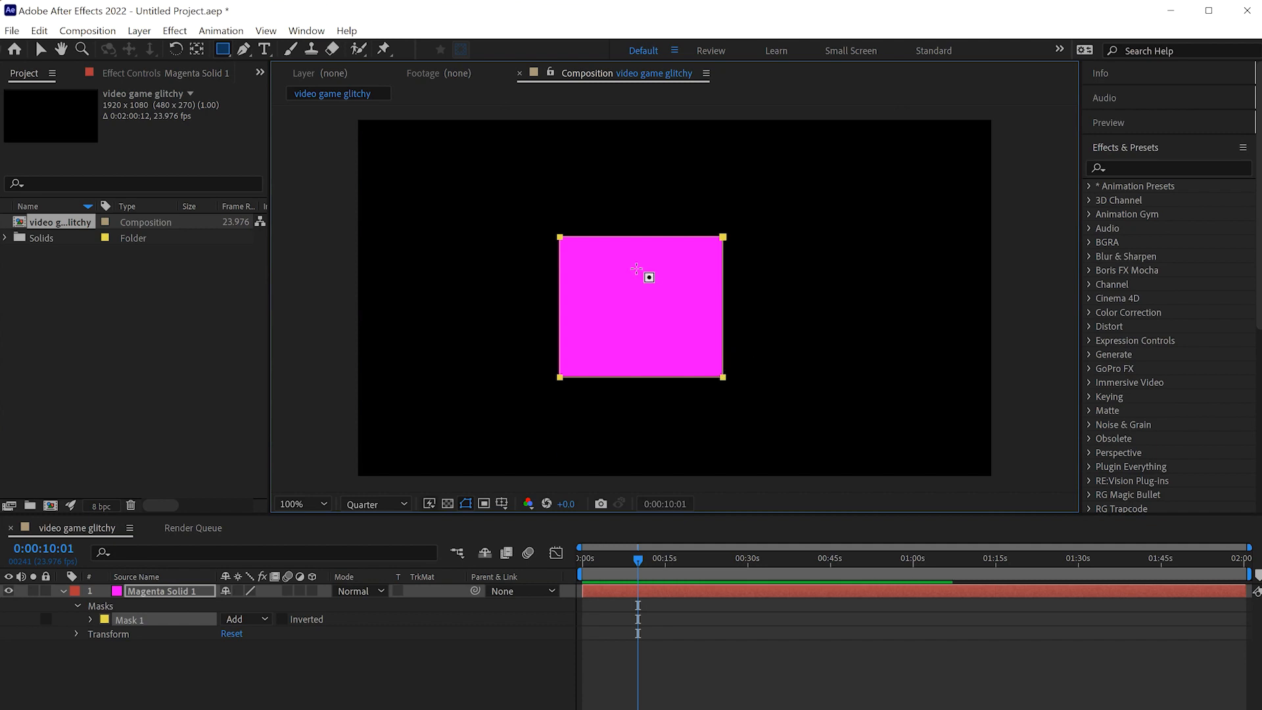
- Set Mask 2 to Subtract so the inner square is cut out of the magenta solid
{"action": "left_click", "coordinate": [224, 50]}
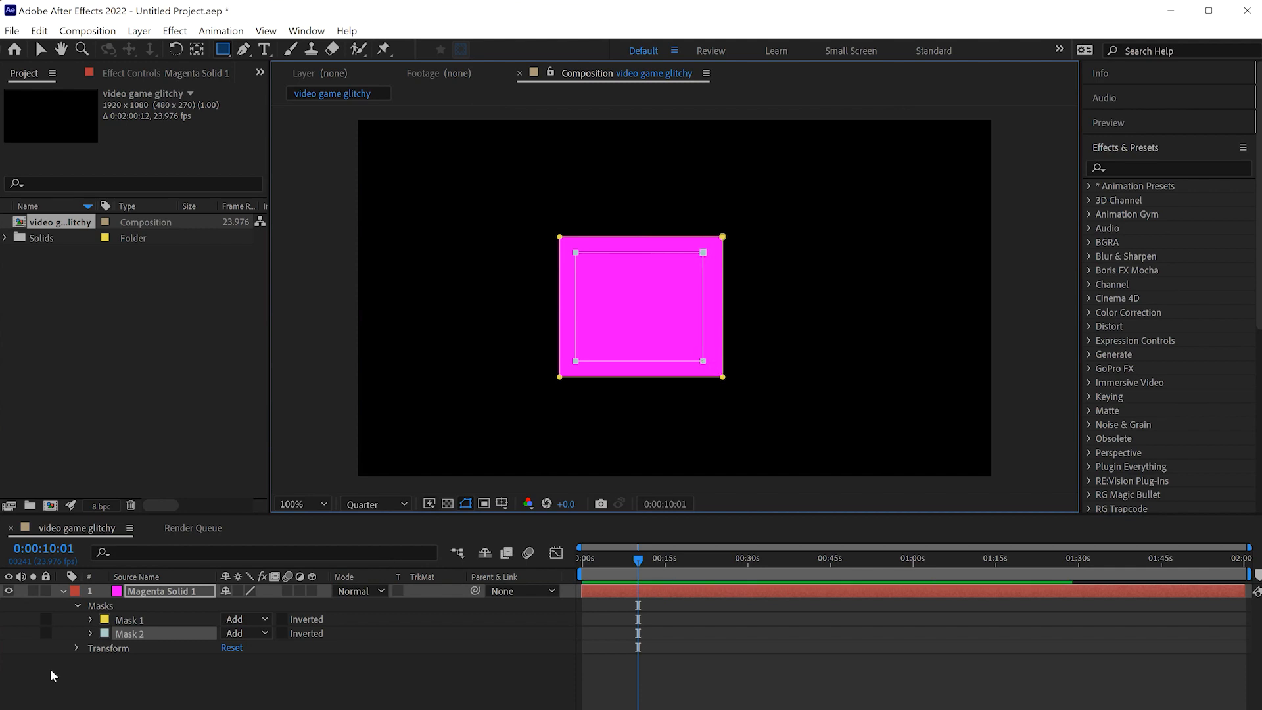
{"action": "left_click", "coordinate": [247, 633]}
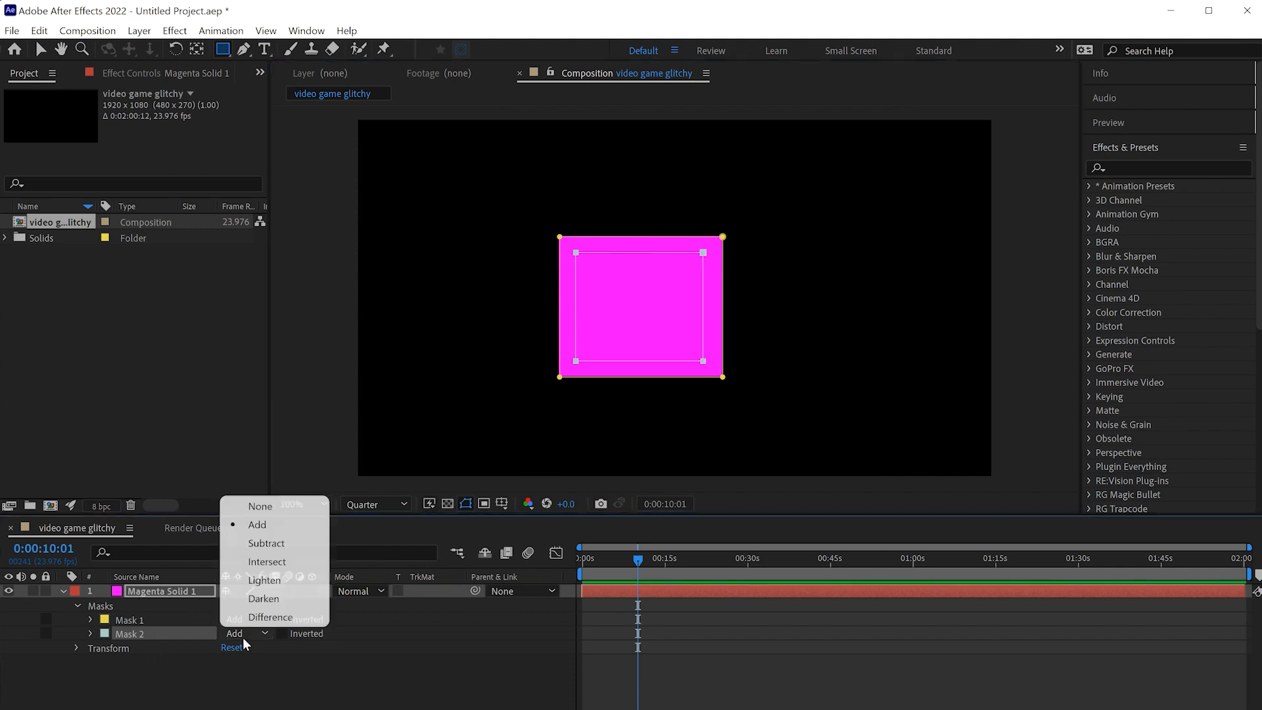
{"action": "left_click", "coordinate": [265, 542]}
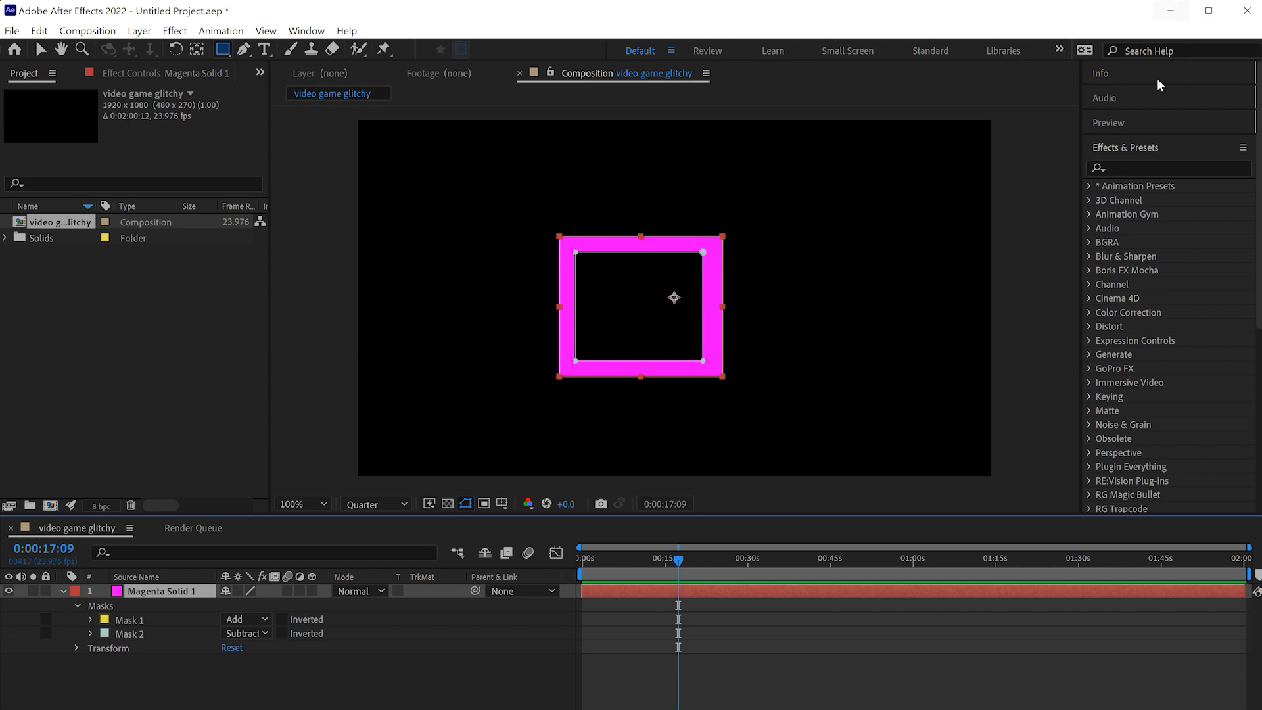
- Apply Bevel Alpha to the square at Full resolution with Edge Thickness 8.50
{"action": "type", "text": "beve"}
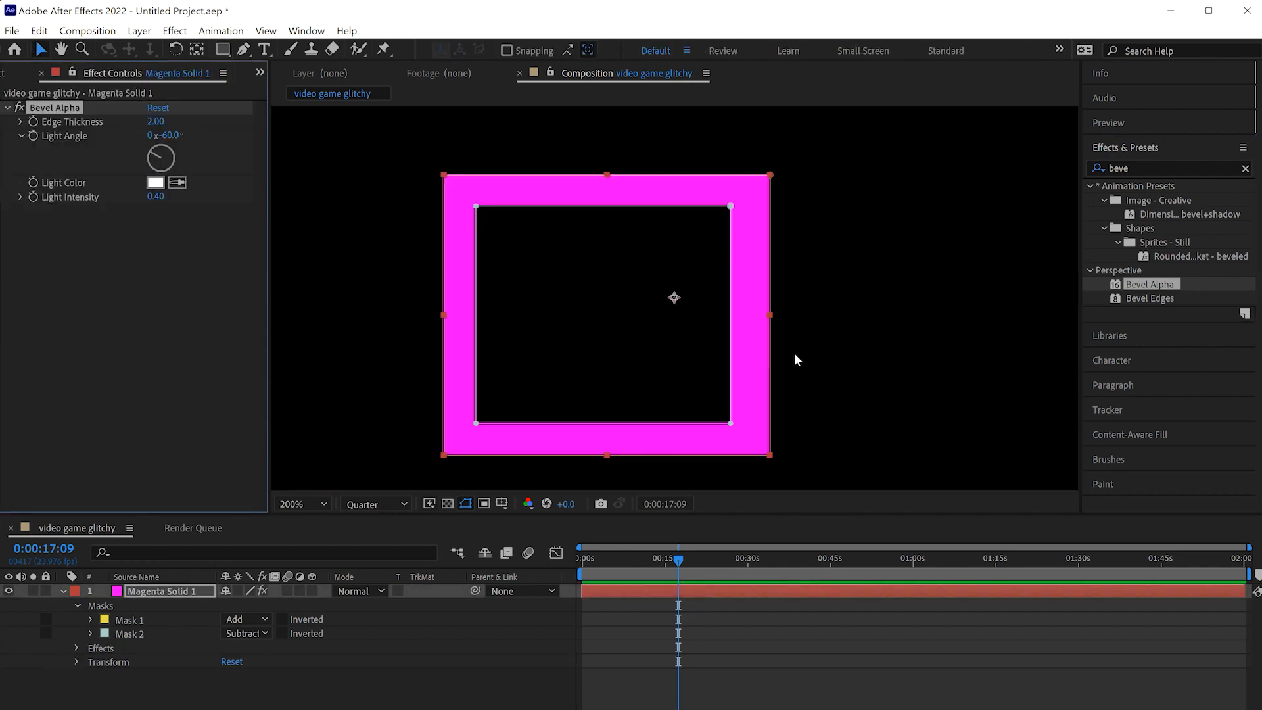
{"action": "left_click", "coordinate": [373, 504]}
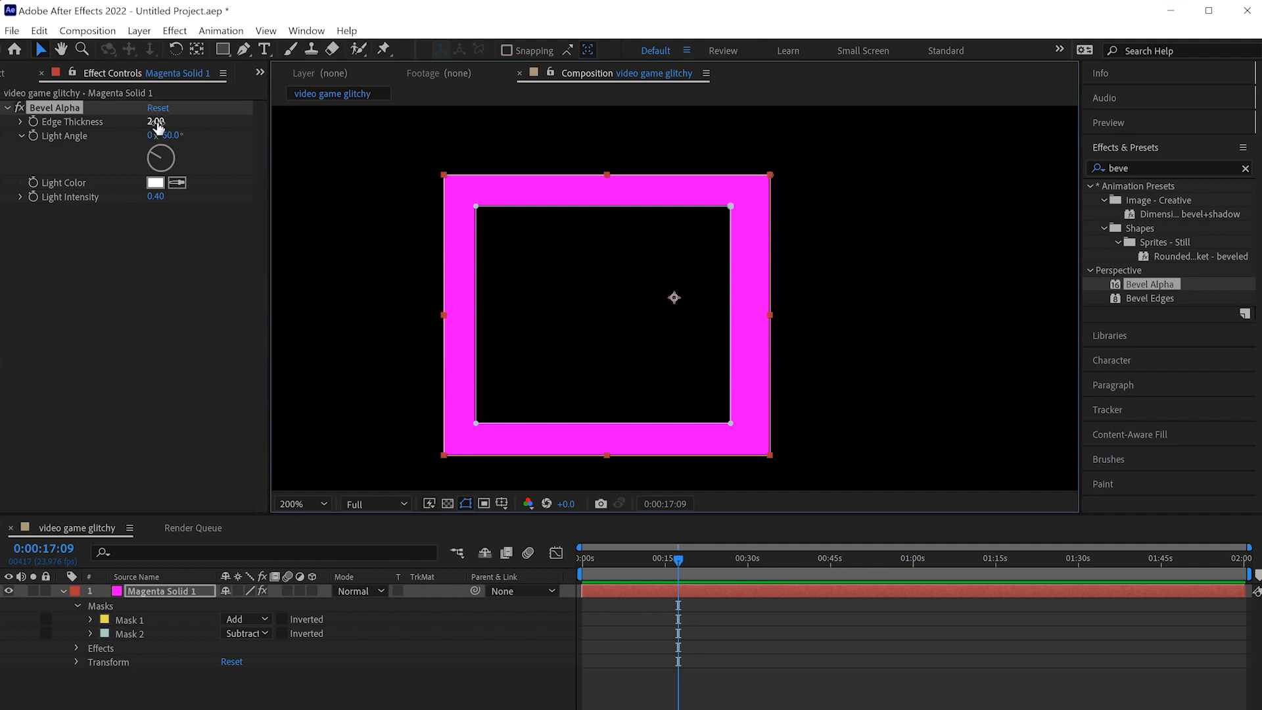
{"action": "left_click_drag", "start_coordinate": [156, 121], "coordinate": [242, 121]}
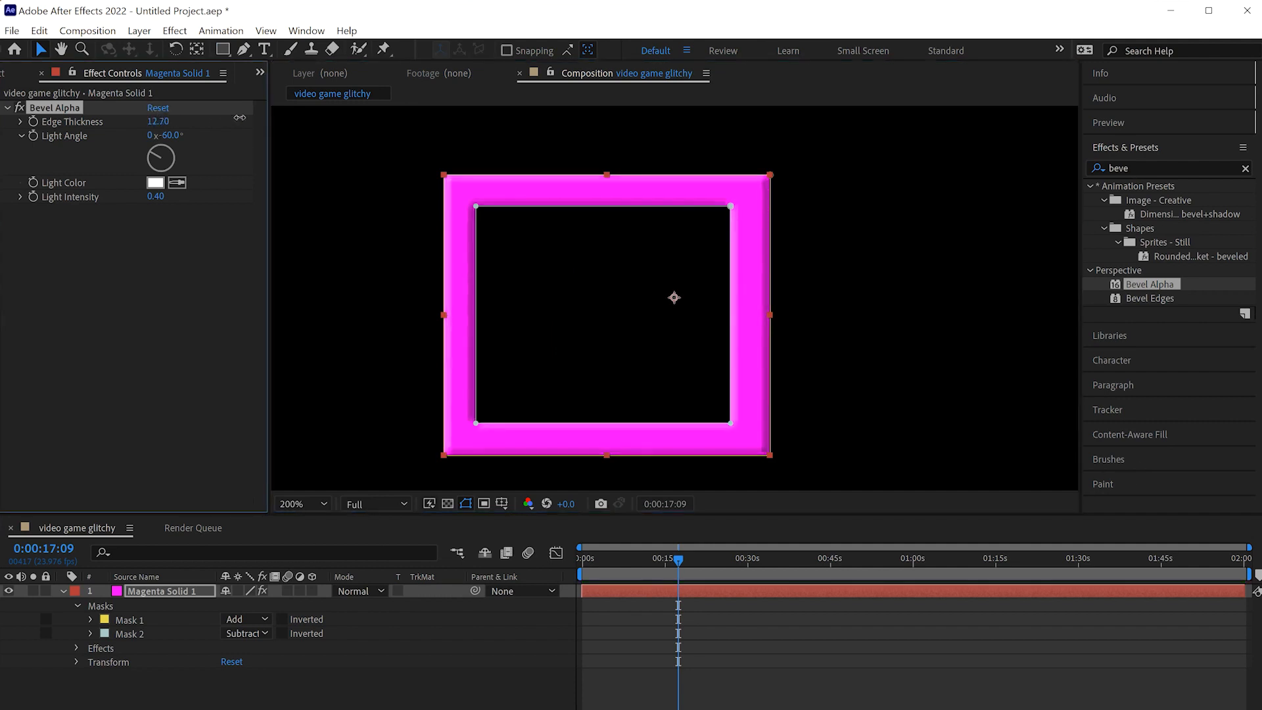
{"action": "left_click_drag", "start_coordinate": [158, 121], "coordinate": [145, 121]}
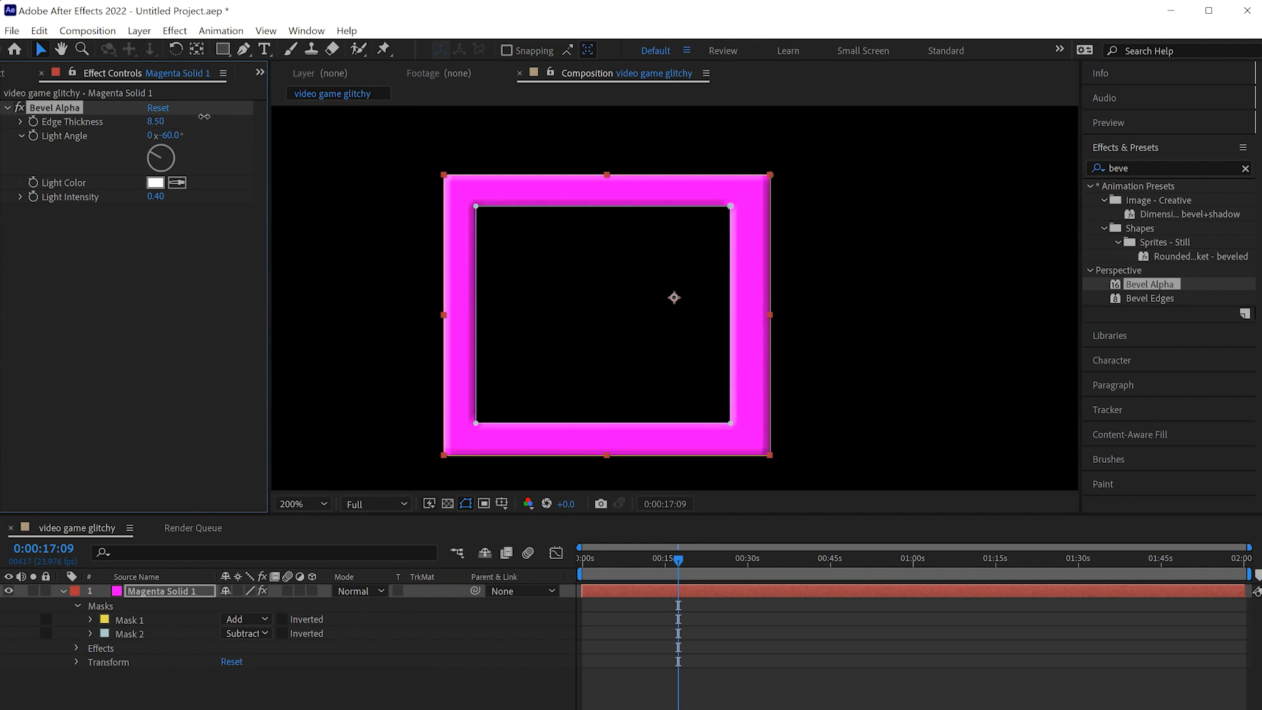
{"action": "left_click", "coordinate": [803, 558]}
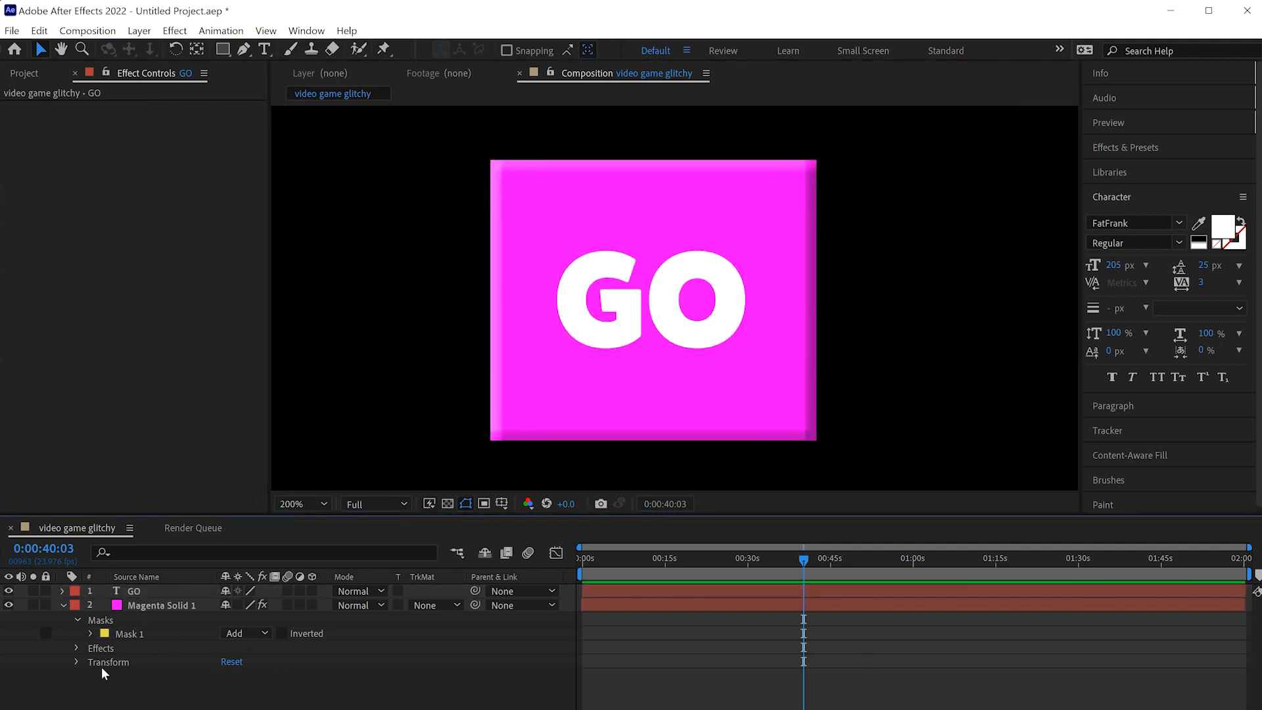
- Pre-compose the GO text and Magenta Solid layers into a 'go button' composition
{"action": "left_click", "coordinate": [165, 605]}
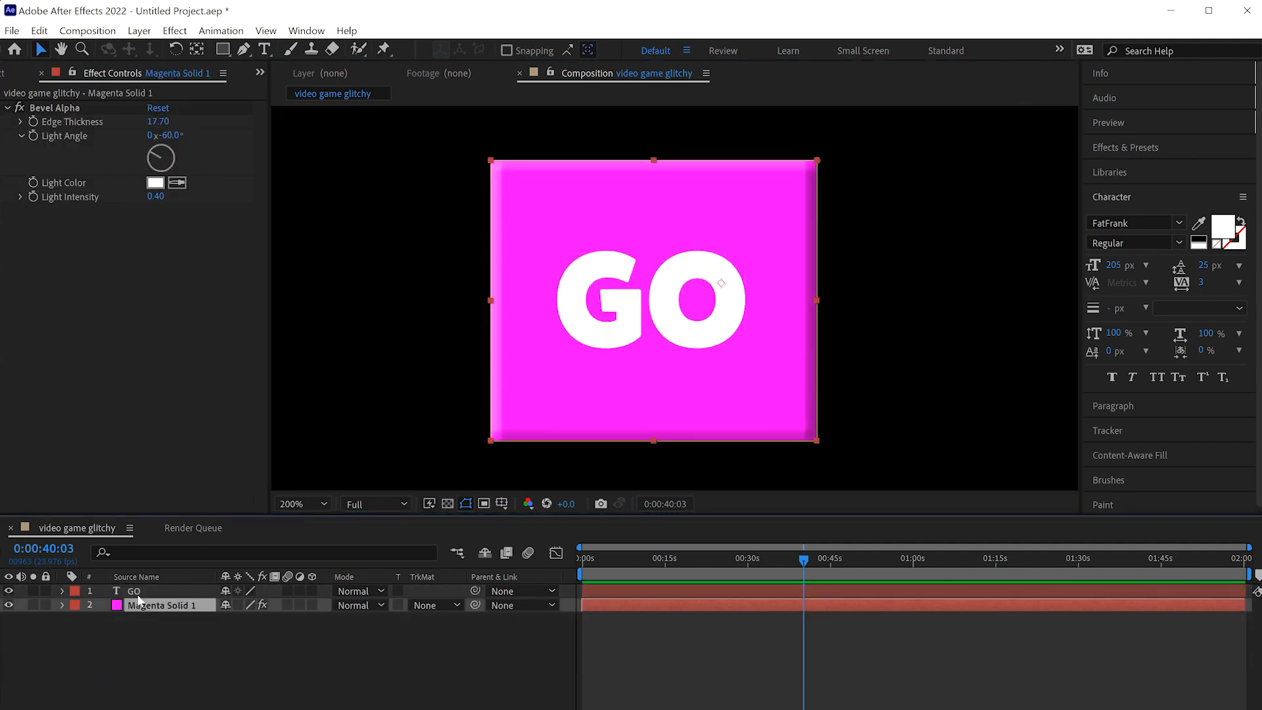
{"action": "right_click", "coordinate": [134, 591]}
{"action": "type", "text": "go button"}
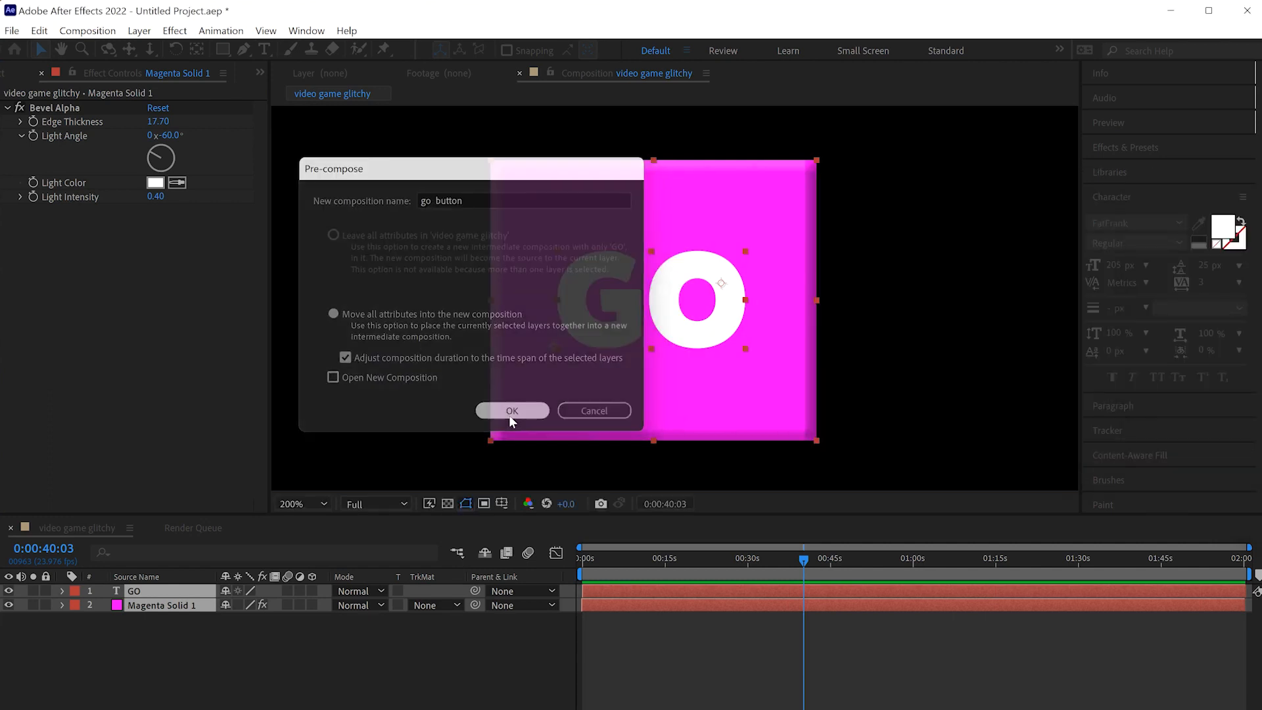
{"action": "left_click", "coordinate": [512, 410]}
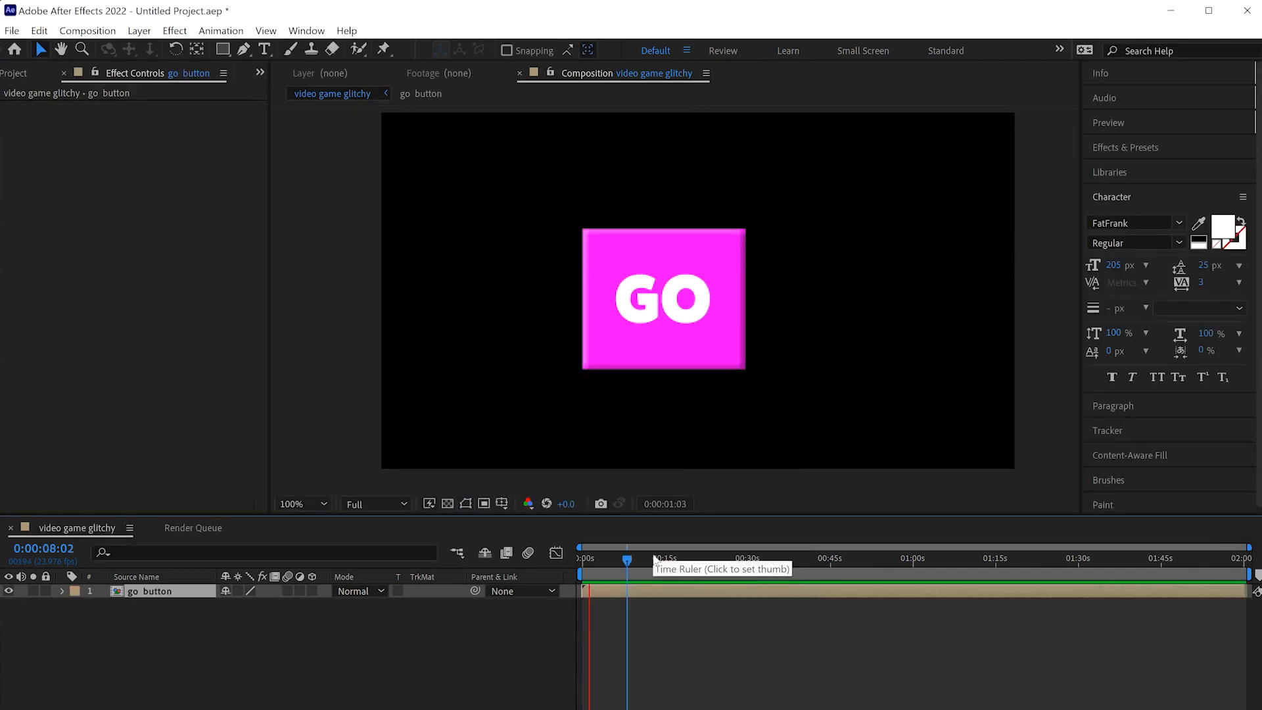
- Apply Venetian Blinds with Transition Completion 25%, Direction 90° and Width 7
{"action": "left_click", "coordinate": [587, 558]}
{"action": "type", "text": "venetian"}
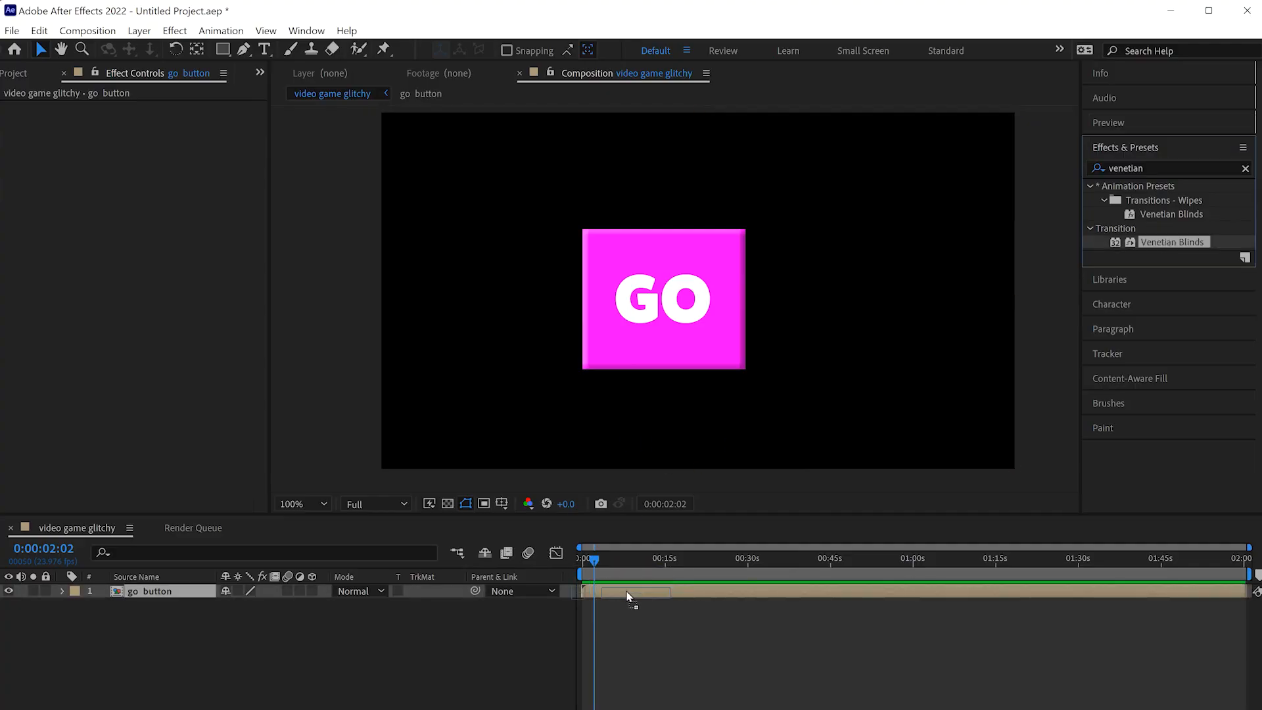
{"action": "double_click", "coordinate": [1173, 242]}
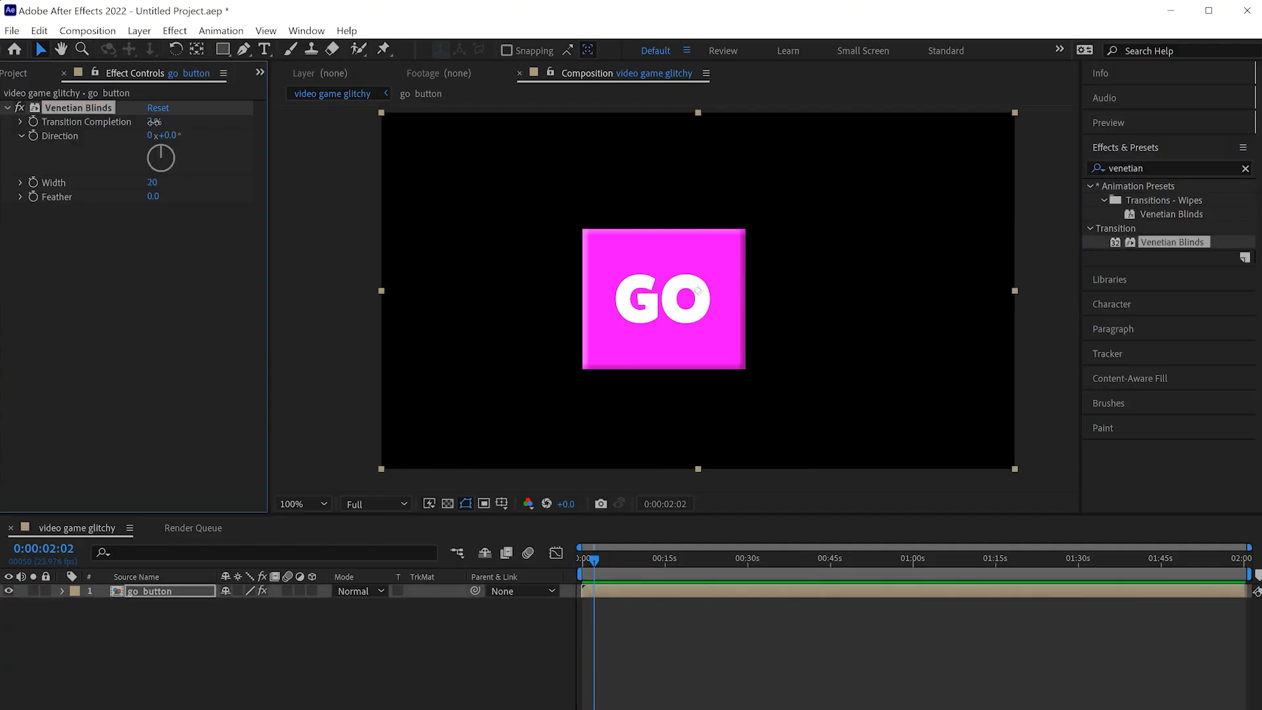
{"action": "left_click_drag", "start_coordinate": [152, 122], "coordinate": [165, 121]}
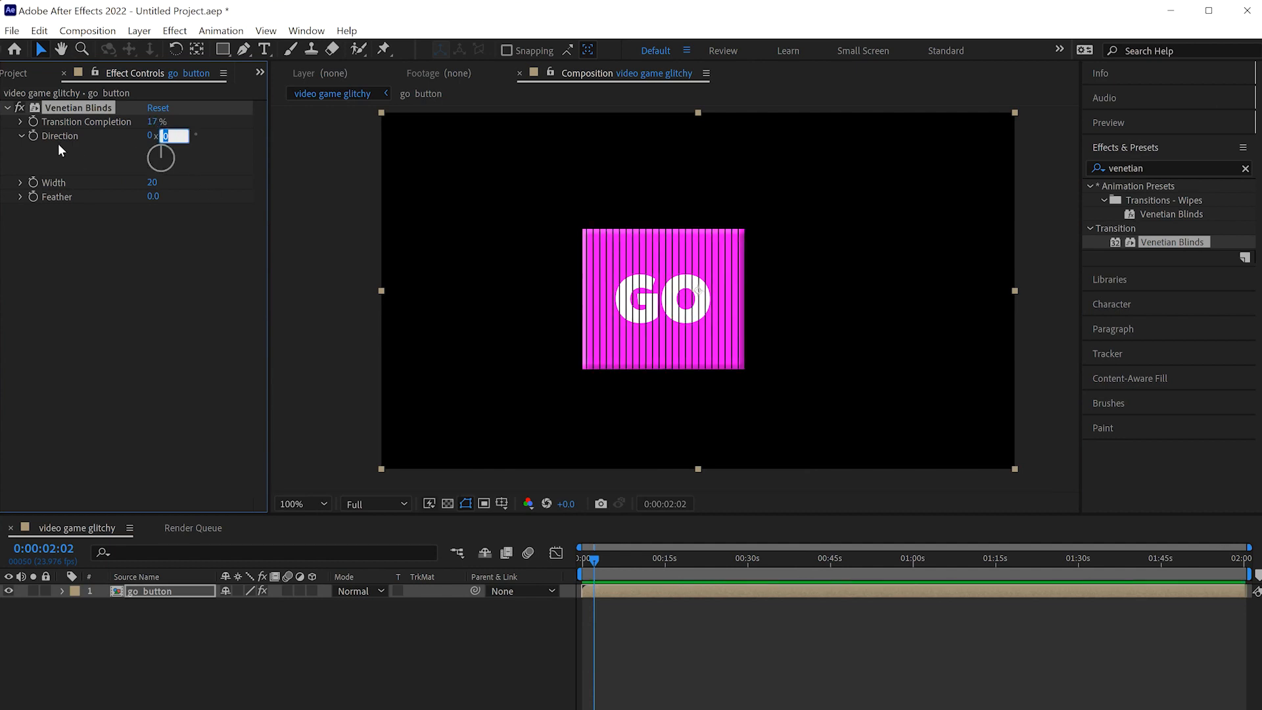
{"action": "type", "text": "90.0"}
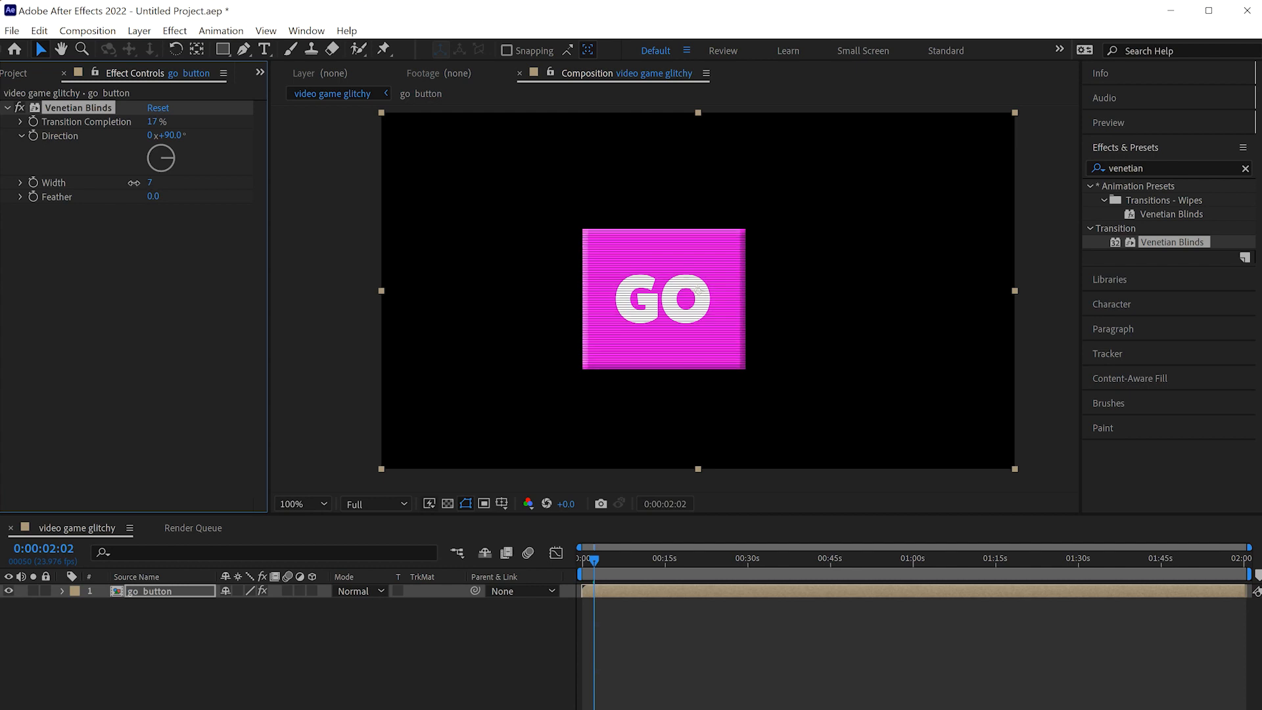
{"action": "left_click", "coordinate": [298, 503]}
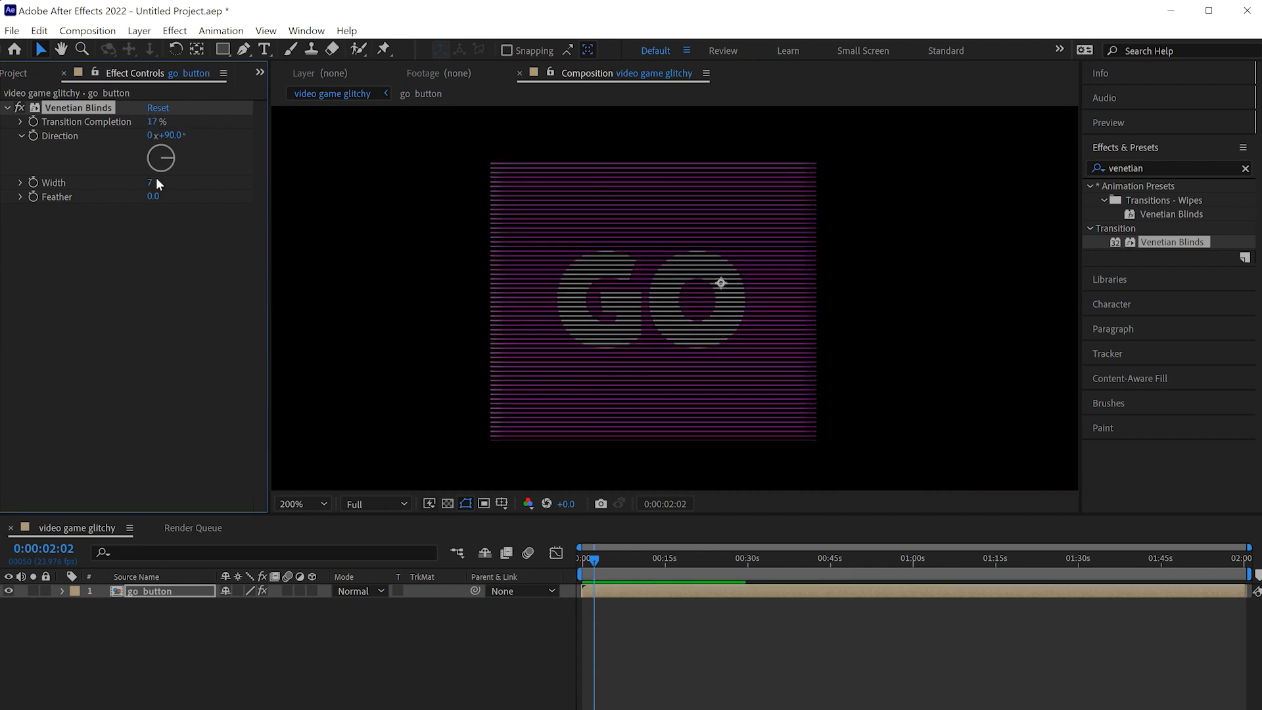
{"action": "left_click_drag", "start_coordinate": [151, 183], "coordinate": [160, 182]}
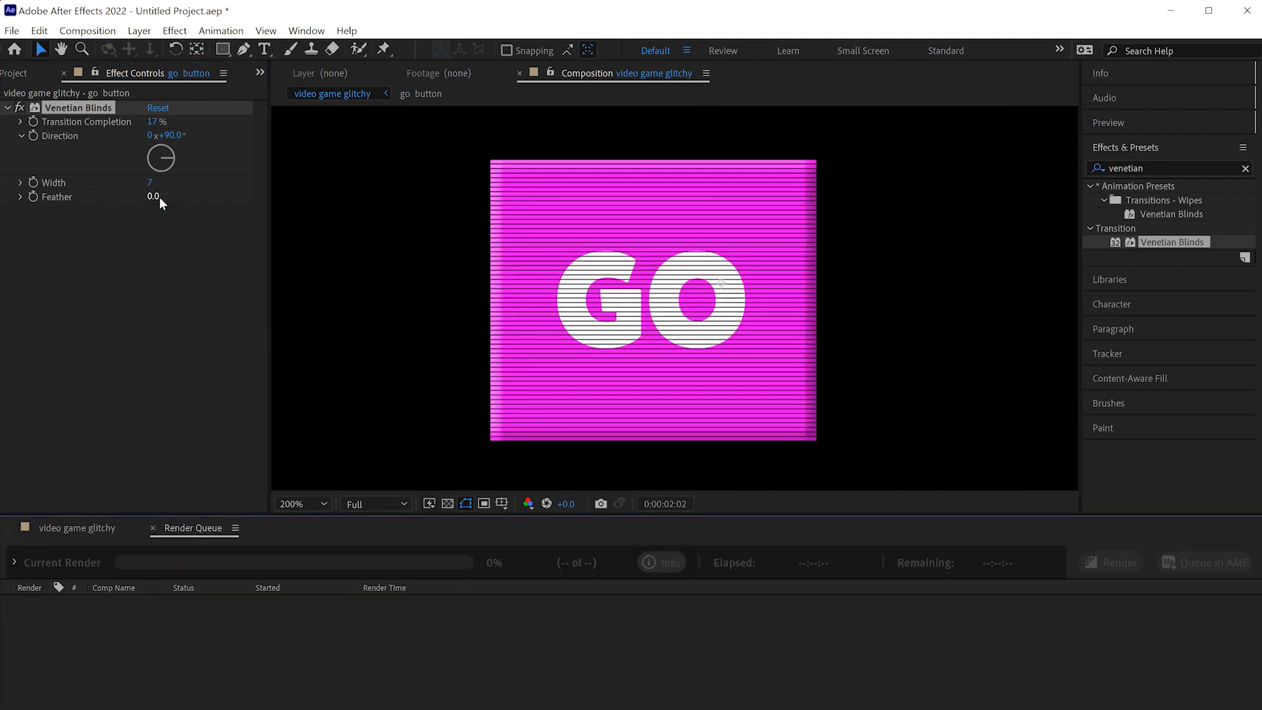
{"action": "right_click", "coordinate": [156, 122]}
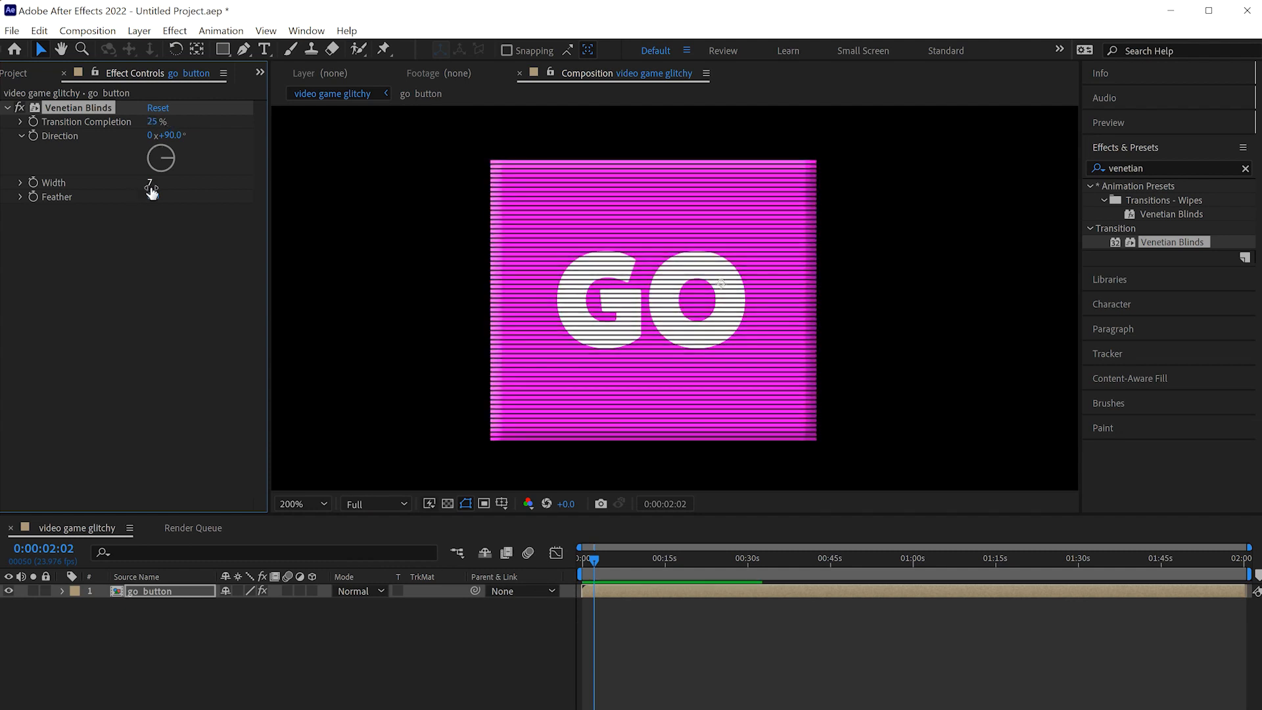
{"action": "left_click", "coordinate": [300, 502]}
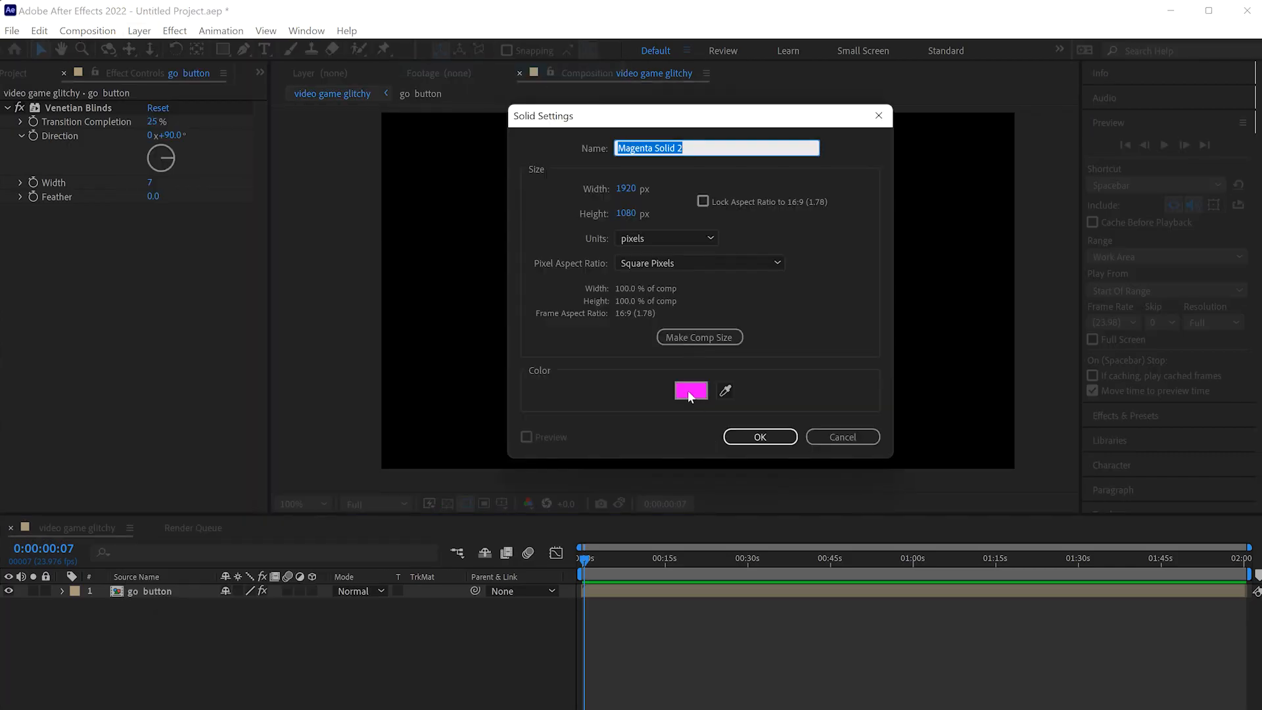
- Add a white solid masked into a thin top bar and rename it 'scan line'
{"action": "left_click", "coordinate": [691, 390]}
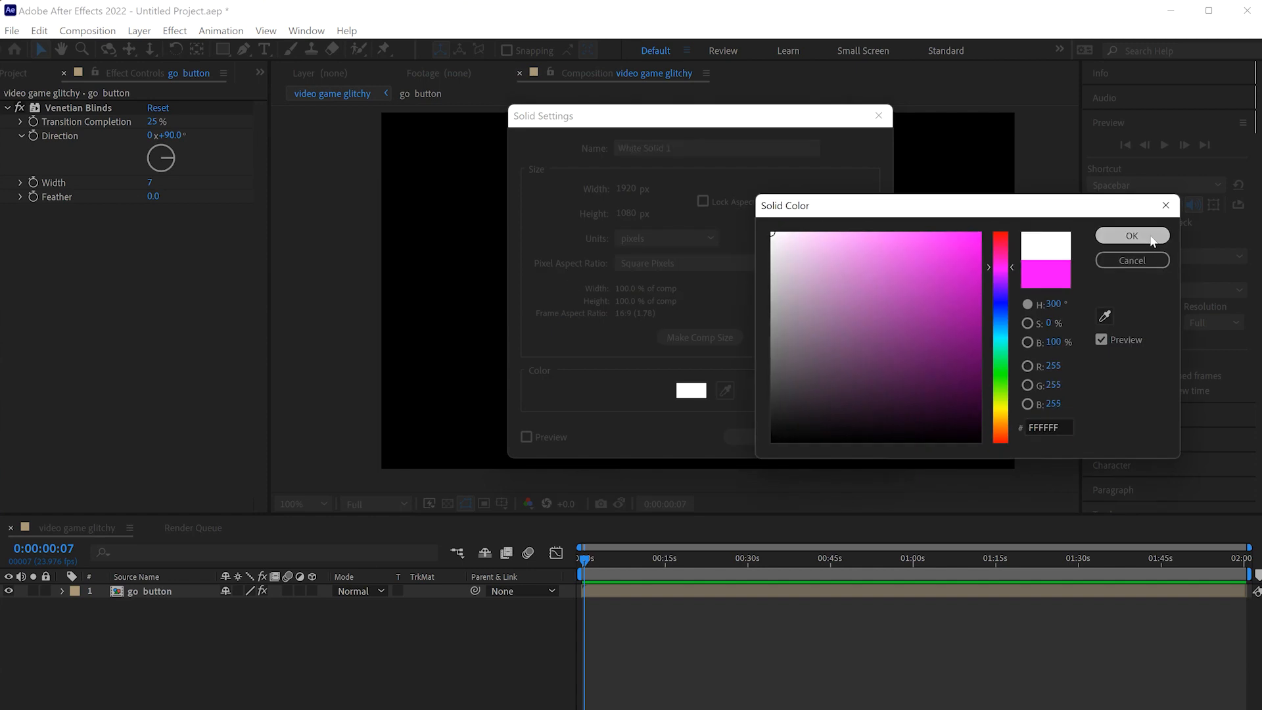
{"action": "left_click", "coordinate": [1132, 236]}
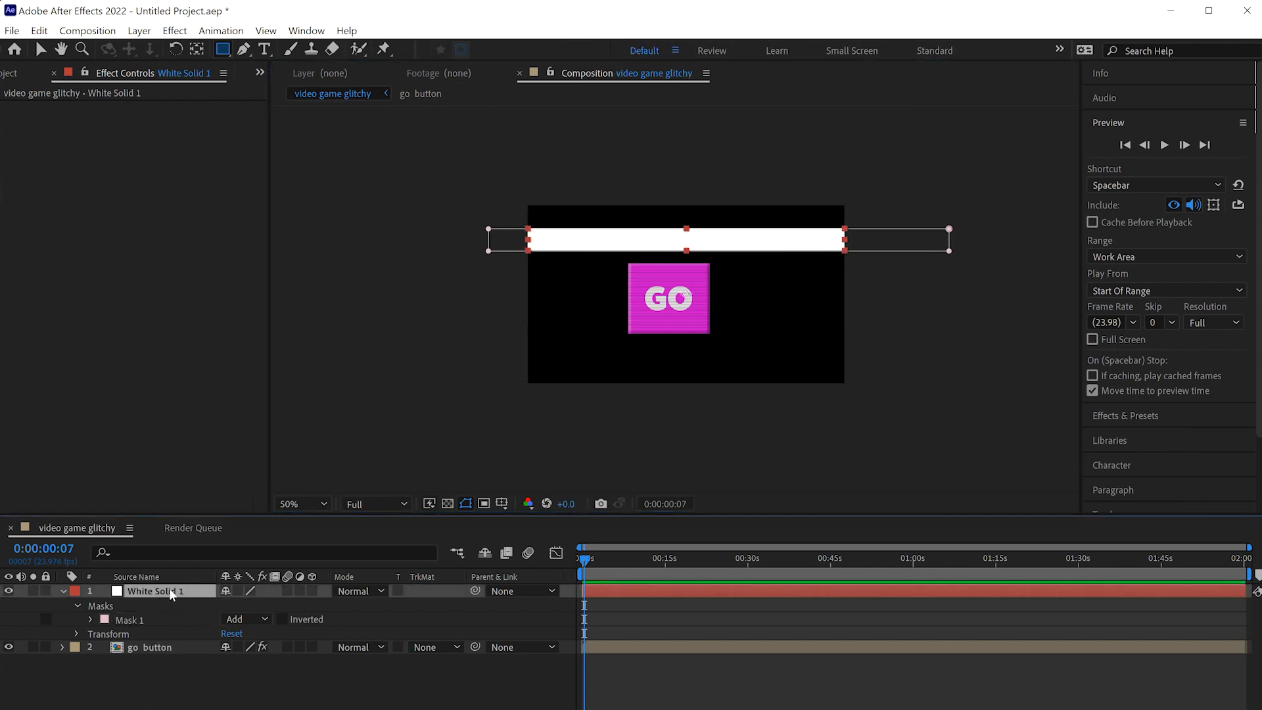
{"action": "double_click", "coordinate": [157, 591]}
{"action": "type", "text": "scan line"}
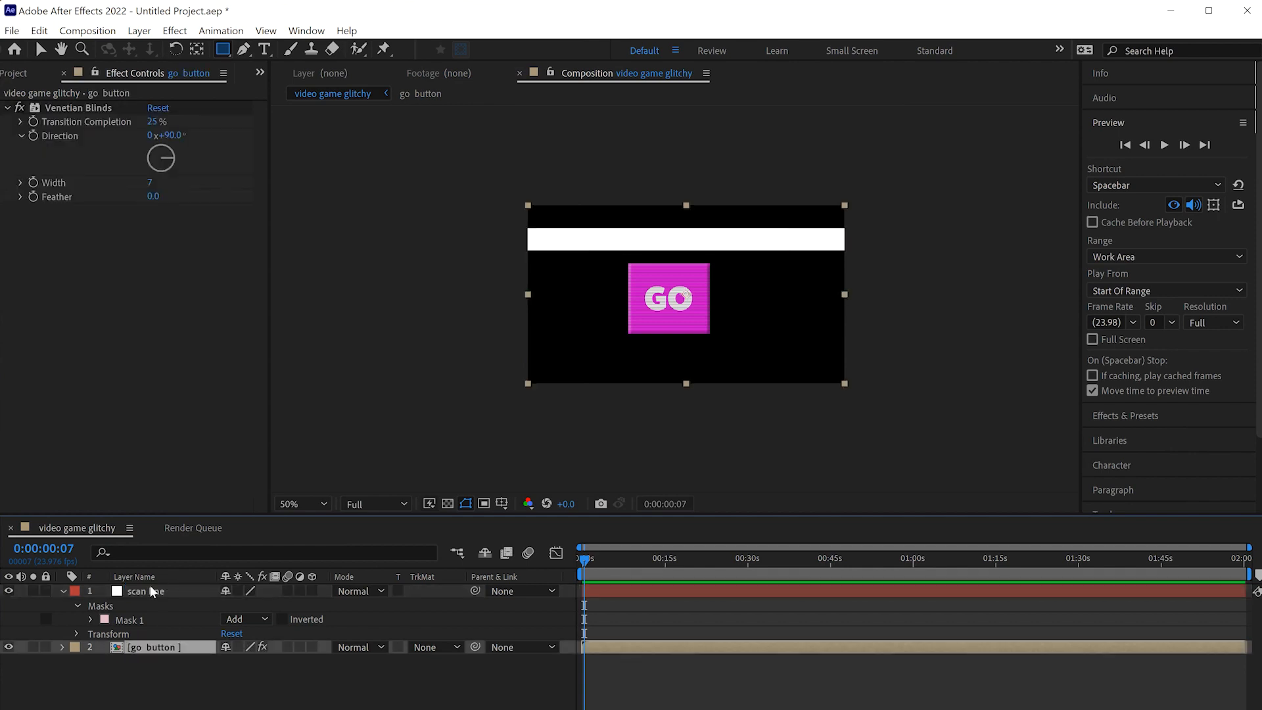
- Separate the scan line's Position into individual X and Y dimensions
{"action": "left_click", "coordinate": [145, 592]}
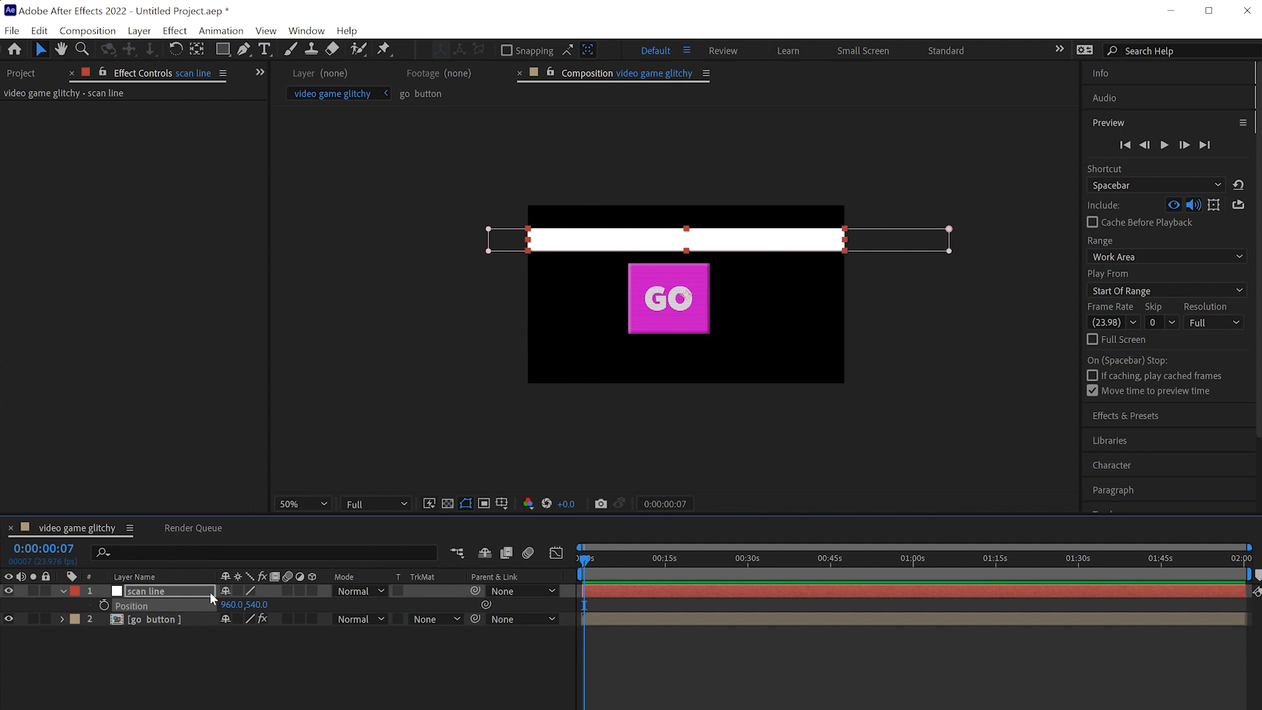
{"action": "right_click", "coordinate": [132, 606]}
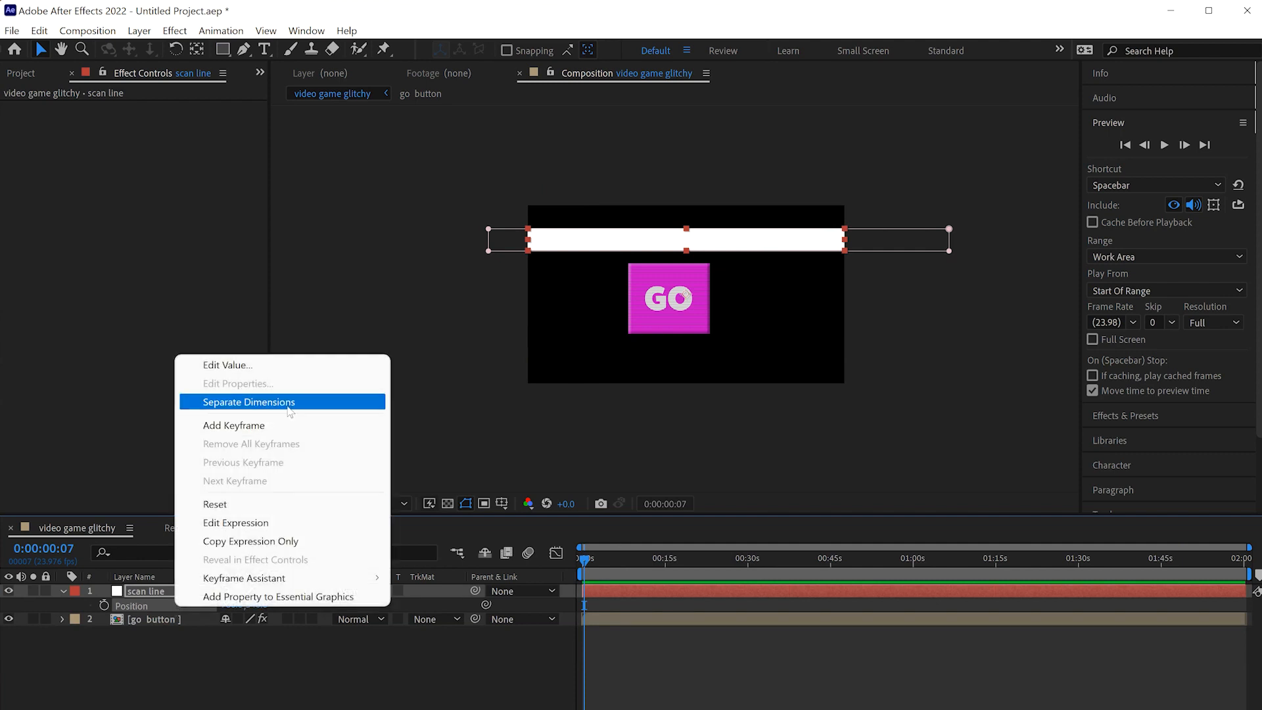
{"action": "left_click", "coordinate": [248, 402]}
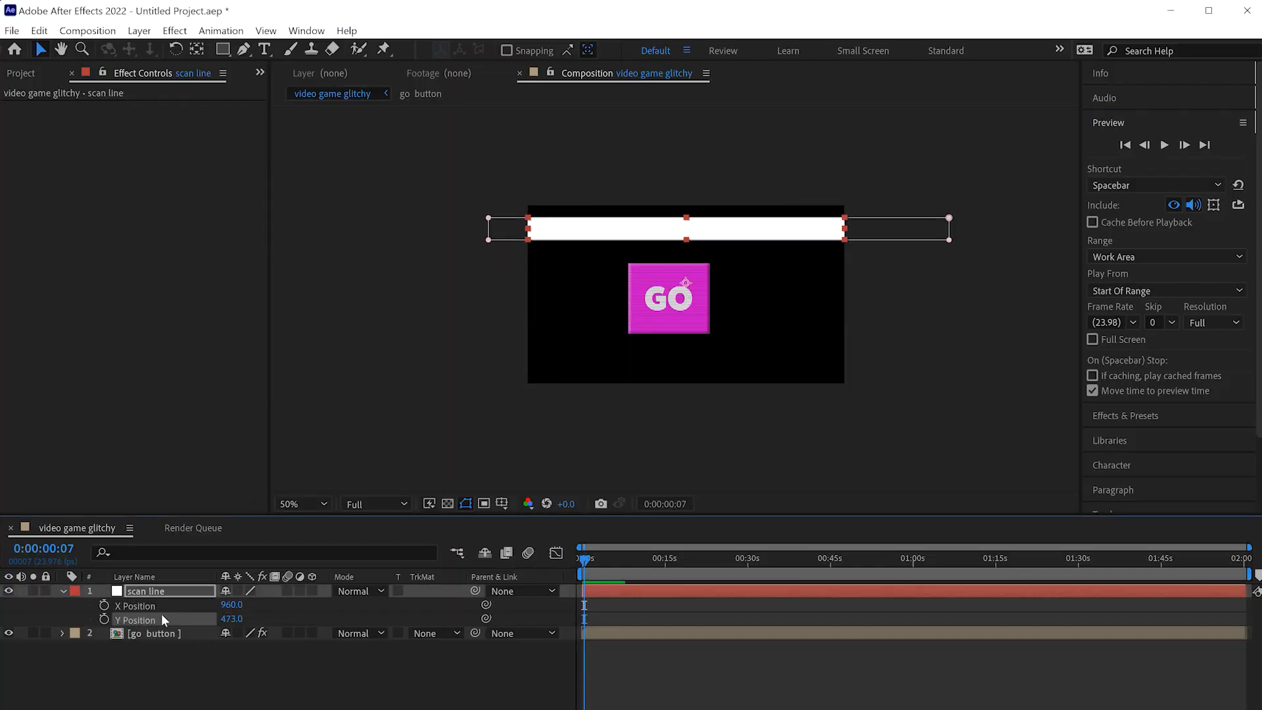
{"action": "mouse_move", "coordinate": [103, 620]}
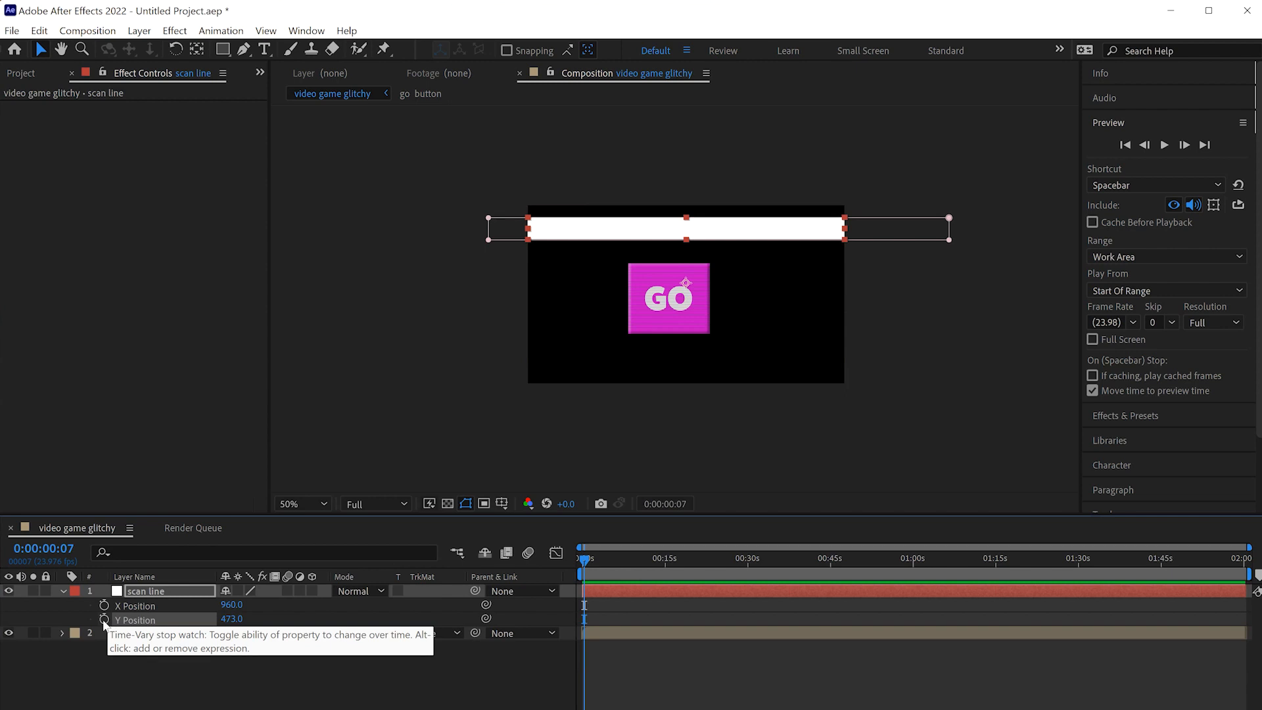
- Drive the scan line's Y Position with the expression wiggle(5,1000)
{"action": "left_click", "coordinate": [104, 620]}
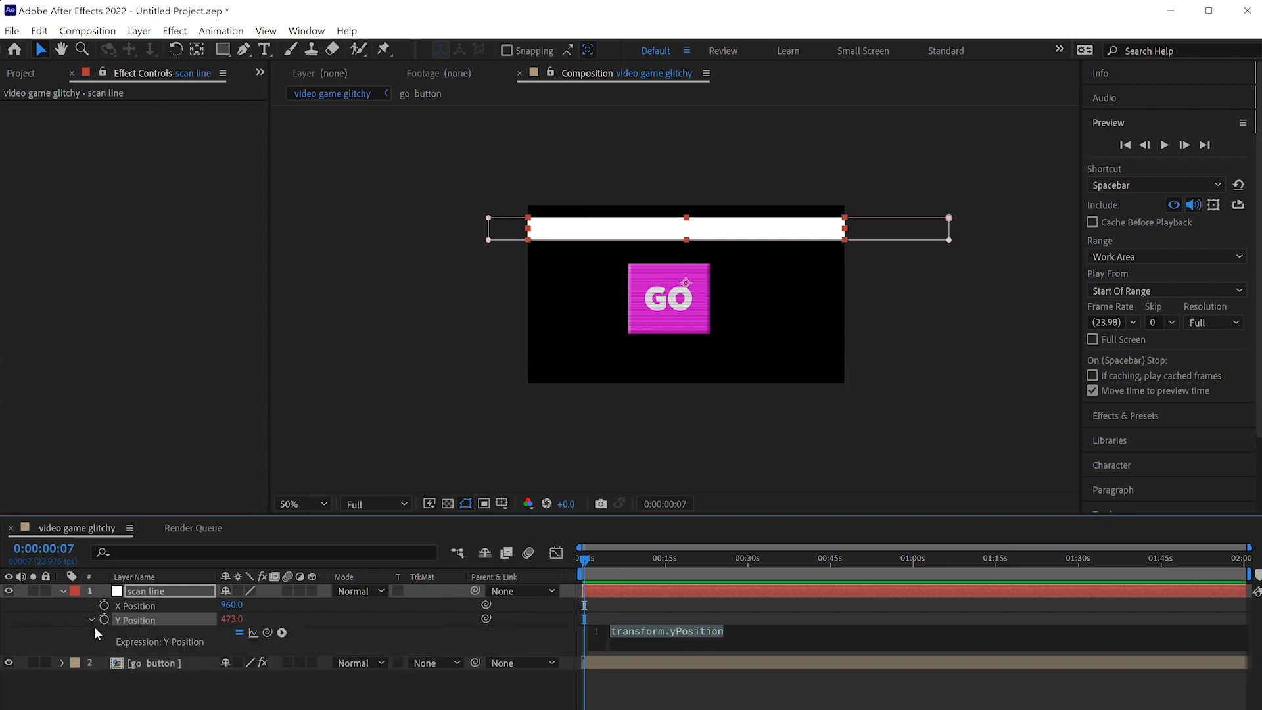
{"action": "type", "text": "wiggle(1,1)"}
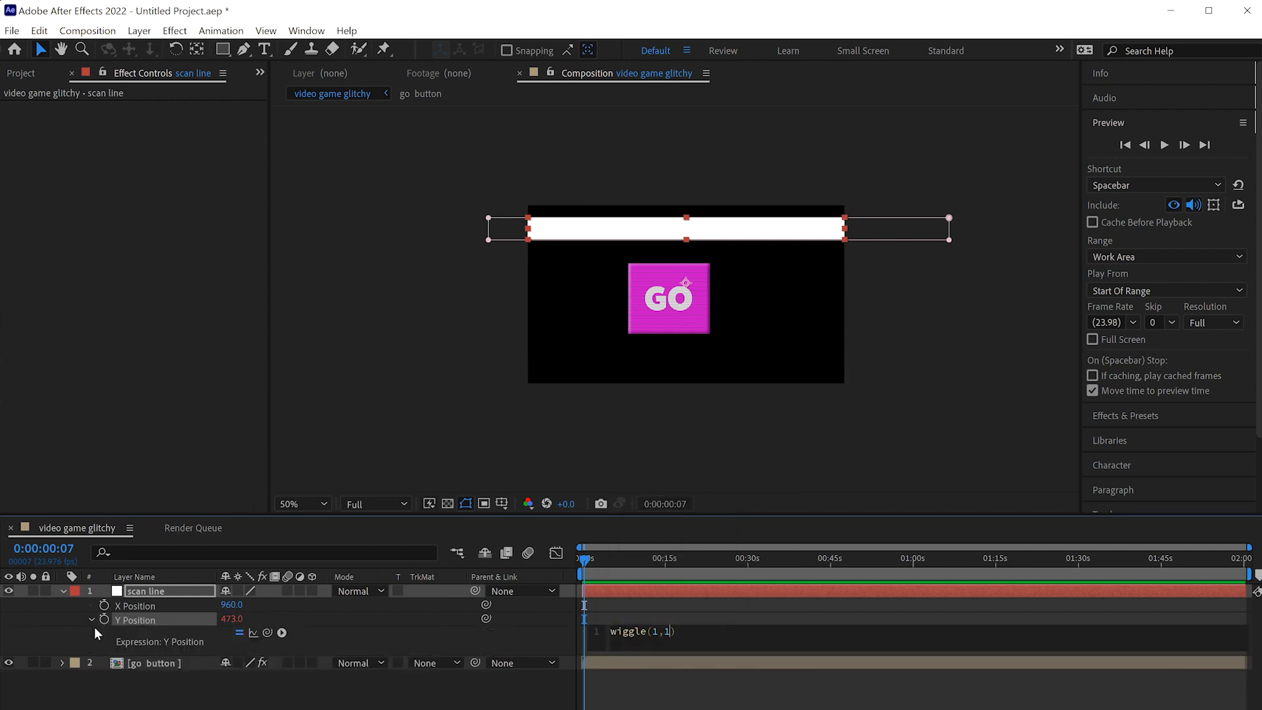
{"action": "type", "text": "000"}
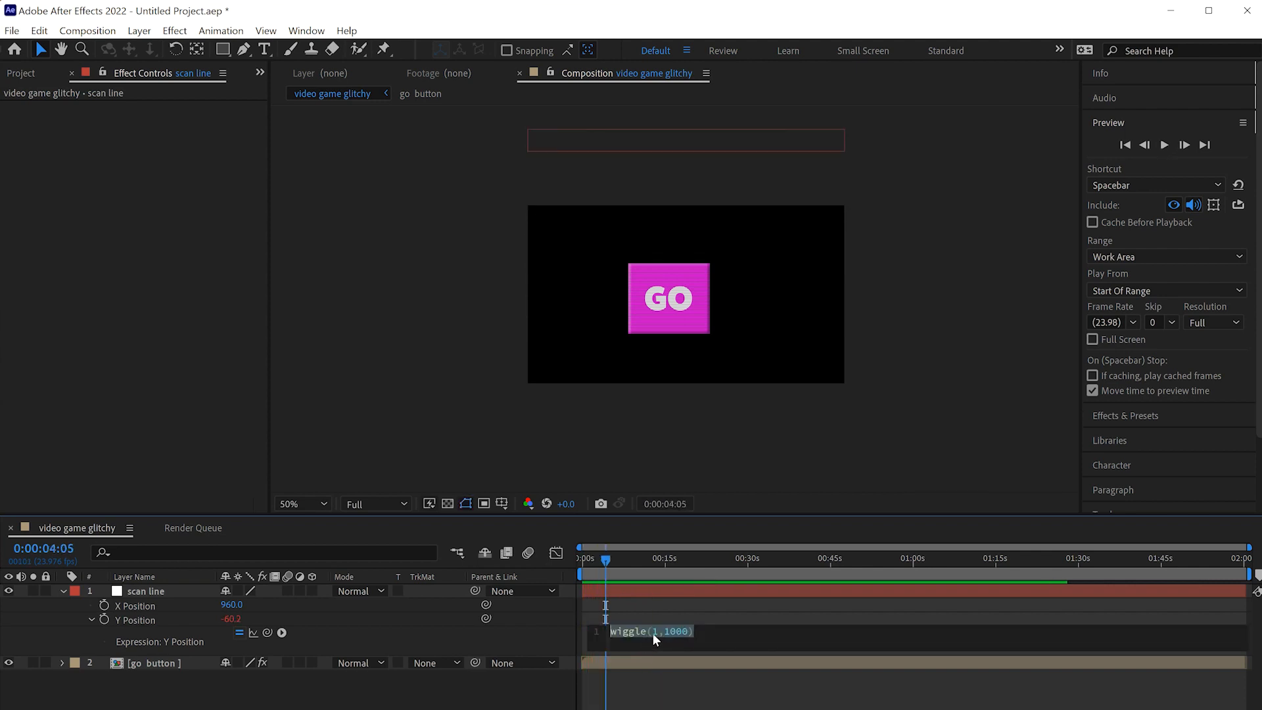
{"action": "left_click", "coordinate": [656, 631]}
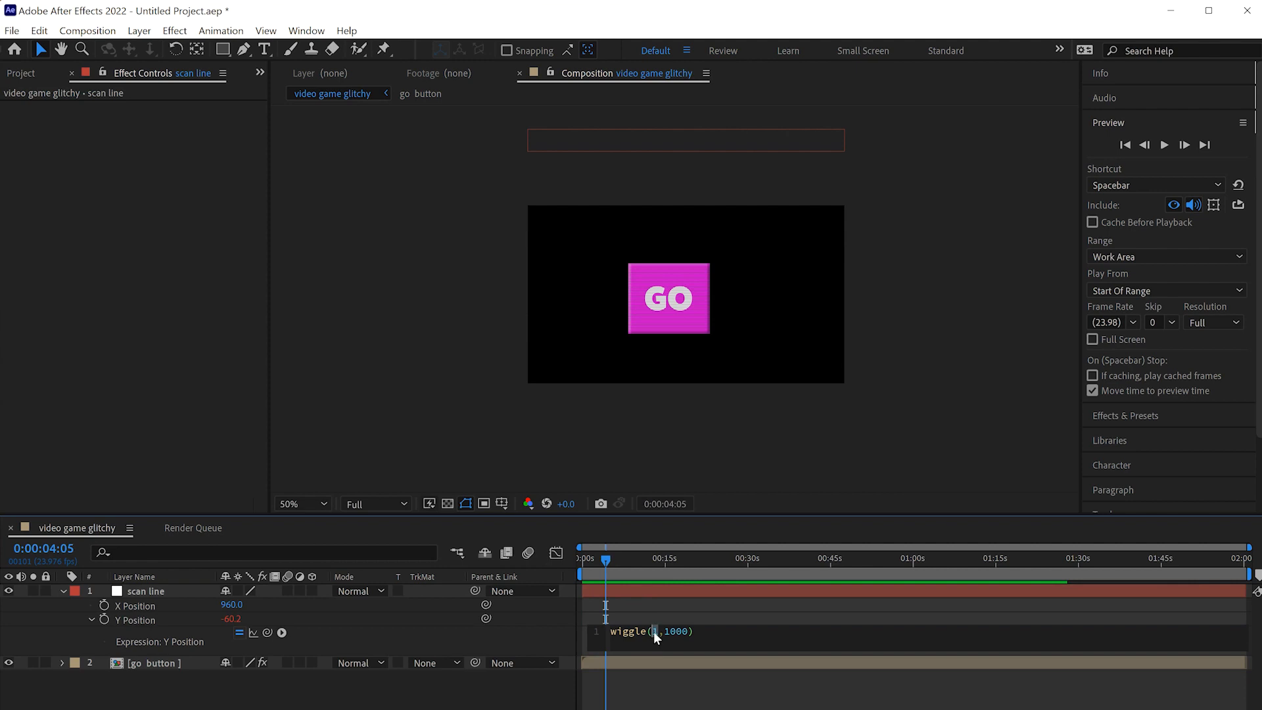
{"action": "type", "text": "5"}
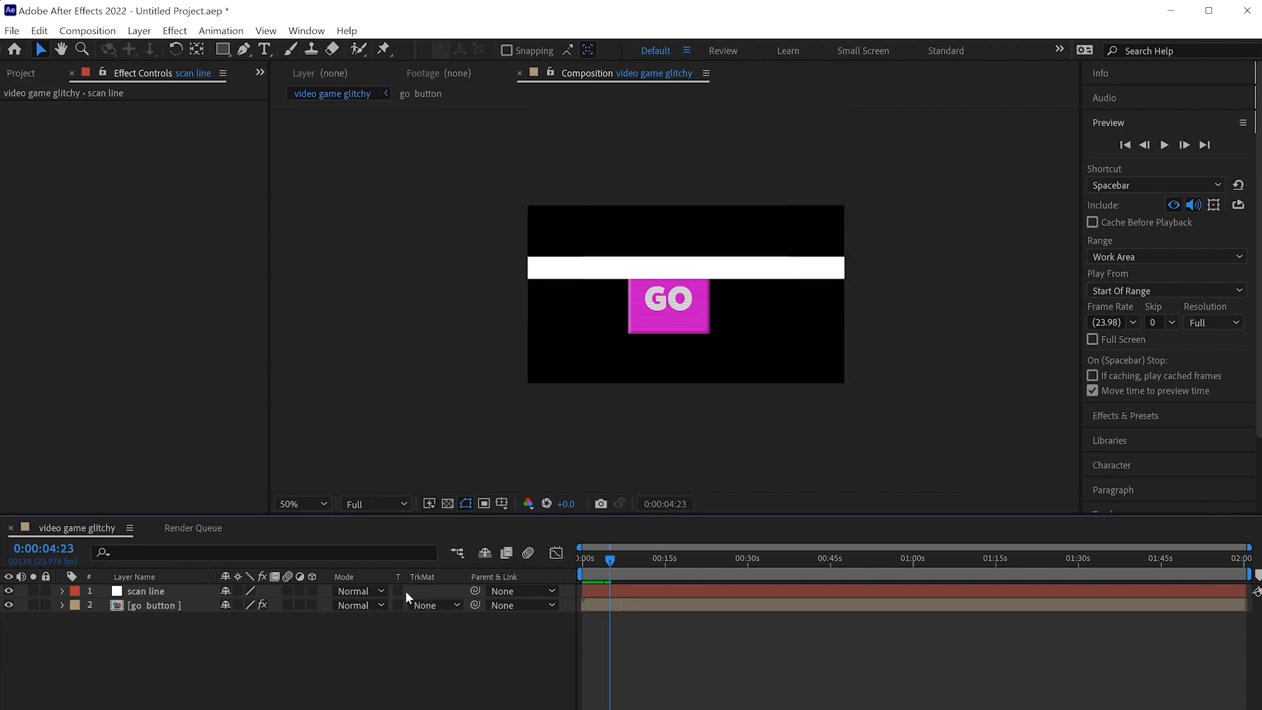
{"action": "mouse_move", "coordinate": [405, 596]}
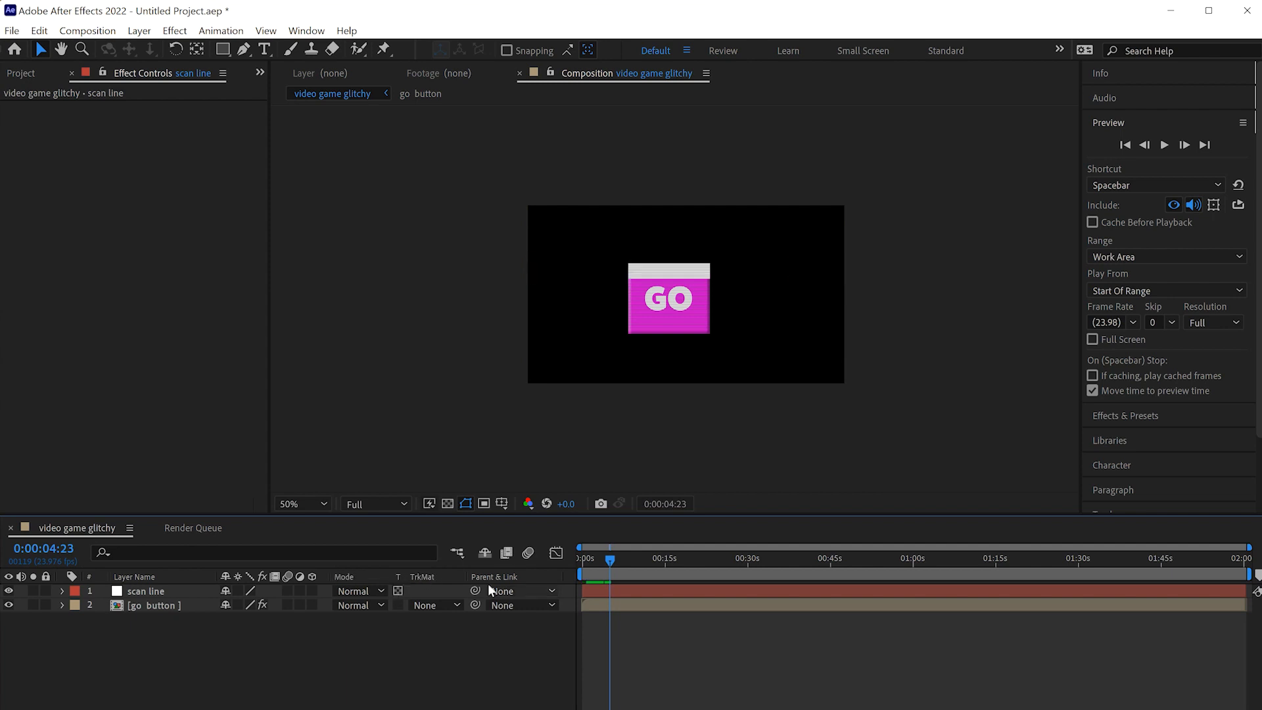
- Matte the scan line to the go button layer and preview the flickering bar
{"action": "left_click", "coordinate": [1165, 144]}
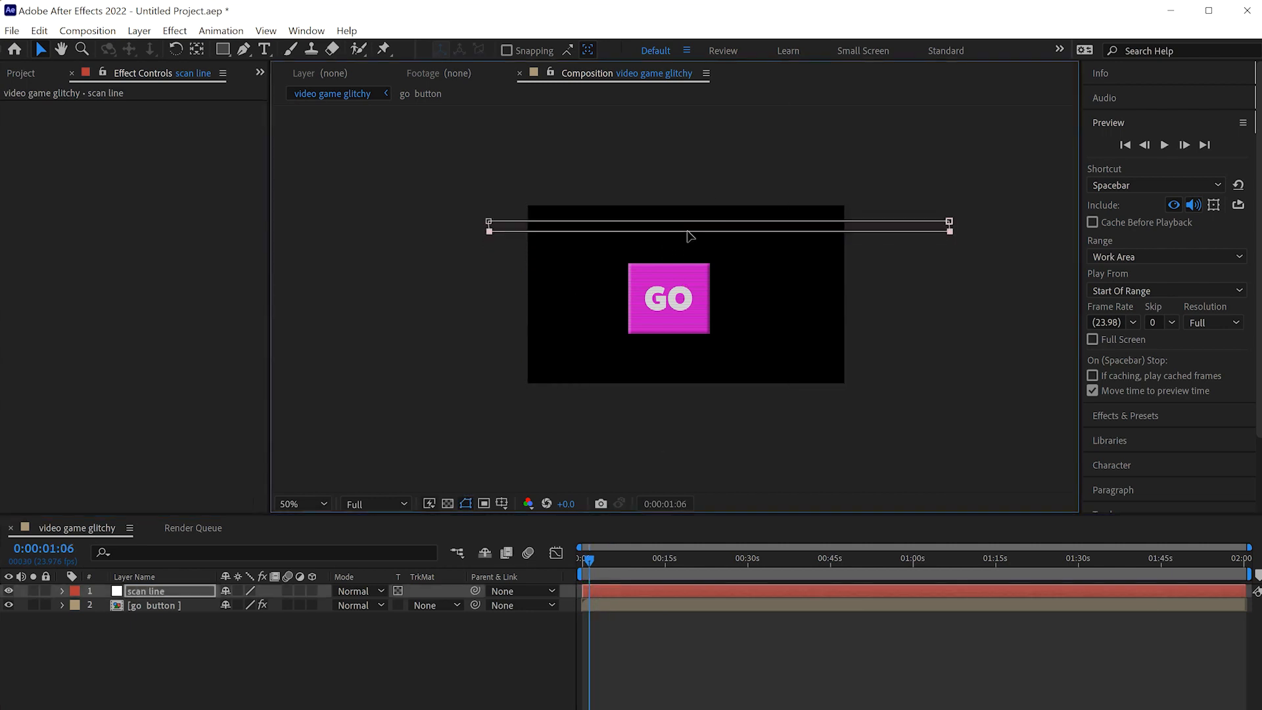
{"action": "left_click", "coordinate": [1164, 145]}
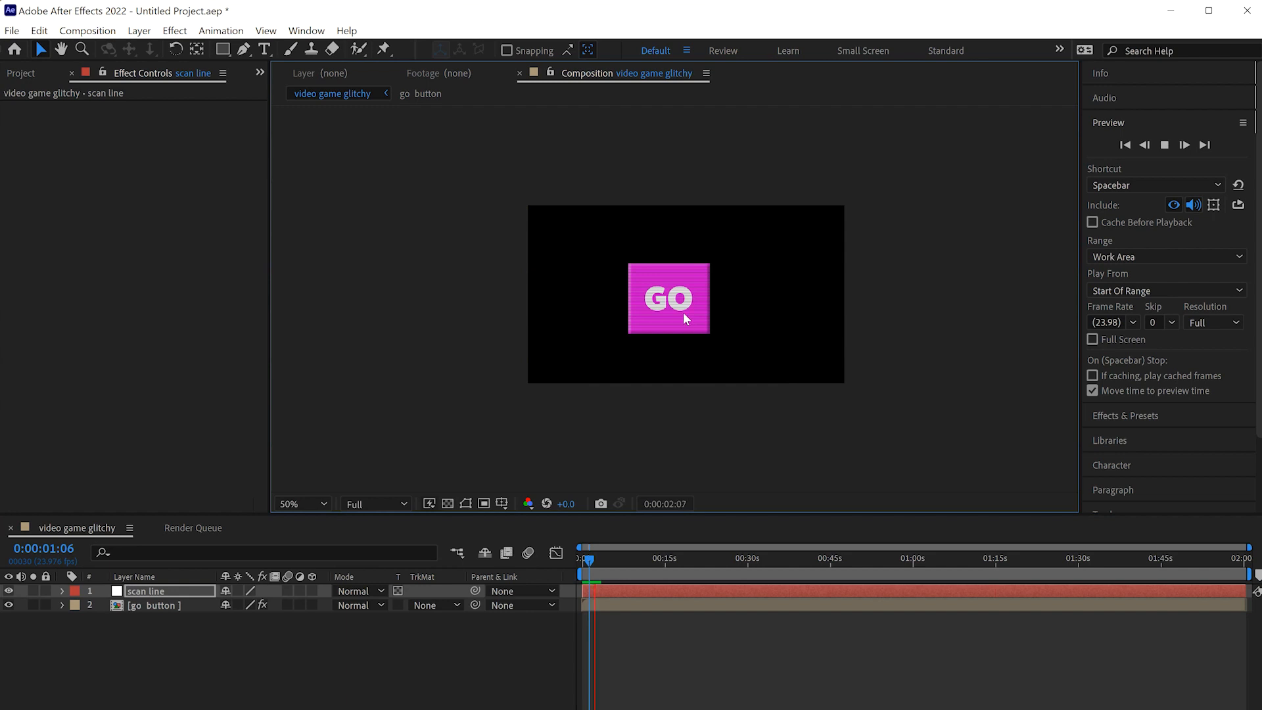
{"action": "left_click", "coordinate": [62, 591]}
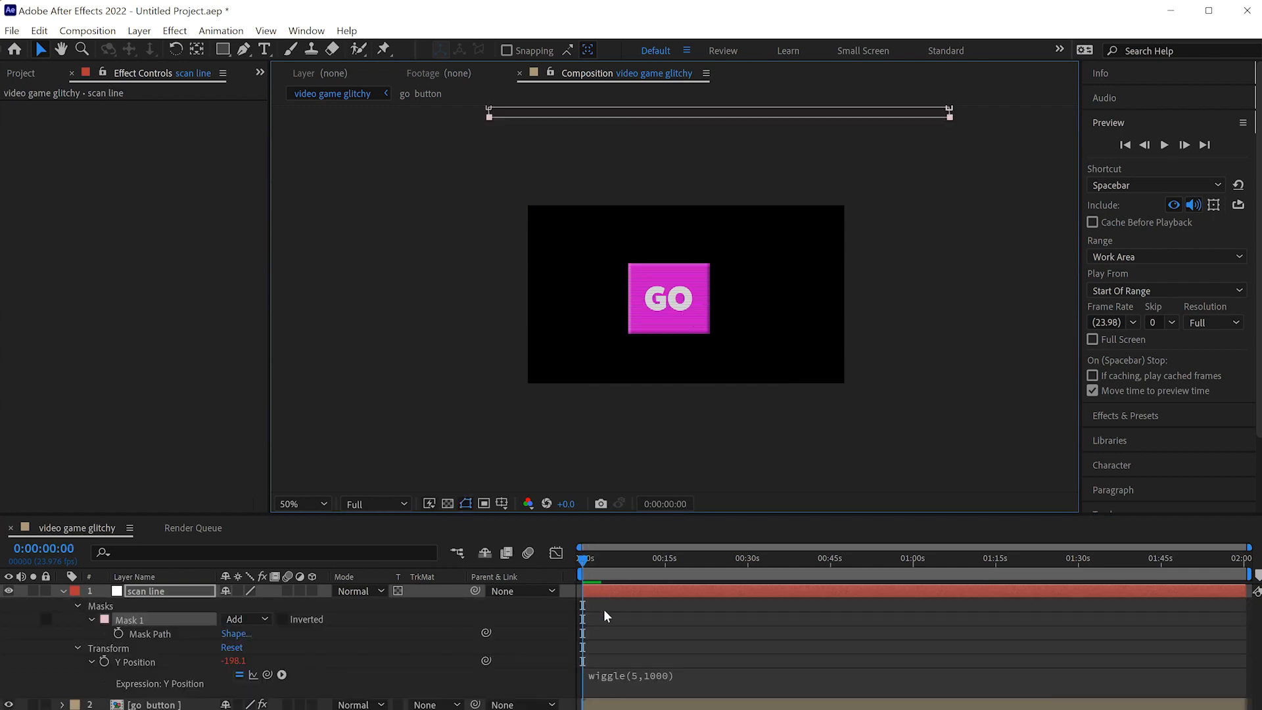
{"action": "left_click", "coordinate": [658, 673]}
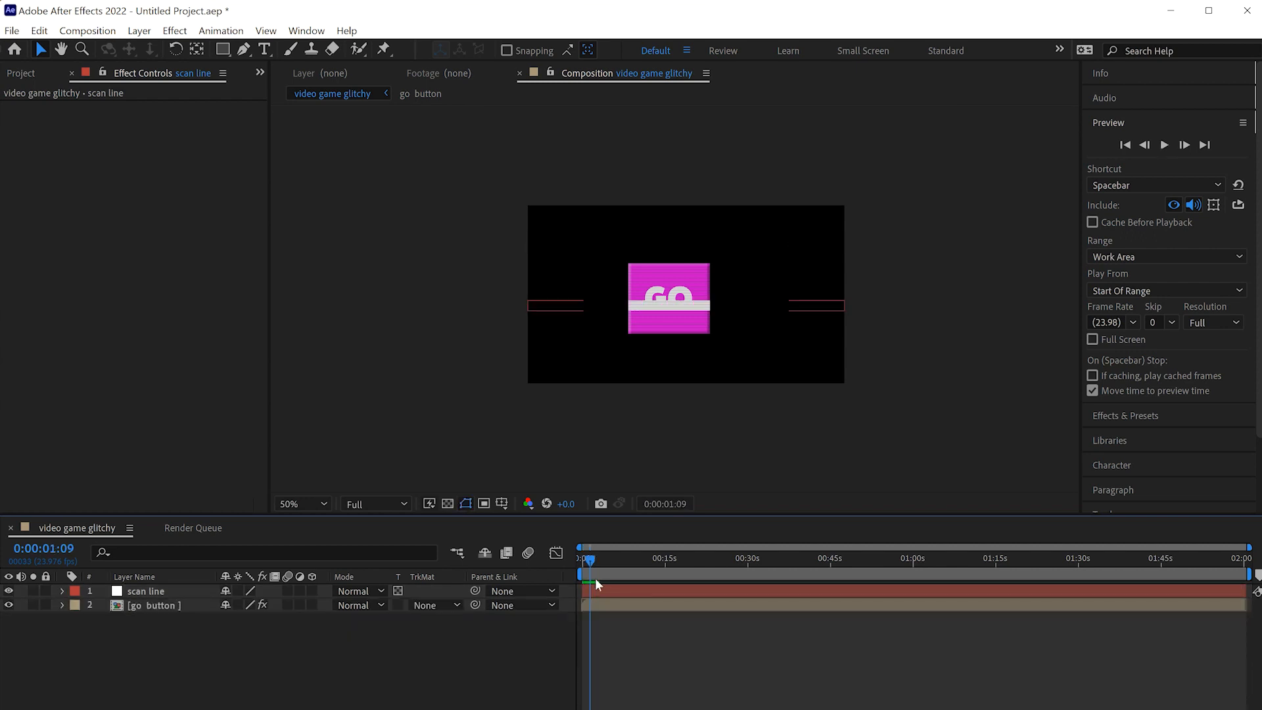
- Feather the scan line's Mask 1 by 60 pixels, zooming the viewer to check
{"action": "left_click", "coordinate": [298, 503]}
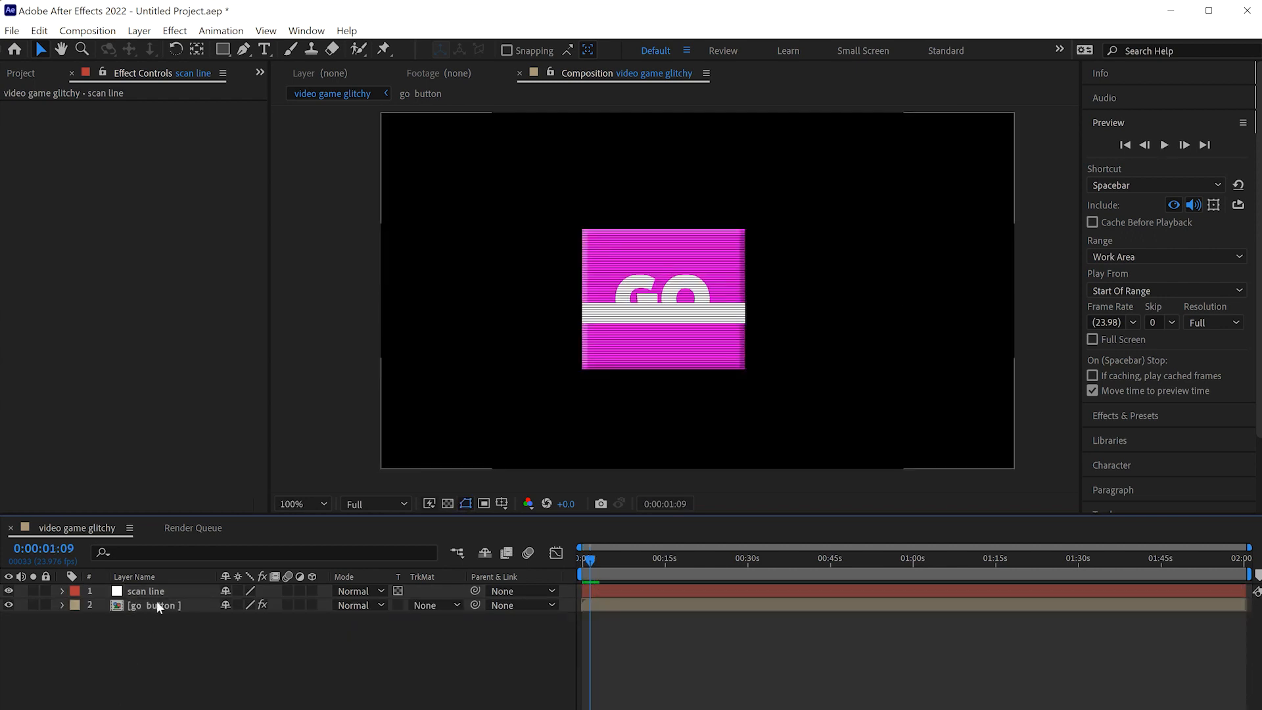
{"action": "left_click", "coordinate": [63, 592]}
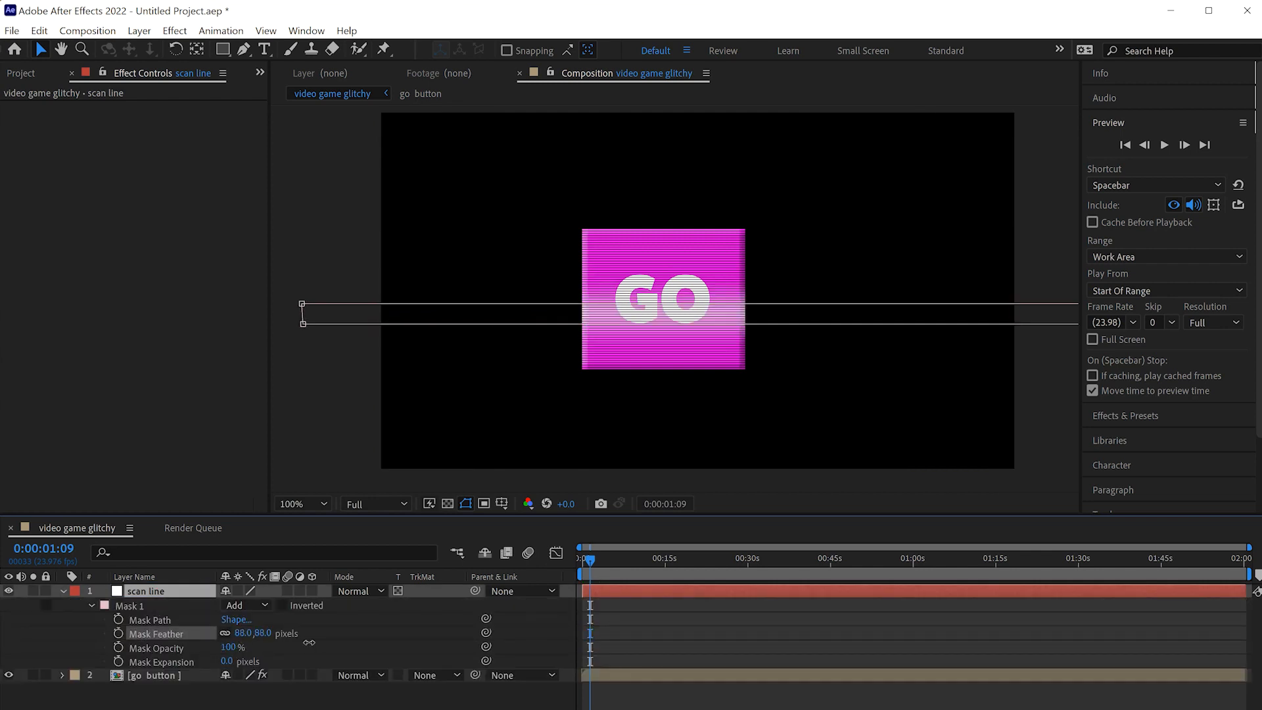
{"action": "left_click", "coordinate": [298, 503]}
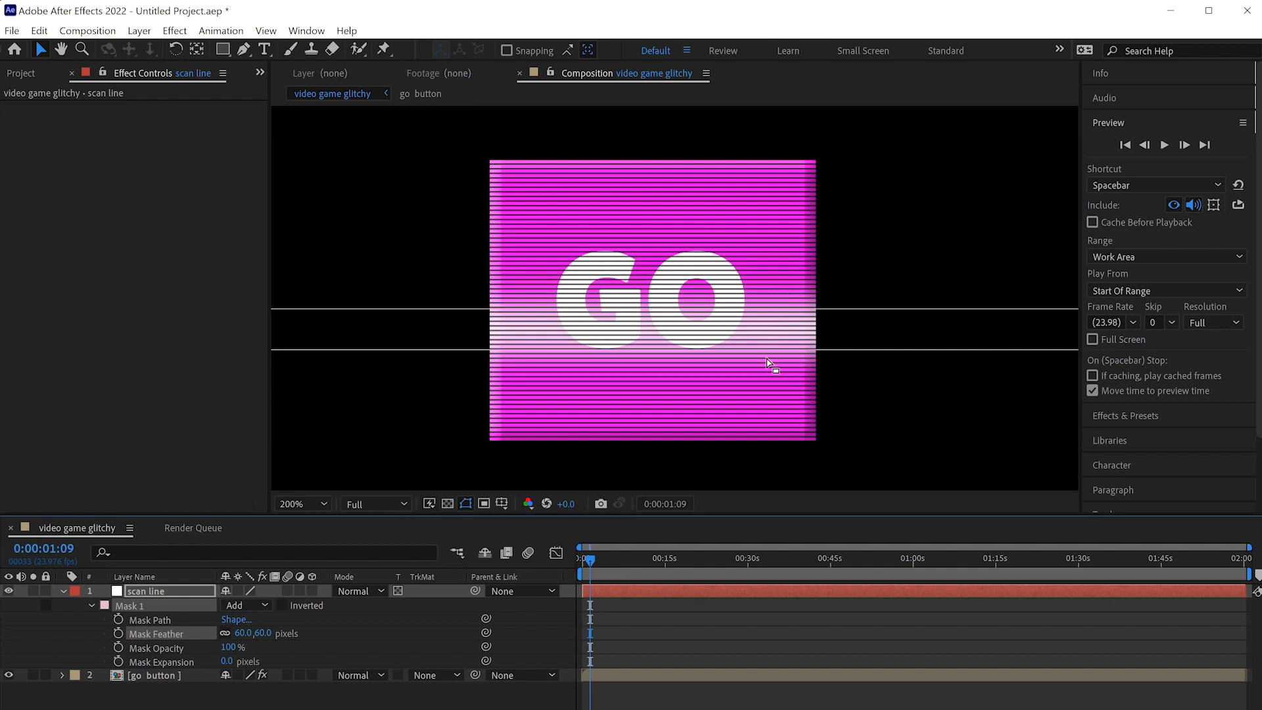
{"action": "left_click", "coordinate": [297, 503]}
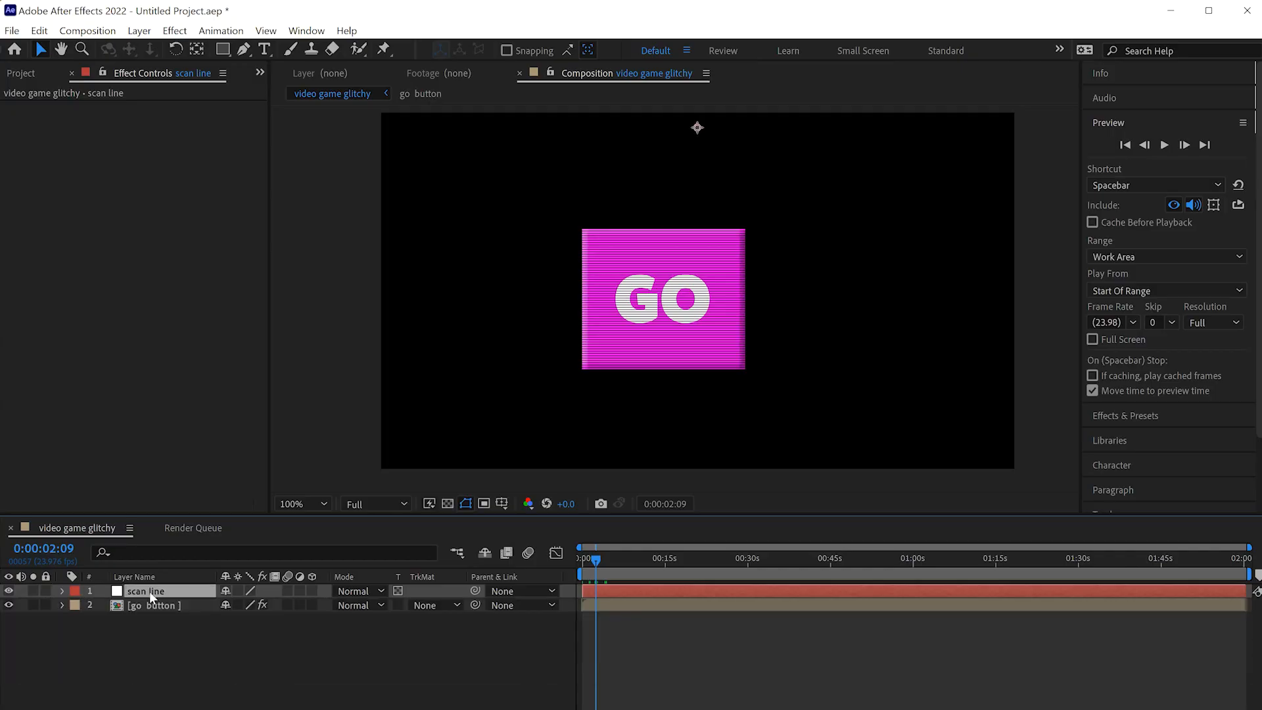
- Duplicate the scan line twice and set each copy's Opacity to 80%
{"action": "left_click", "coordinate": [62, 590]}
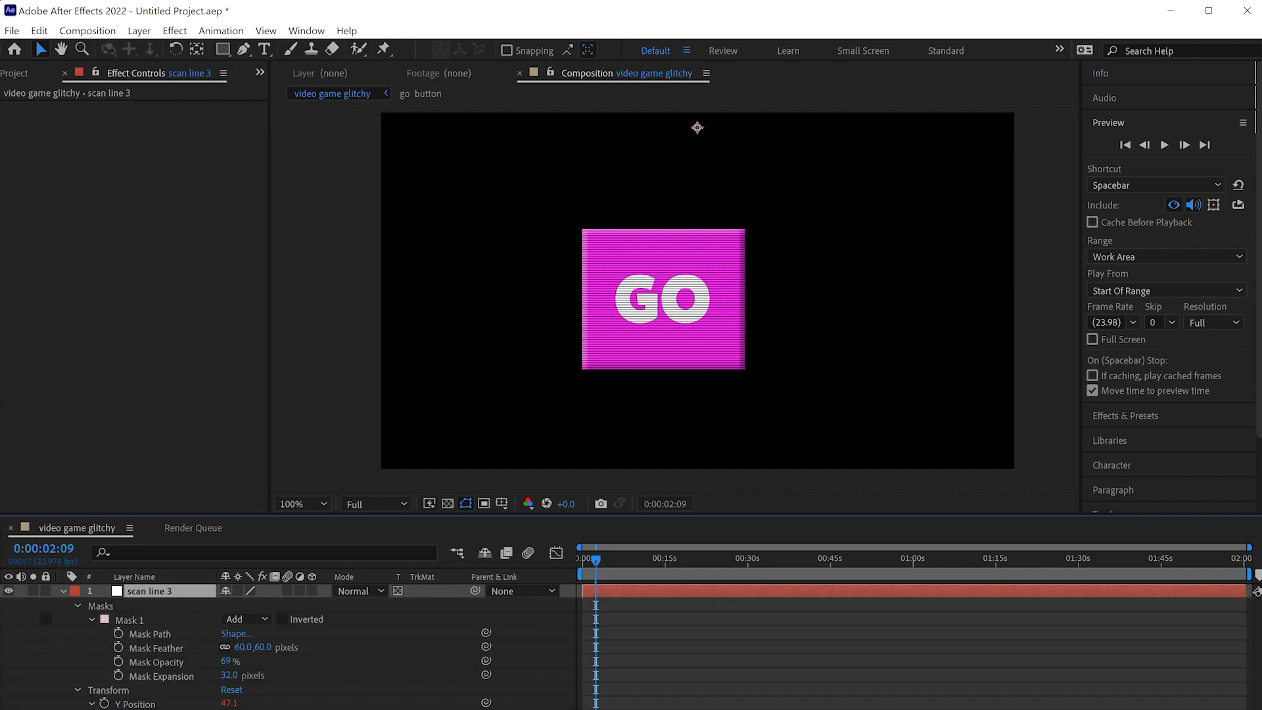
{"action": "left_click", "coordinate": [62, 590]}
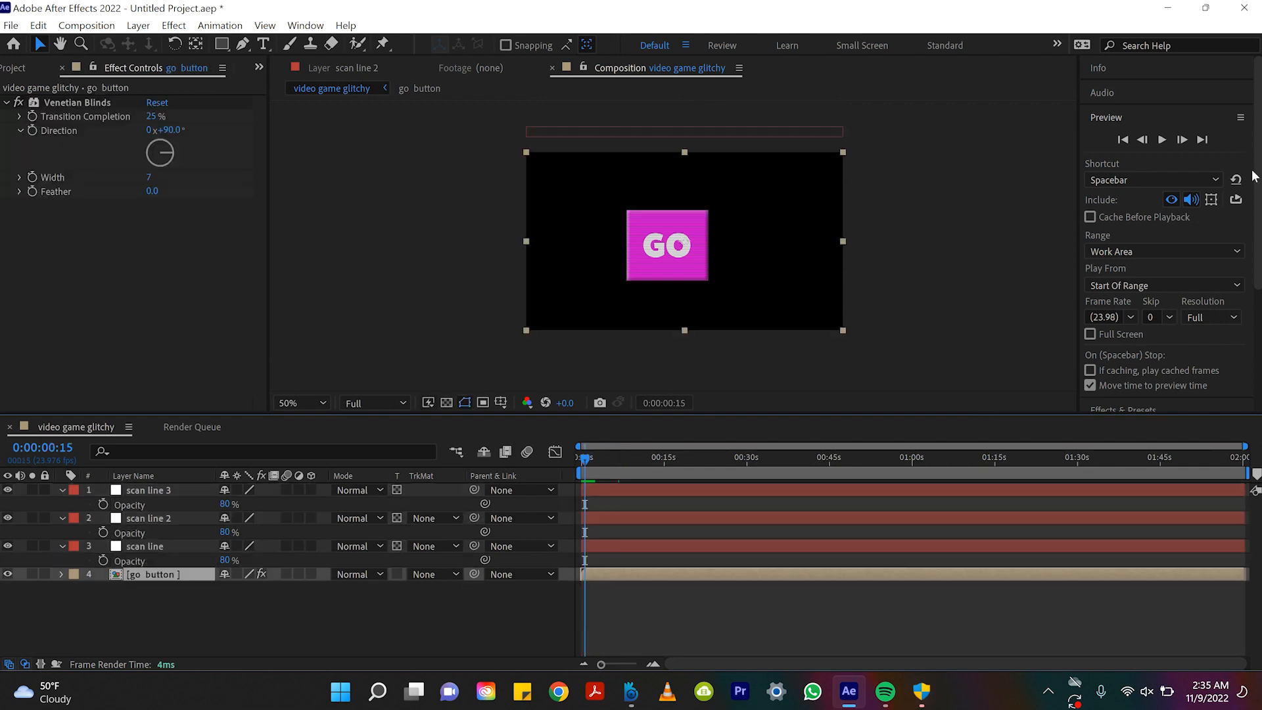
{"action": "mouse_move", "coordinate": [1155, 350]}
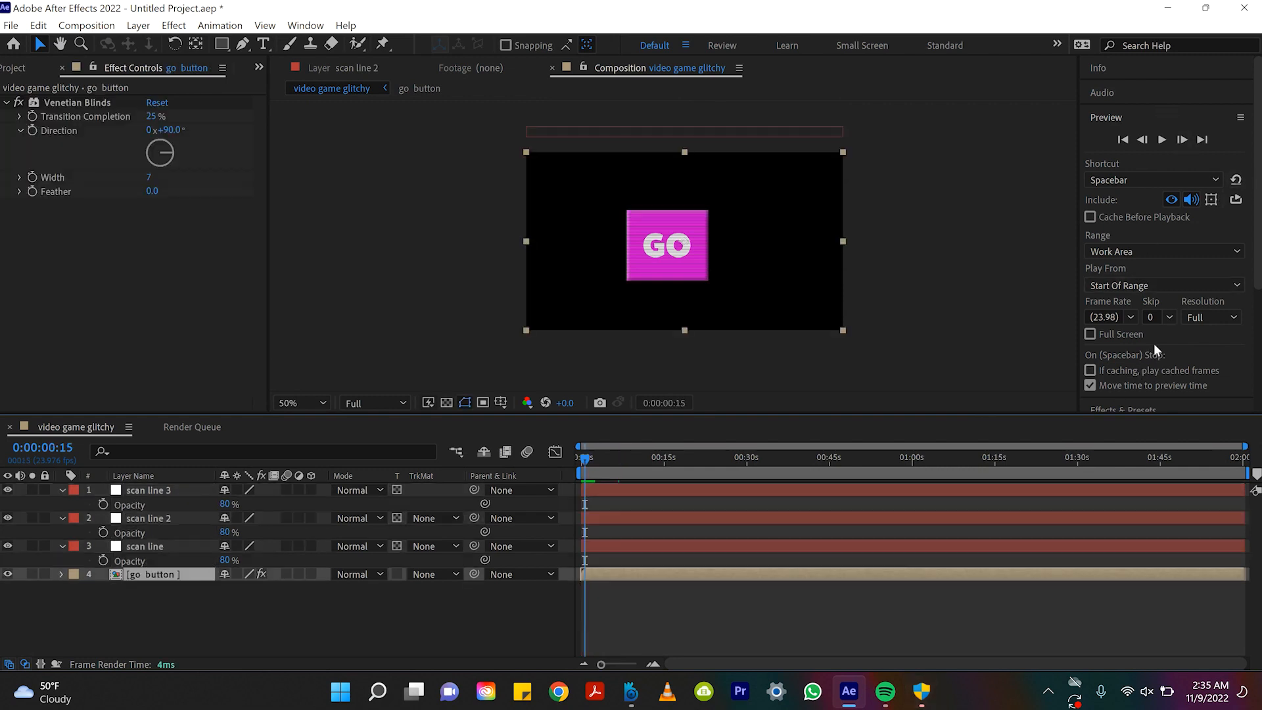
- Apply a Glow to the GO button, composited on top, with radius about 259
{"action": "type", "text": "glow"}
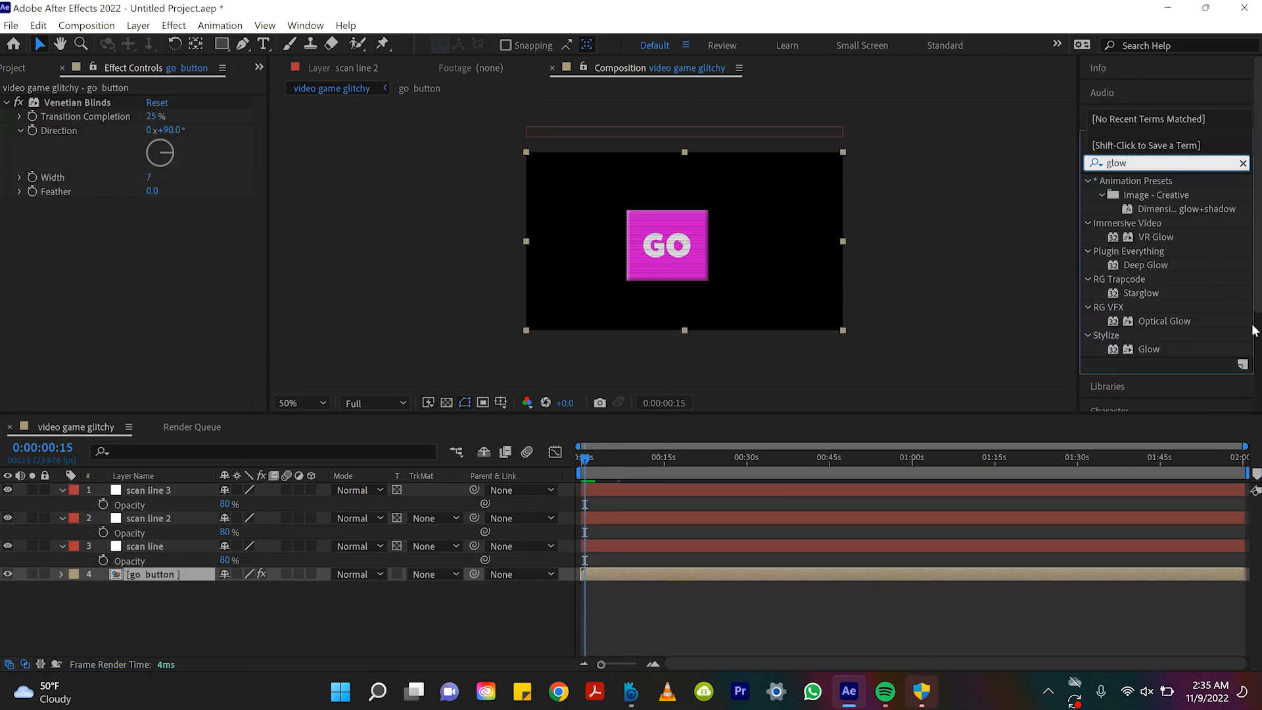
{"action": "left_click", "coordinate": [1149, 348]}
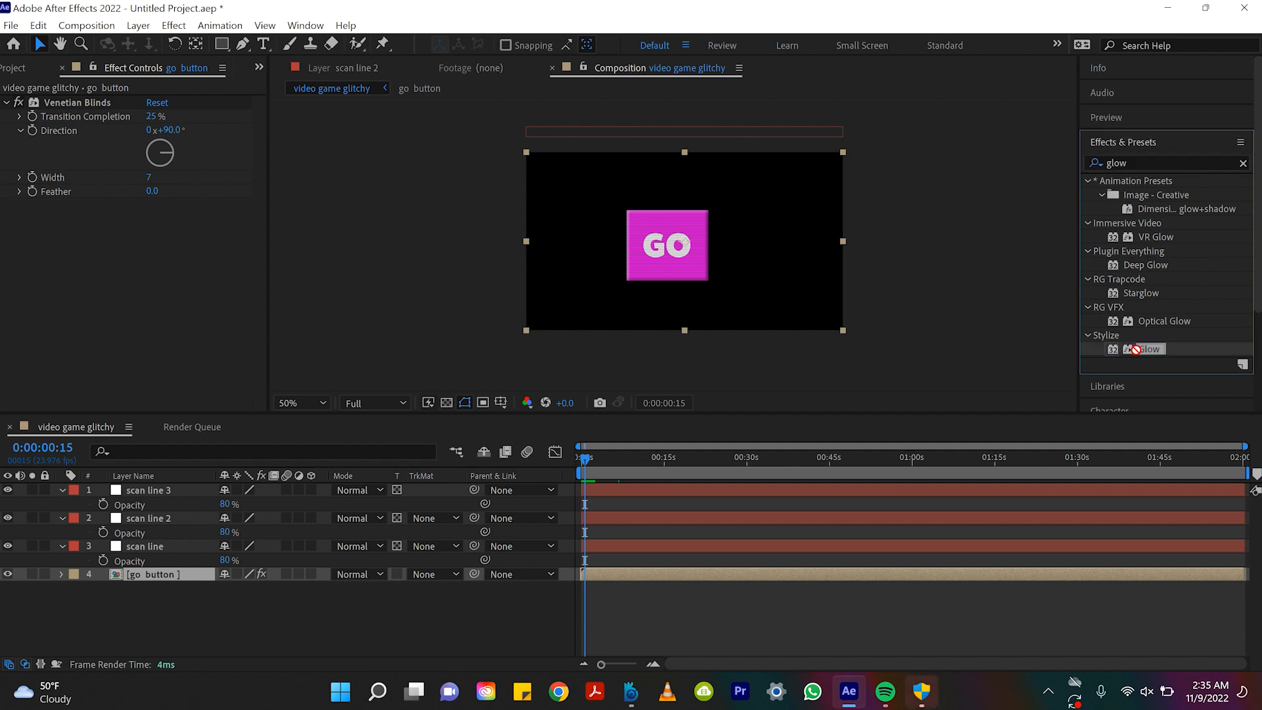
{"action": "left_click", "coordinate": [197, 244]}
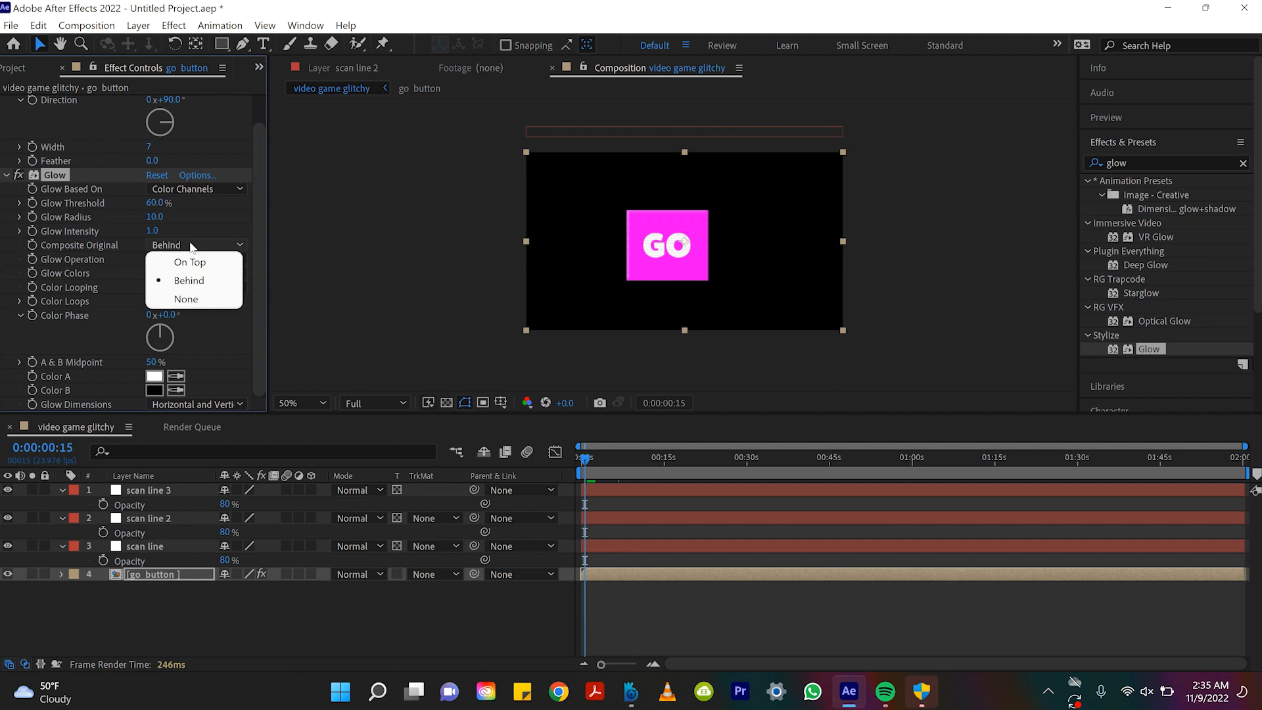
{"action": "left_click", "coordinate": [190, 262]}
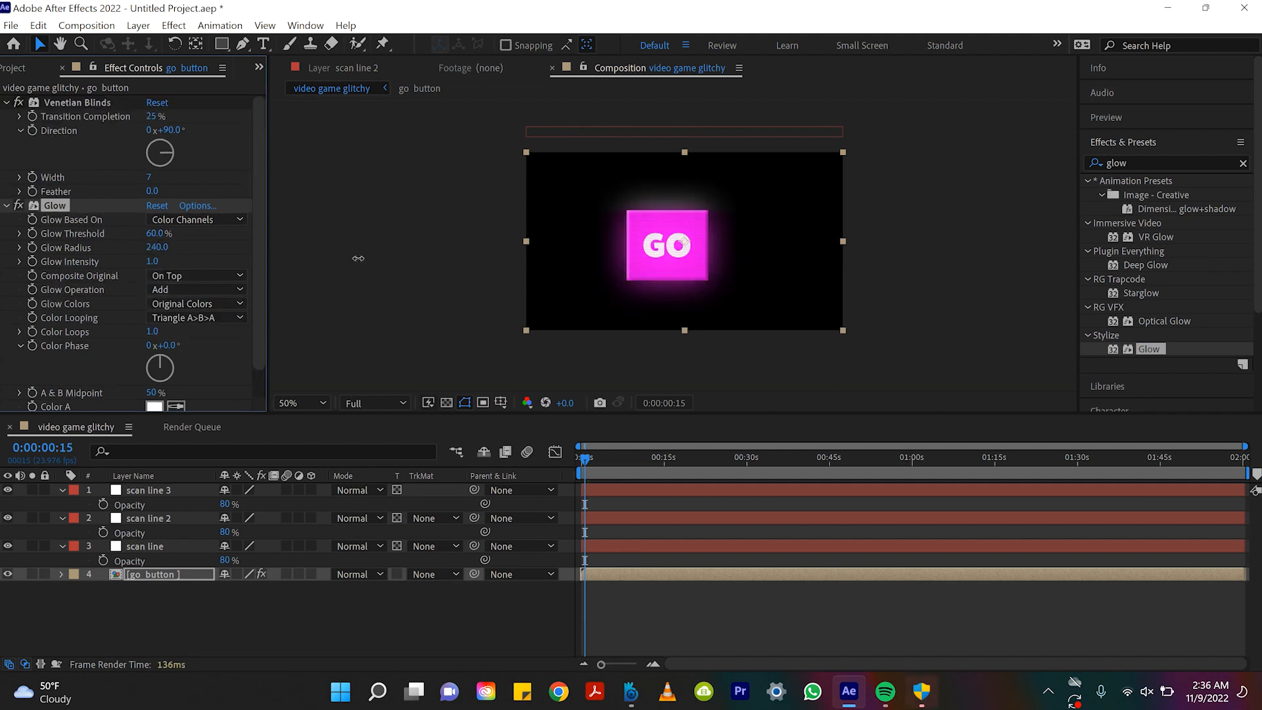
{"action": "left_click_drag", "start_coordinate": [157, 247], "coordinate": [169, 247]}
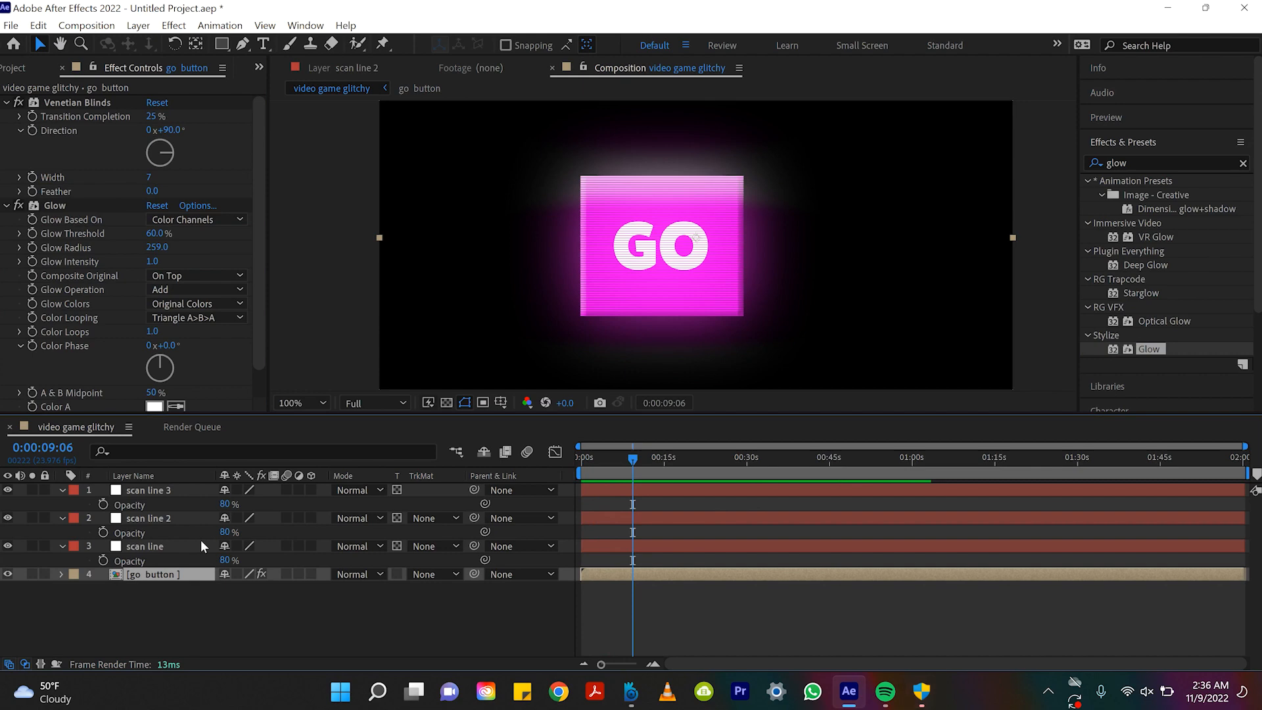
- Add a wiggle(3,10) expression to the GO button layer's Position
{"action": "left_click", "coordinate": [61, 574]}
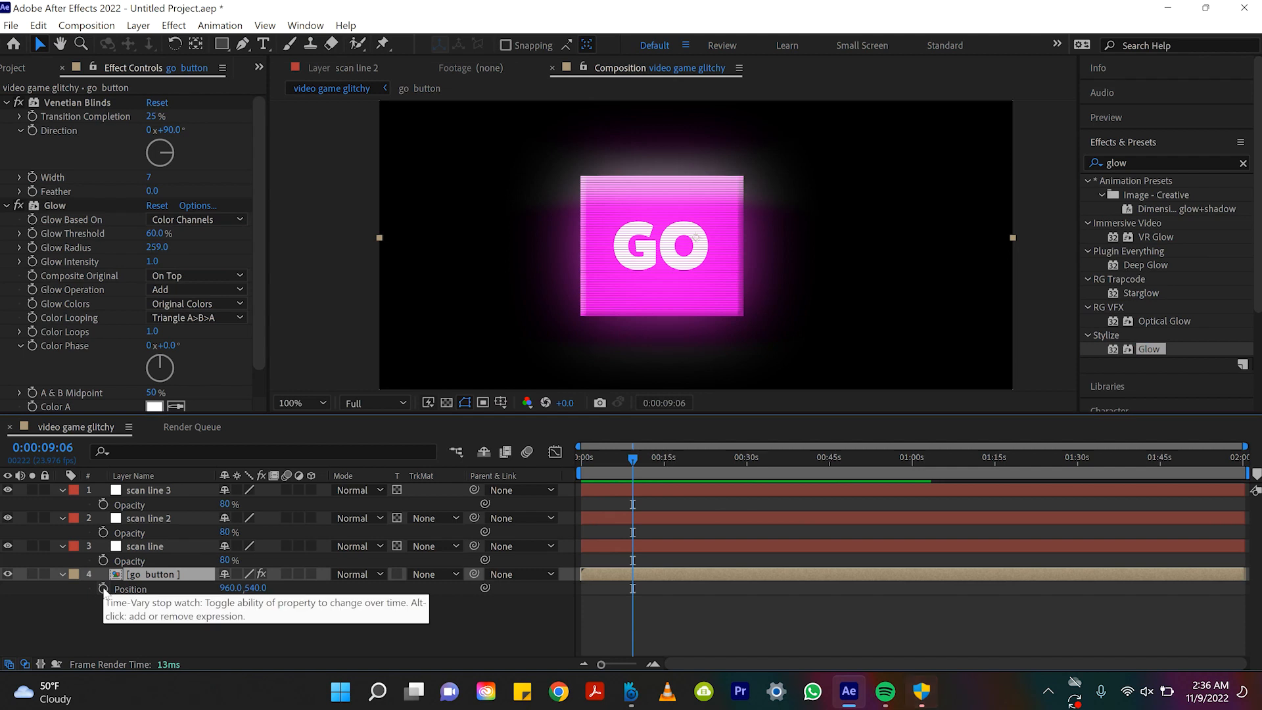
{"action": "left_click", "coordinate": [103, 589]}
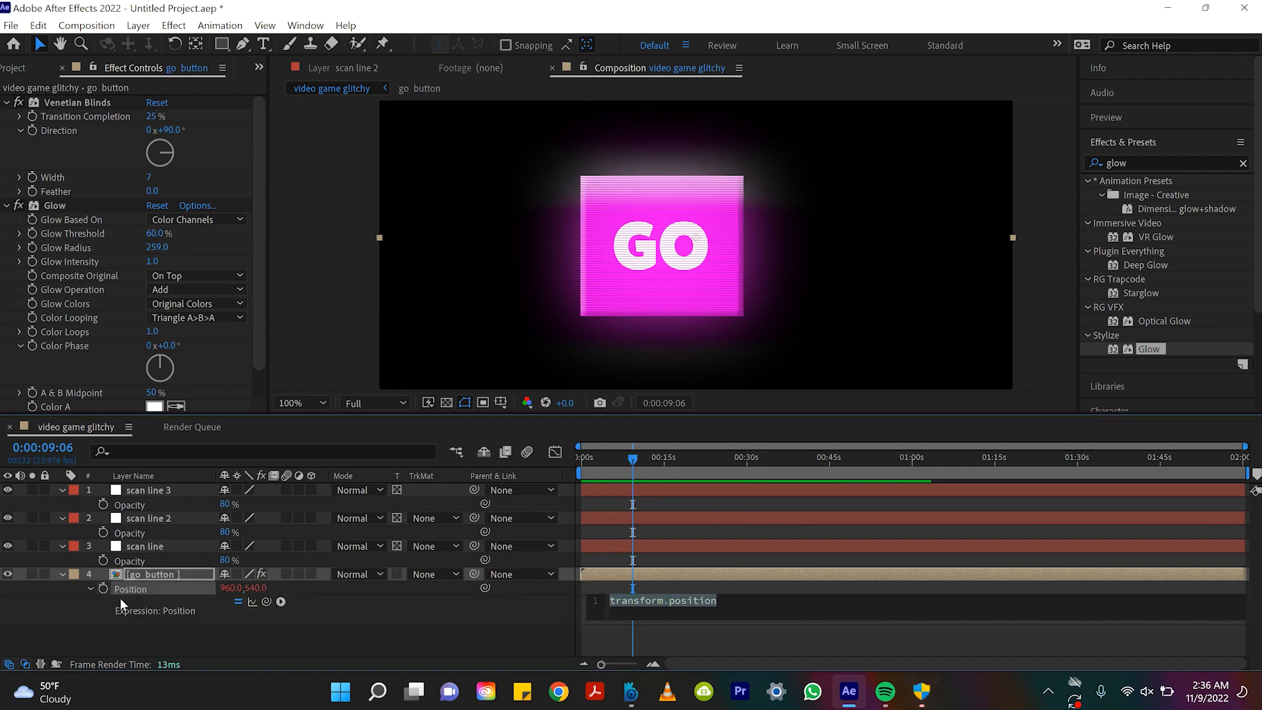
{"action": "type", "text": "wiggle()"}
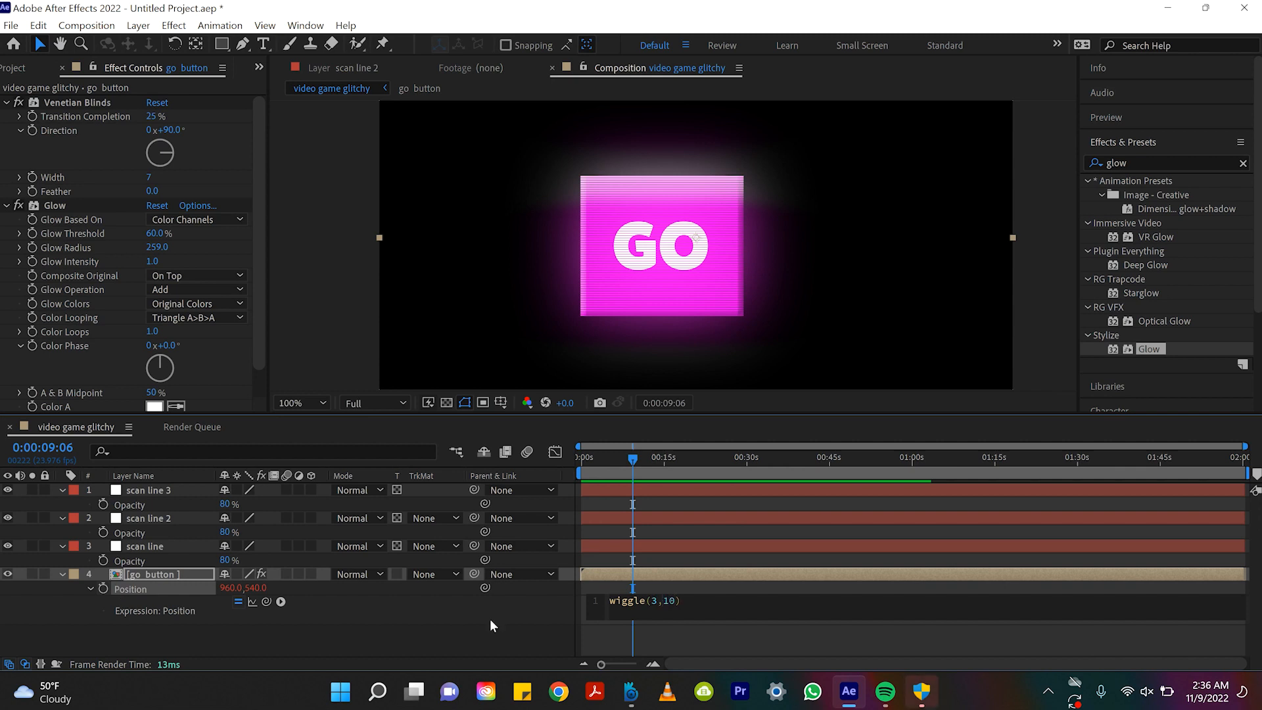
{"action": "mouse_move", "coordinate": [672, 560]}
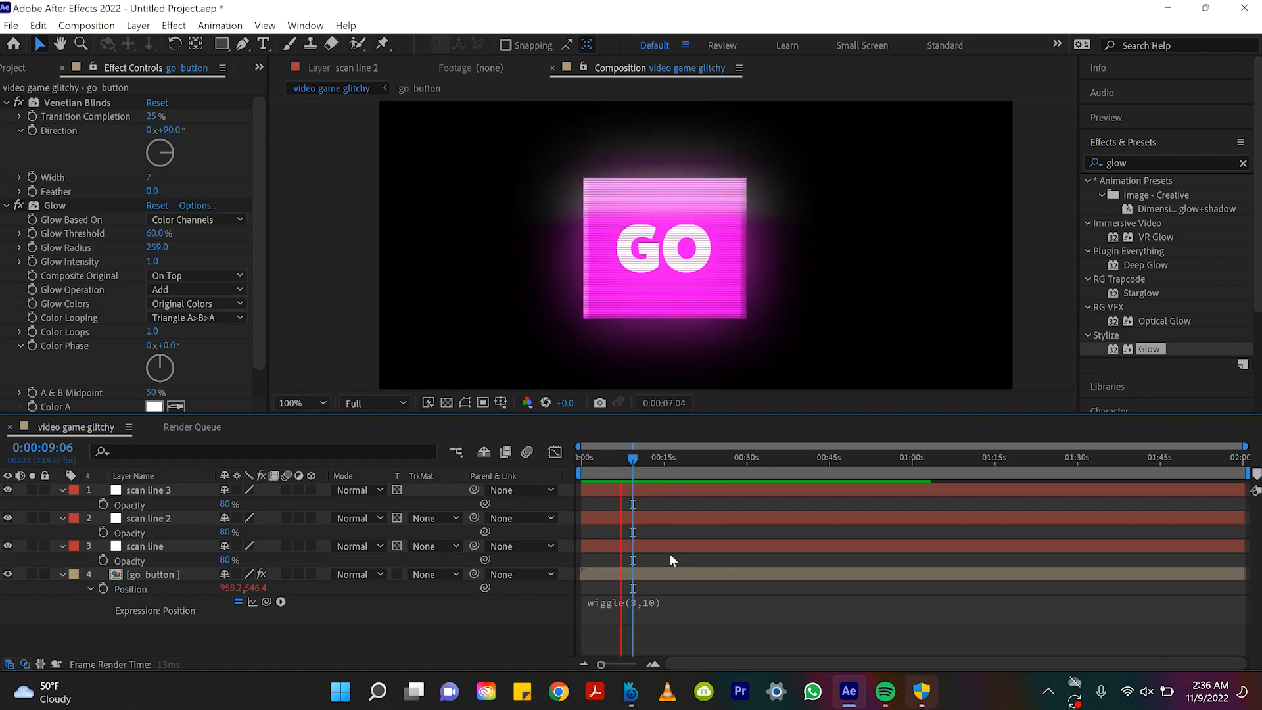
{"action": "left_click", "coordinate": [659, 457]}
{"action": "type", "text": "go"}
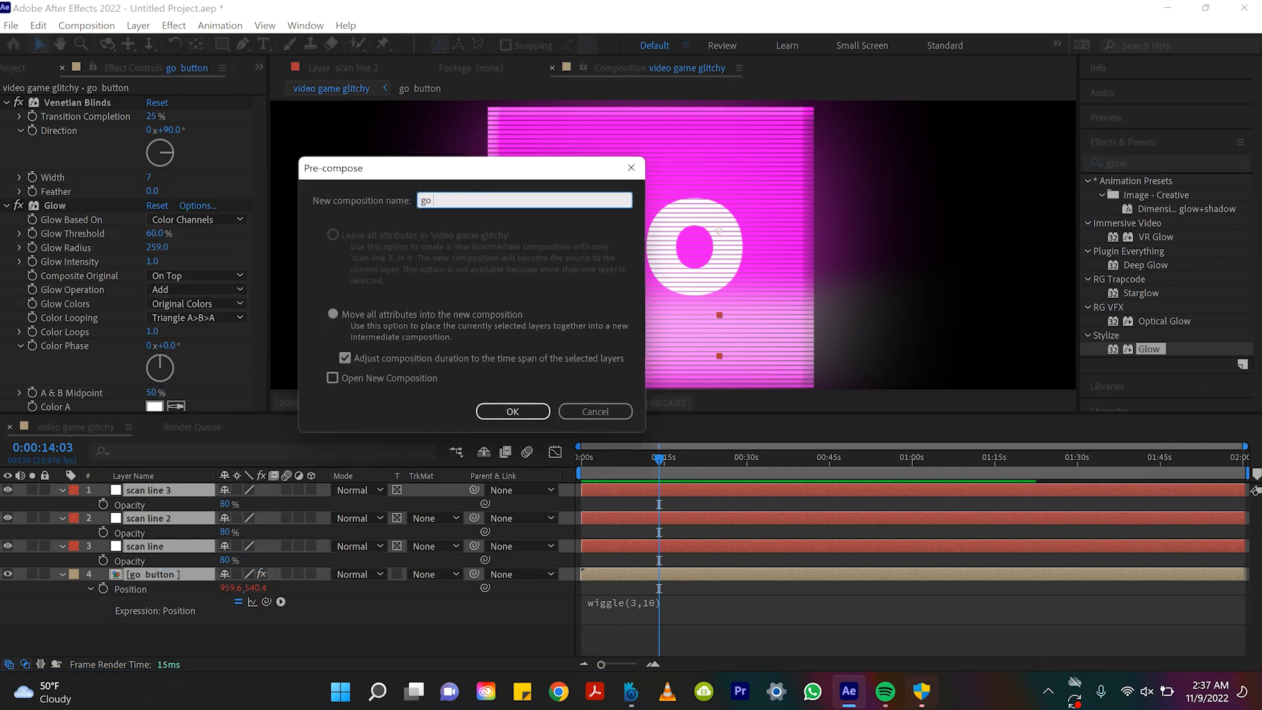
- Confirm pre-composing the go button and three scan lines into a 'go button' comp
{"action": "left_click", "coordinate": [512, 412]}
{"action": "type", "text": "noise"}
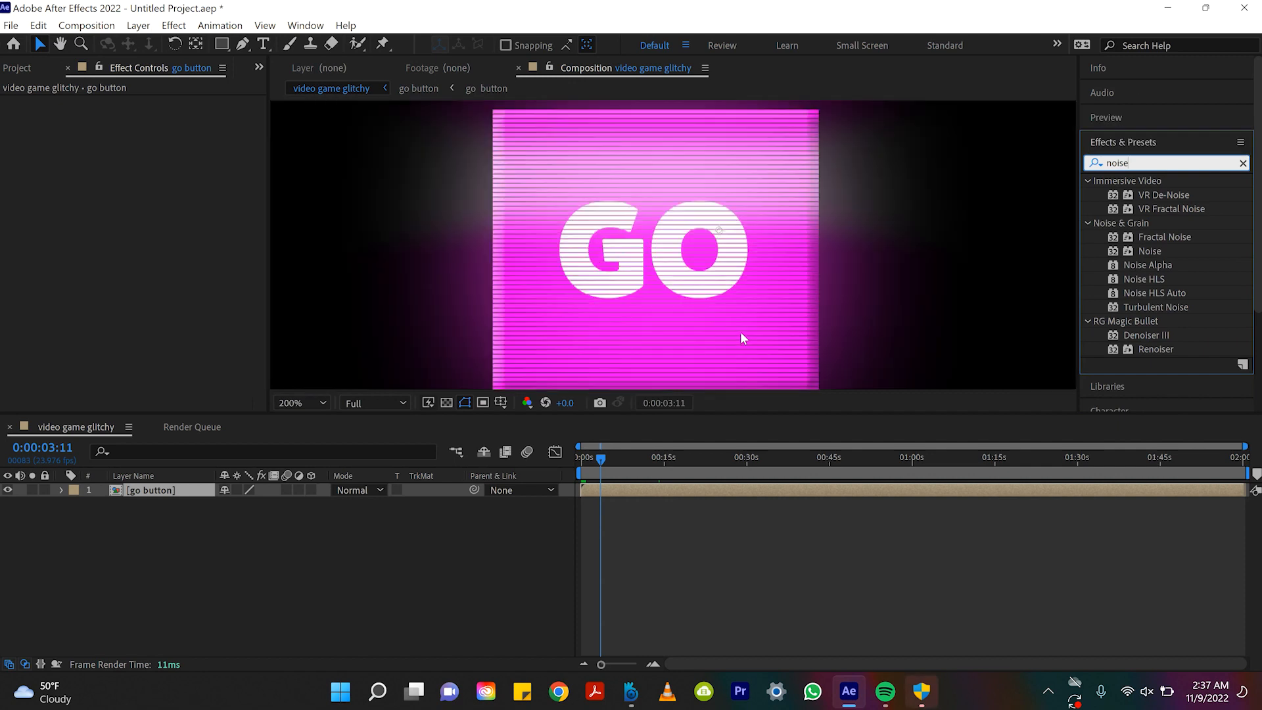
{"action": "mouse_move", "coordinate": [843, 459]}
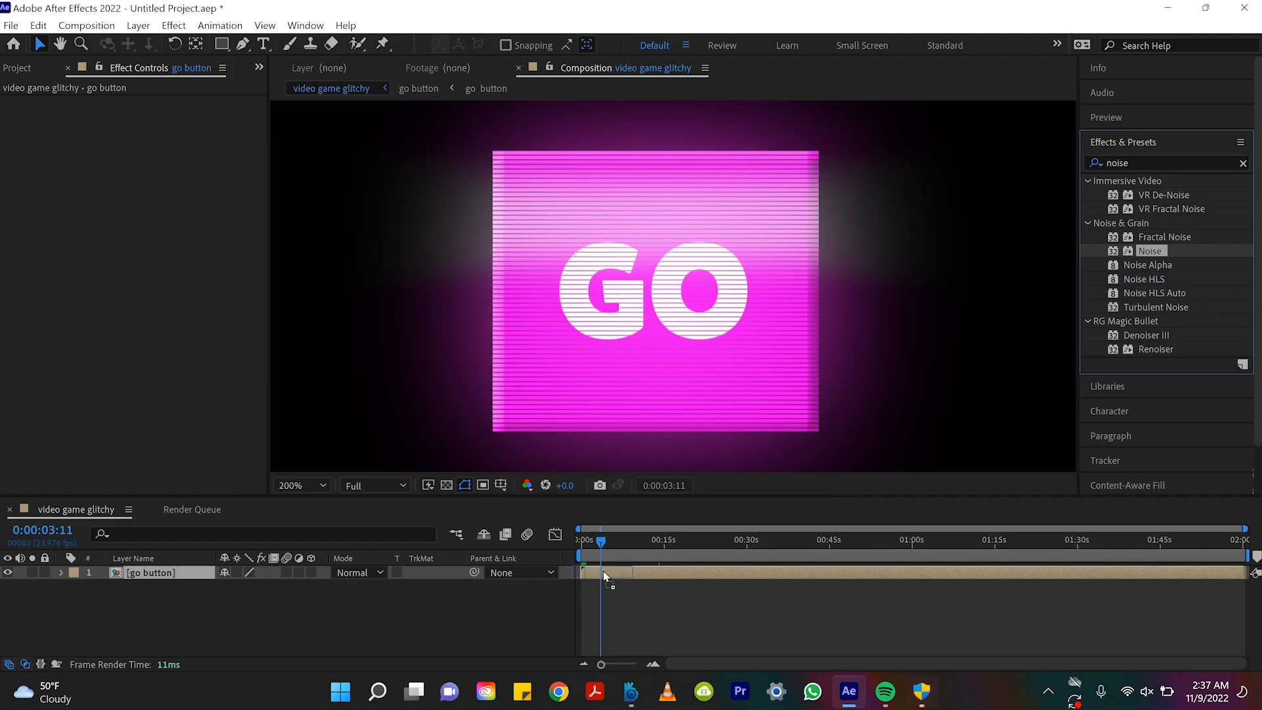
- Apply Noise to the nested go button layer with Amount of Noise at 27%
{"action": "double_click", "coordinate": [1150, 250]}
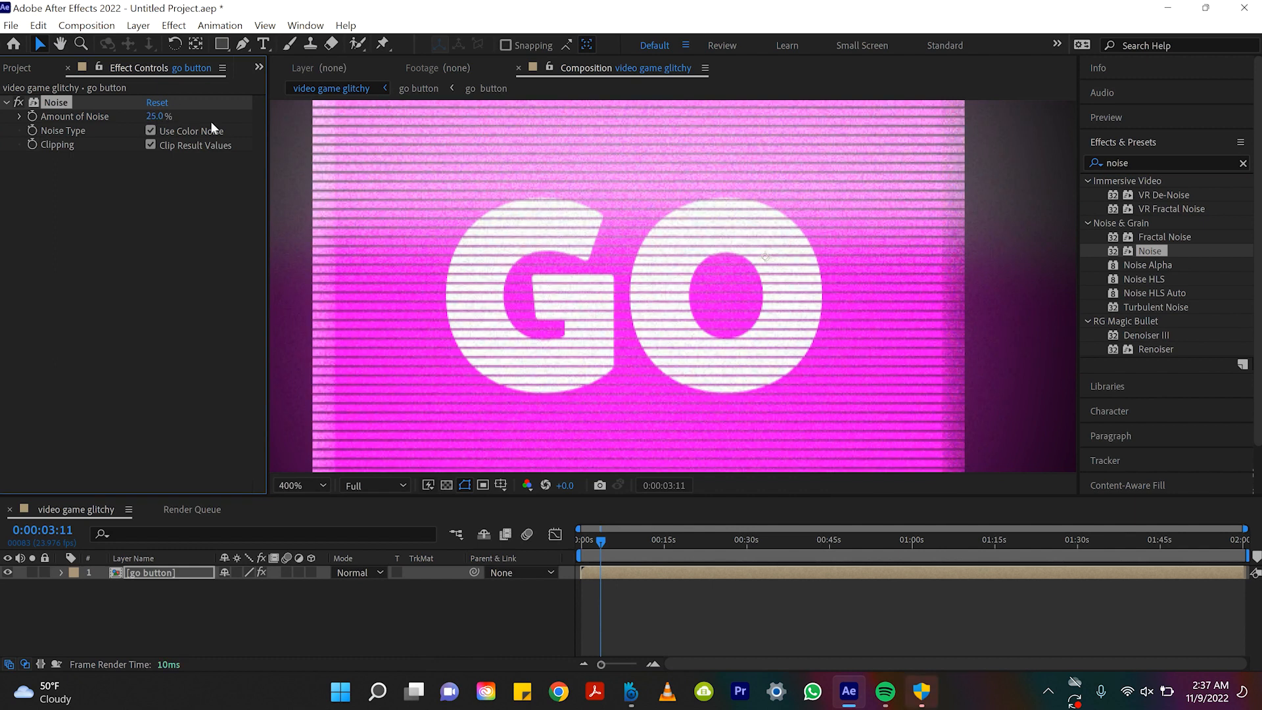
{"action": "left_click", "coordinate": [302, 485]}
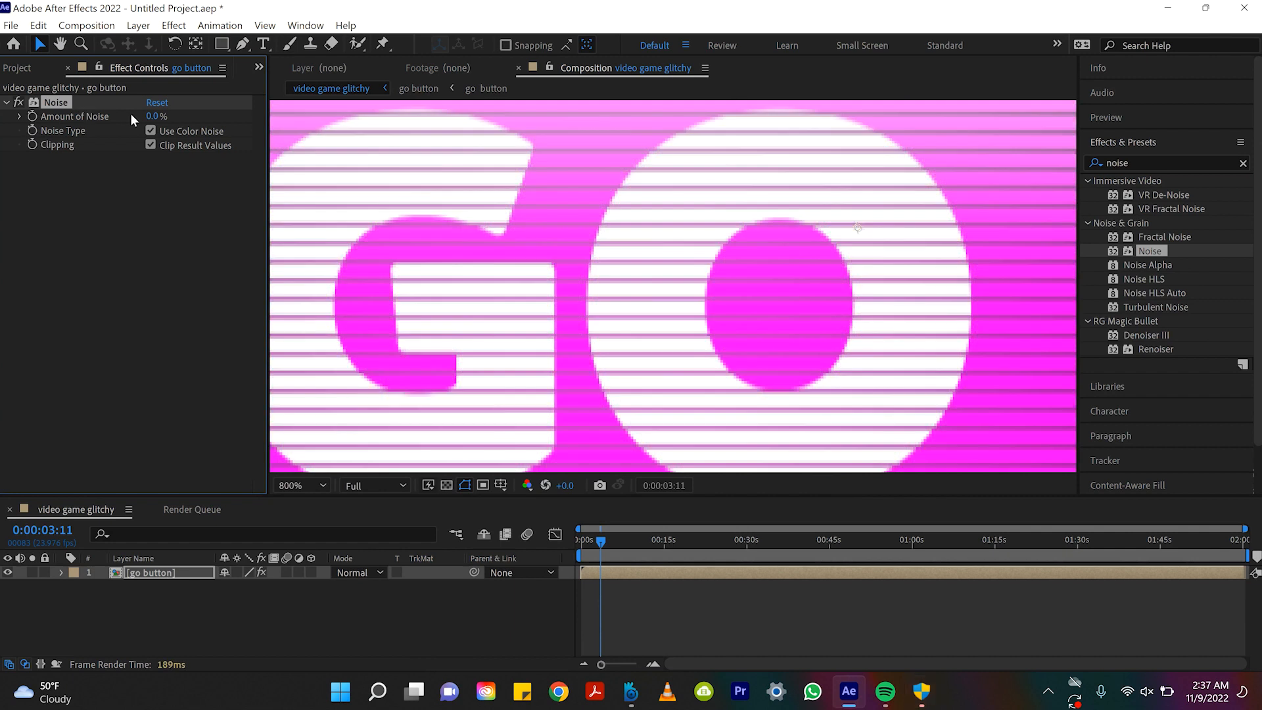
{"action": "left_click_drag", "start_coordinate": [153, 116], "coordinate": [173, 116]}
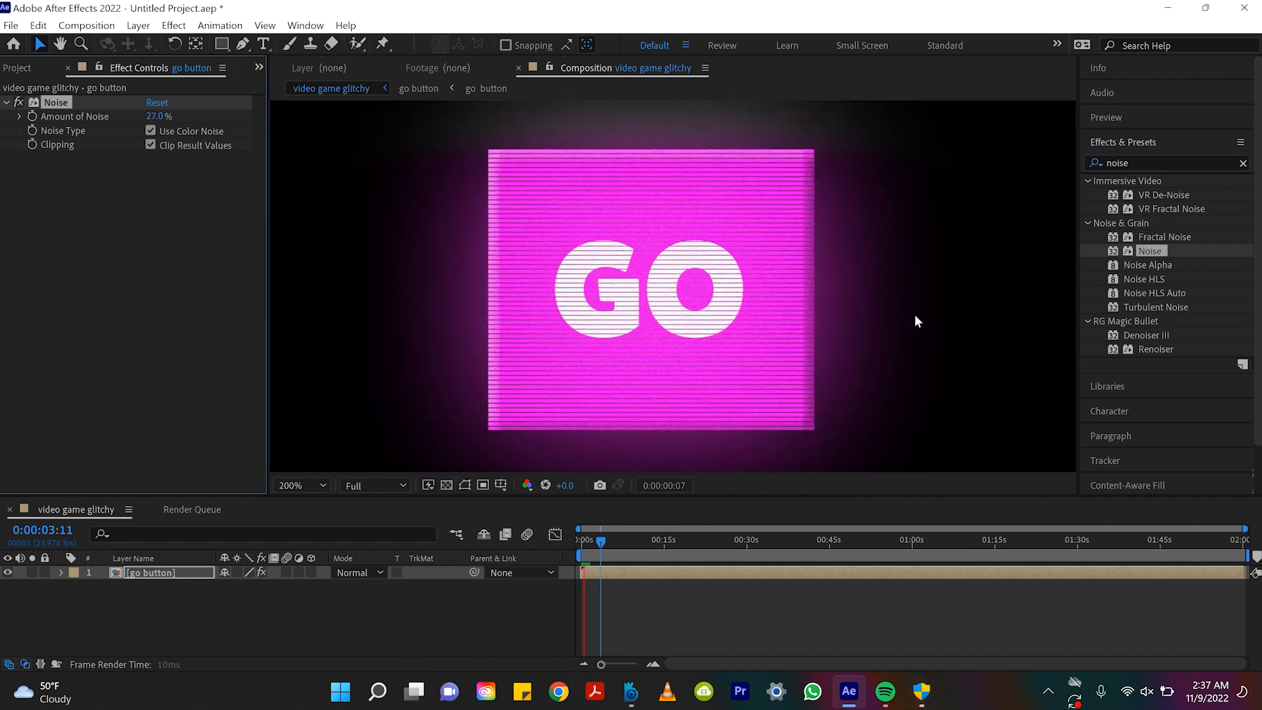
{"action": "left_click", "coordinate": [608, 539]}
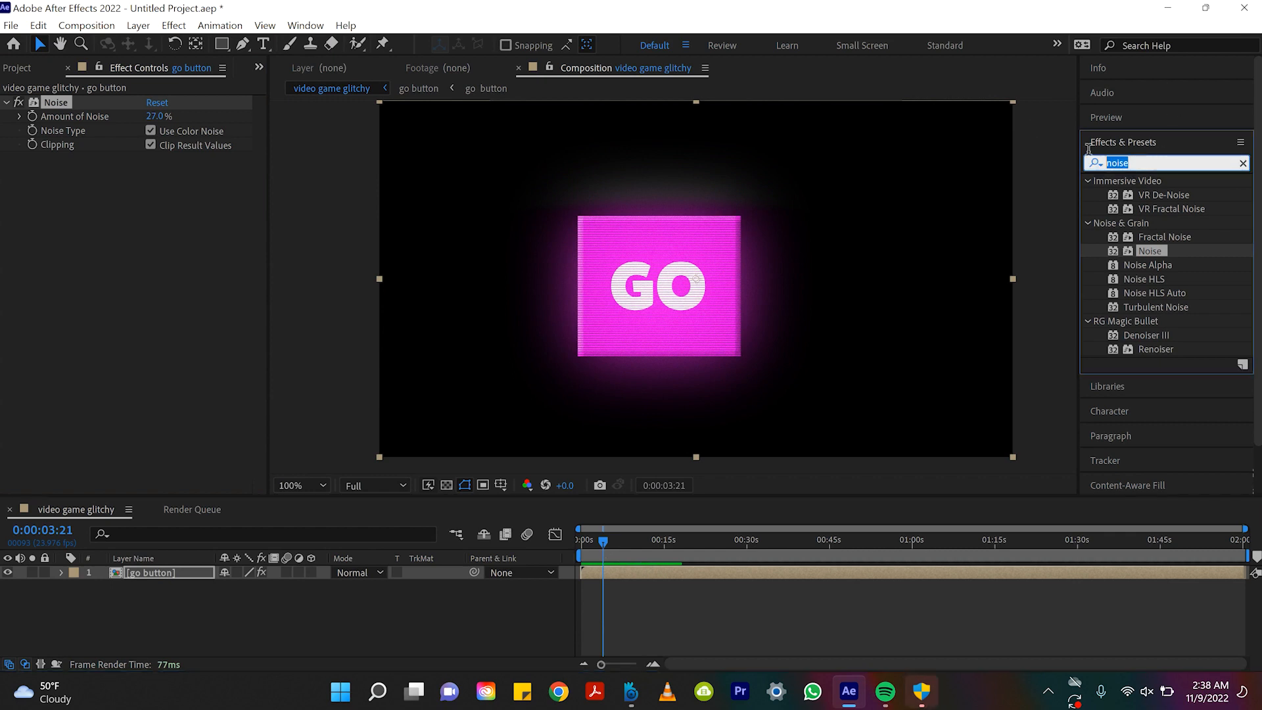
- Apply Turbulent Displace with horizontal displacement, amount 15, size 8, complexity 1.1
{"action": "type", "text": "turbulen"}
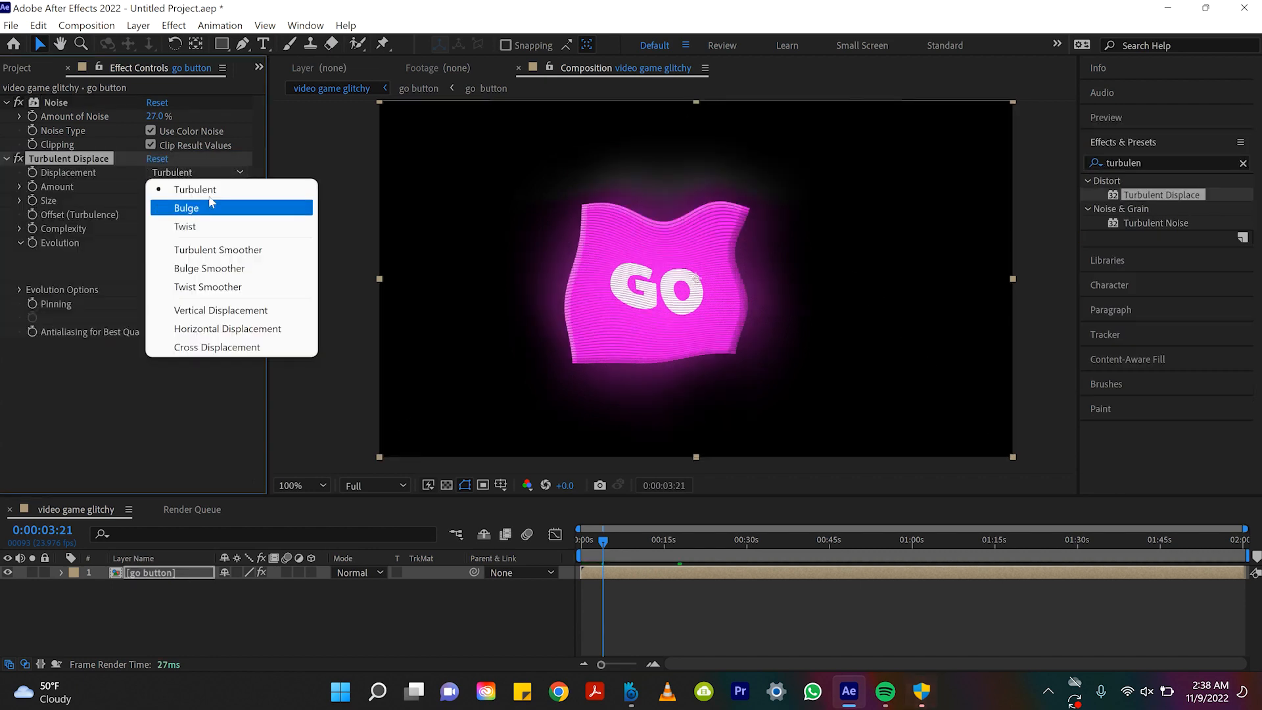
{"action": "left_click", "coordinate": [227, 328]}
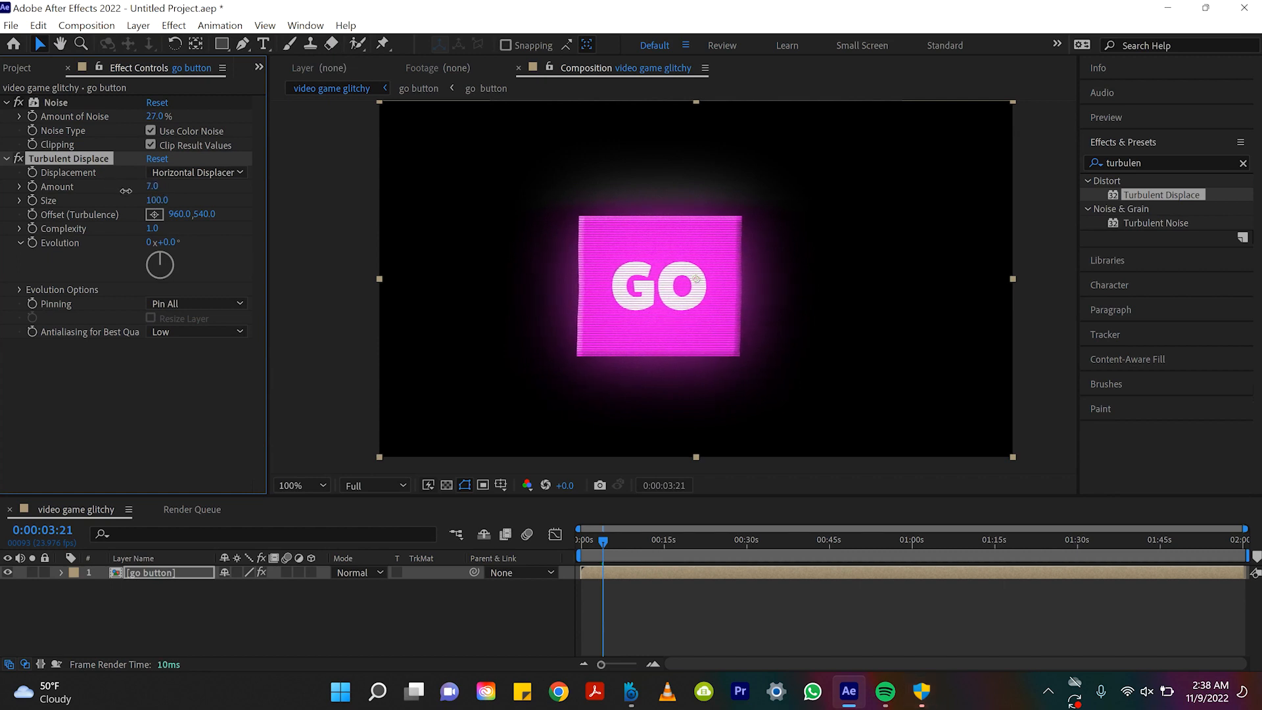
{"action": "left_click_drag", "start_coordinate": [151, 186], "coordinate": [157, 186]}
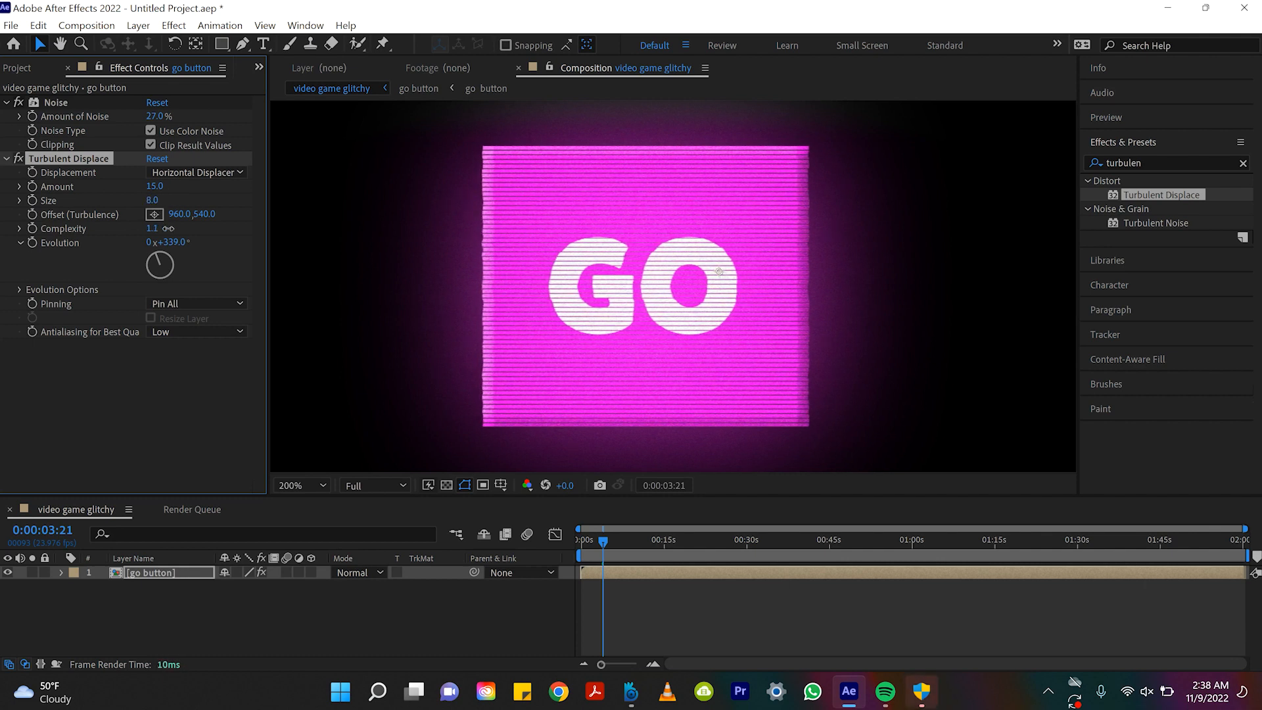
- Adjust the Turbulent Displace Evolution angle
{"action": "left_click_drag", "start_coordinate": [159, 264], "coordinate": [177, 273]}
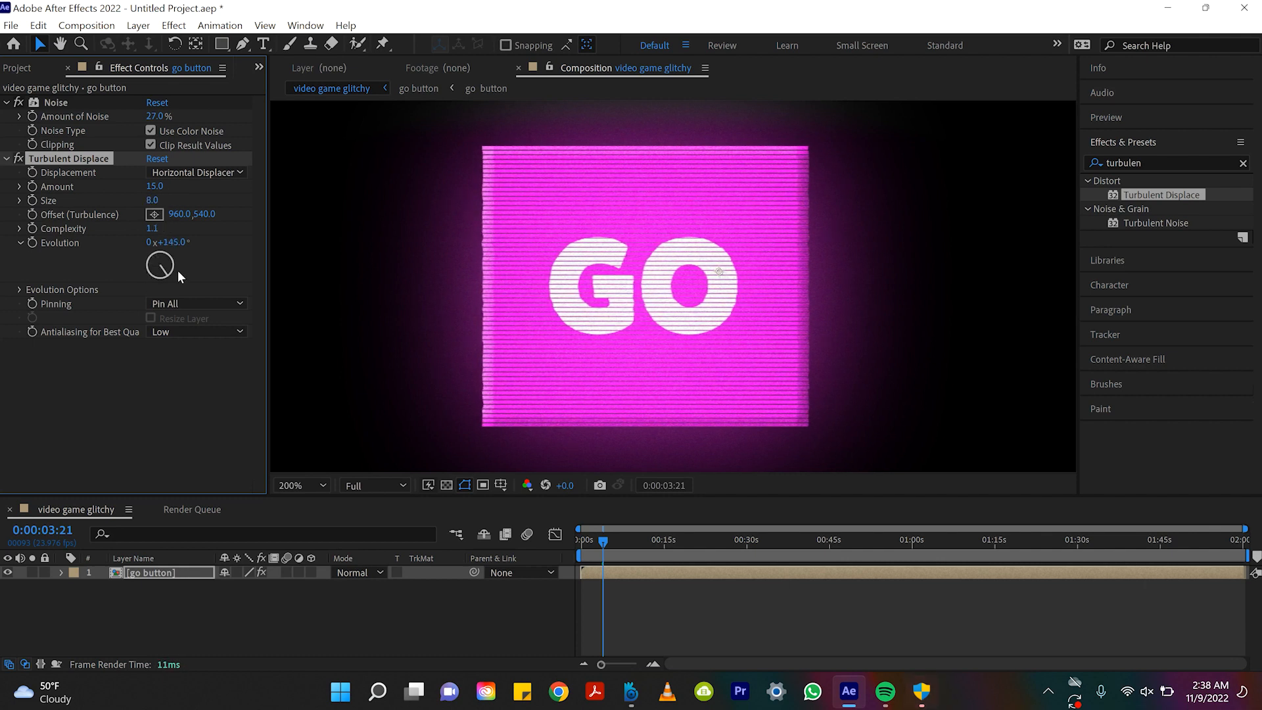
{"action": "left_click_drag", "start_coordinate": [160, 266], "coordinate": [159, 250]}
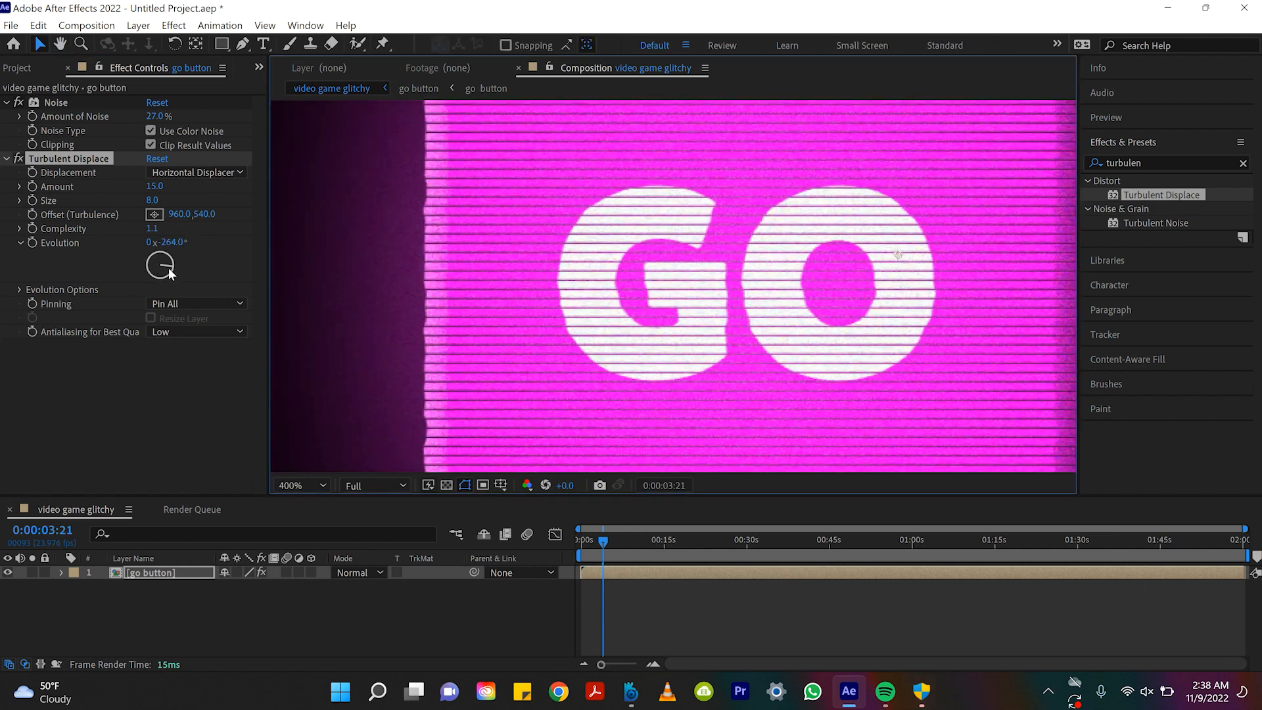
{"action": "left_click_drag", "start_coordinate": [161, 266], "coordinate": [169, 262]}
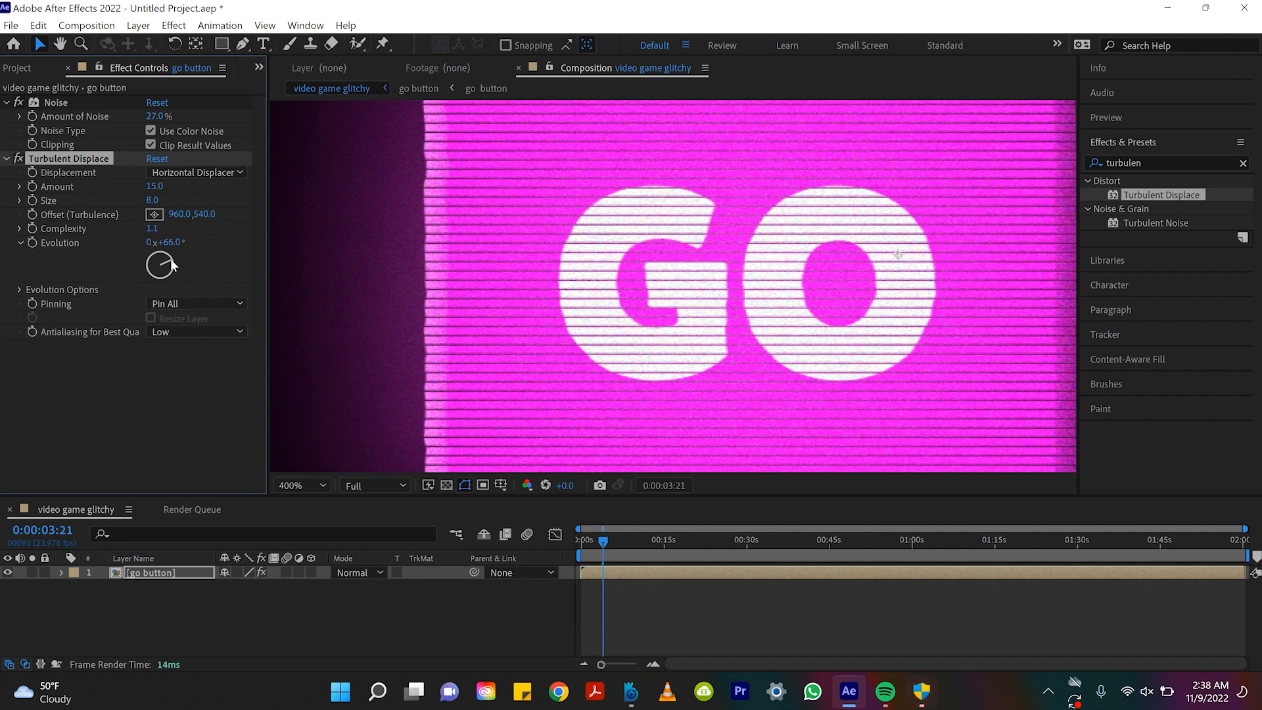
{"action": "left_click_drag", "start_coordinate": [169, 242], "coordinate": [149, 231]}
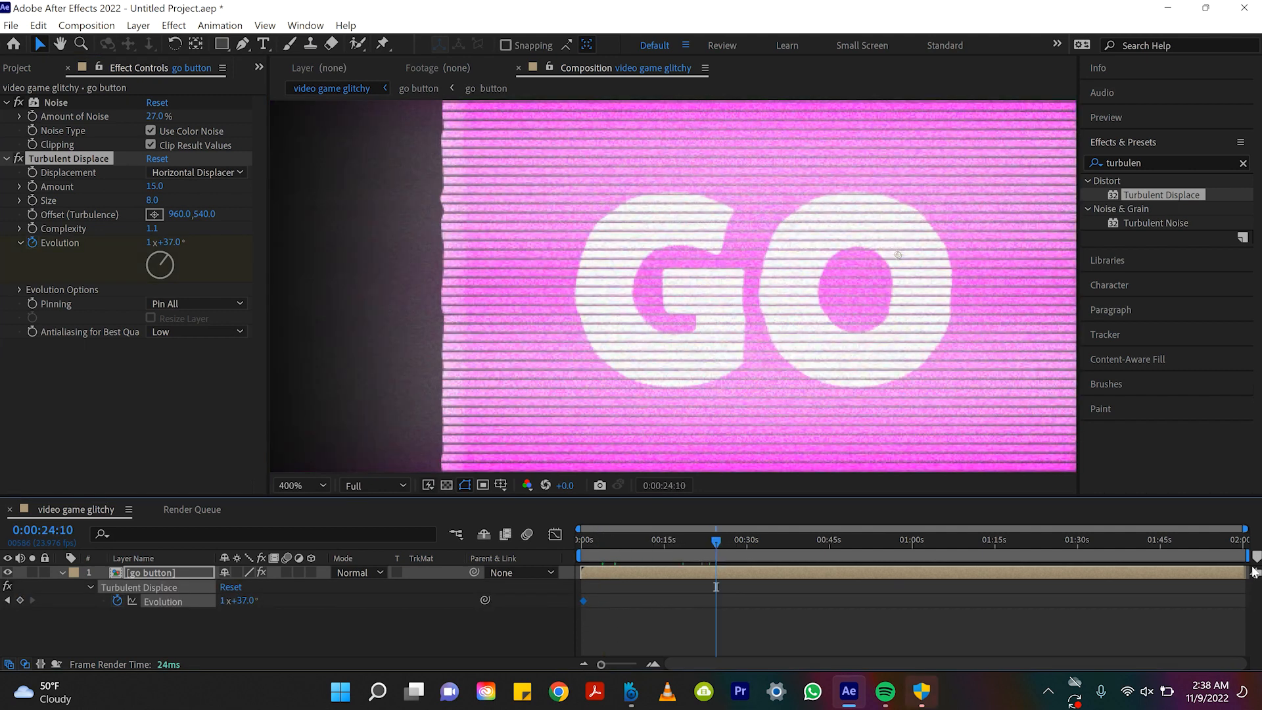
- Keyframe Evolution at the timeline's start and end, then preview the distortion
{"action": "left_click", "coordinate": [299, 485]}
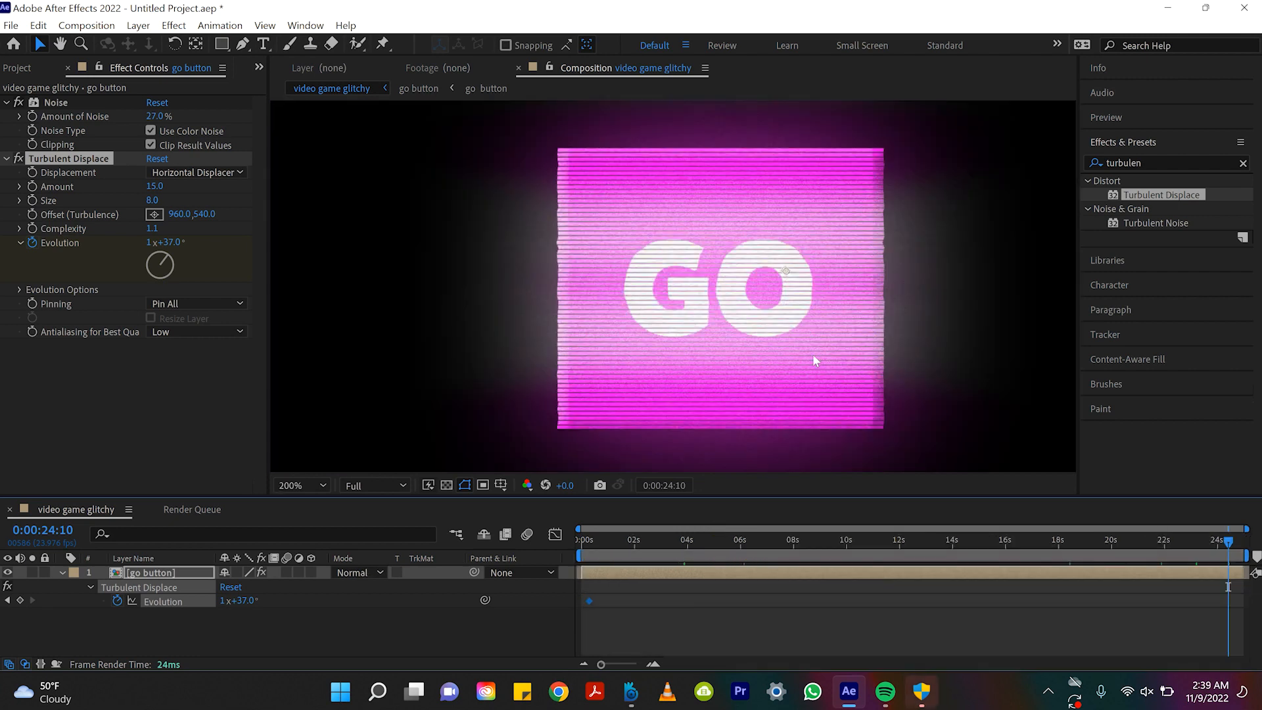
{"action": "left_click", "coordinate": [300, 485]}
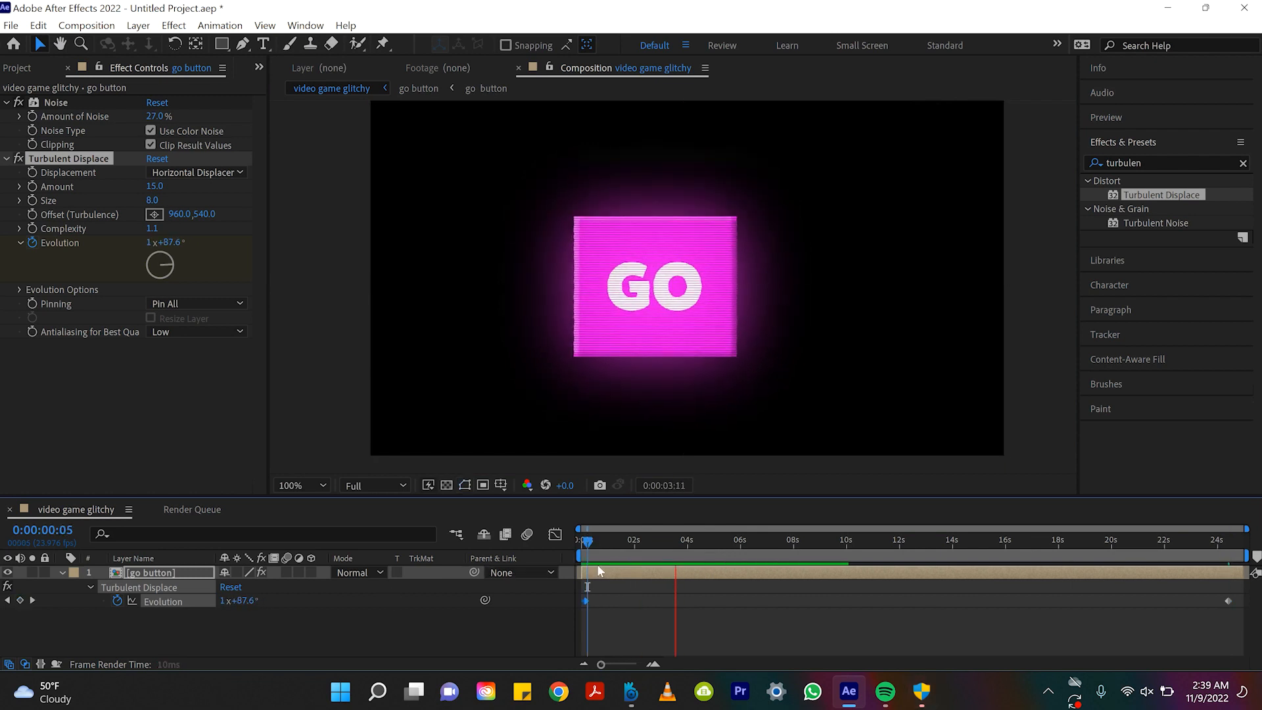
{"action": "left_click", "coordinate": [299, 484]}
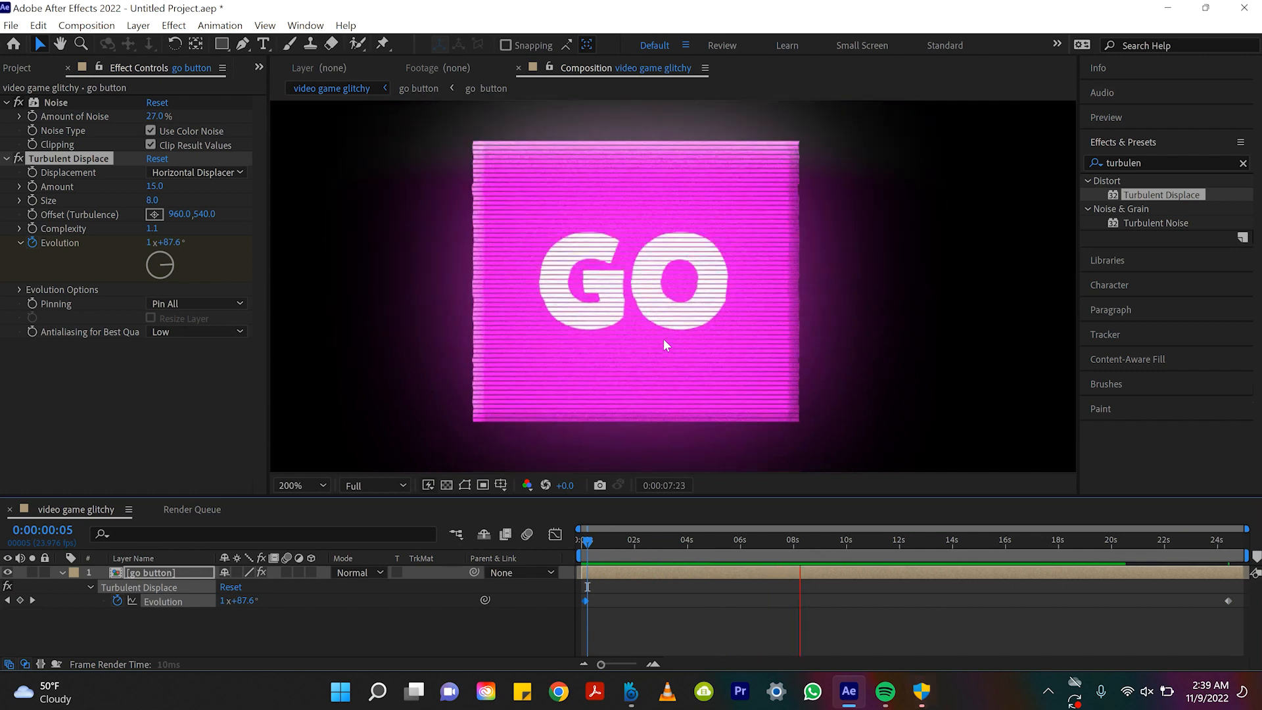
{"action": "left_click", "coordinate": [300, 484]}
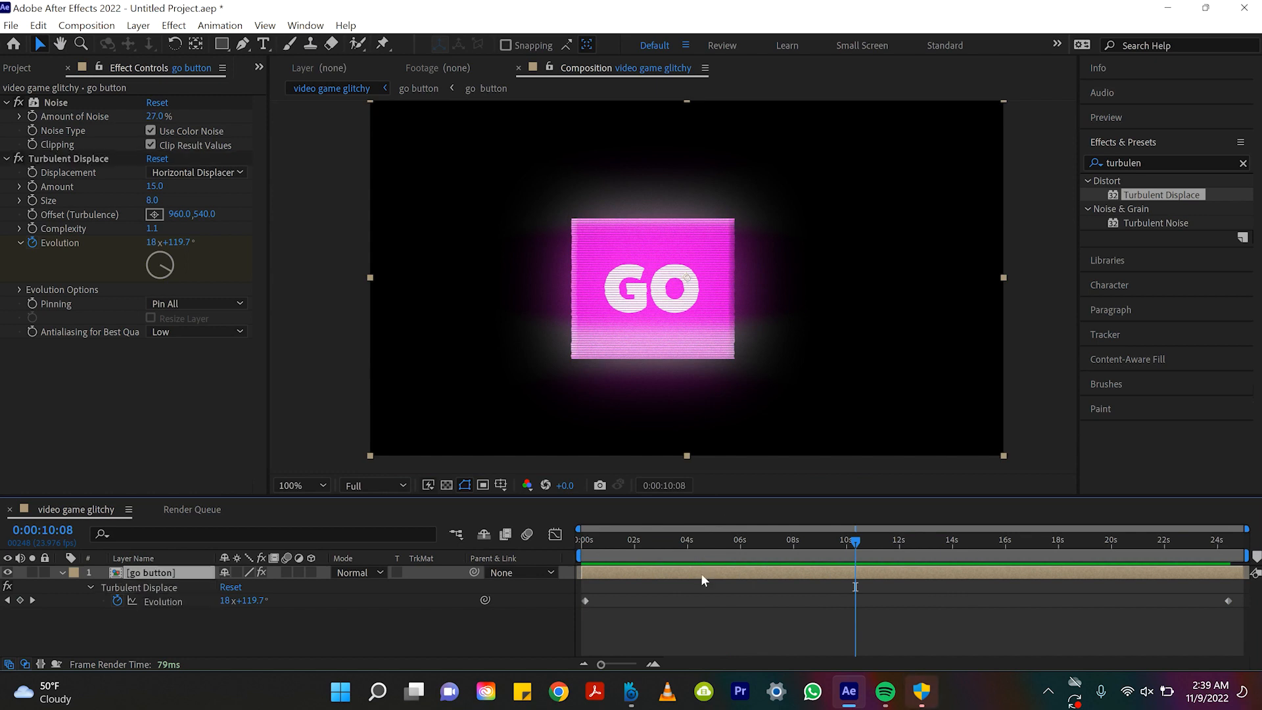
- Inside the inner precomp, set the GO text font to Dogica Pixel
{"action": "left_click", "coordinate": [419, 87]}
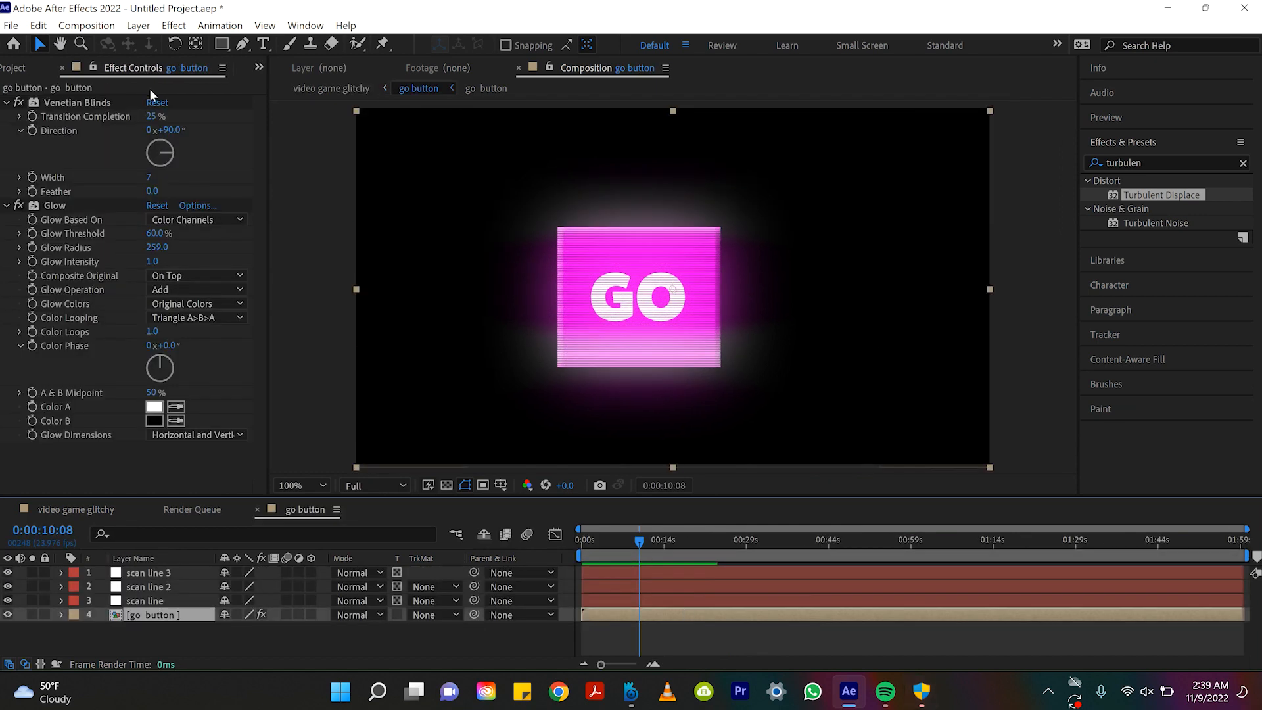
{"action": "left_click", "coordinate": [330, 89]}
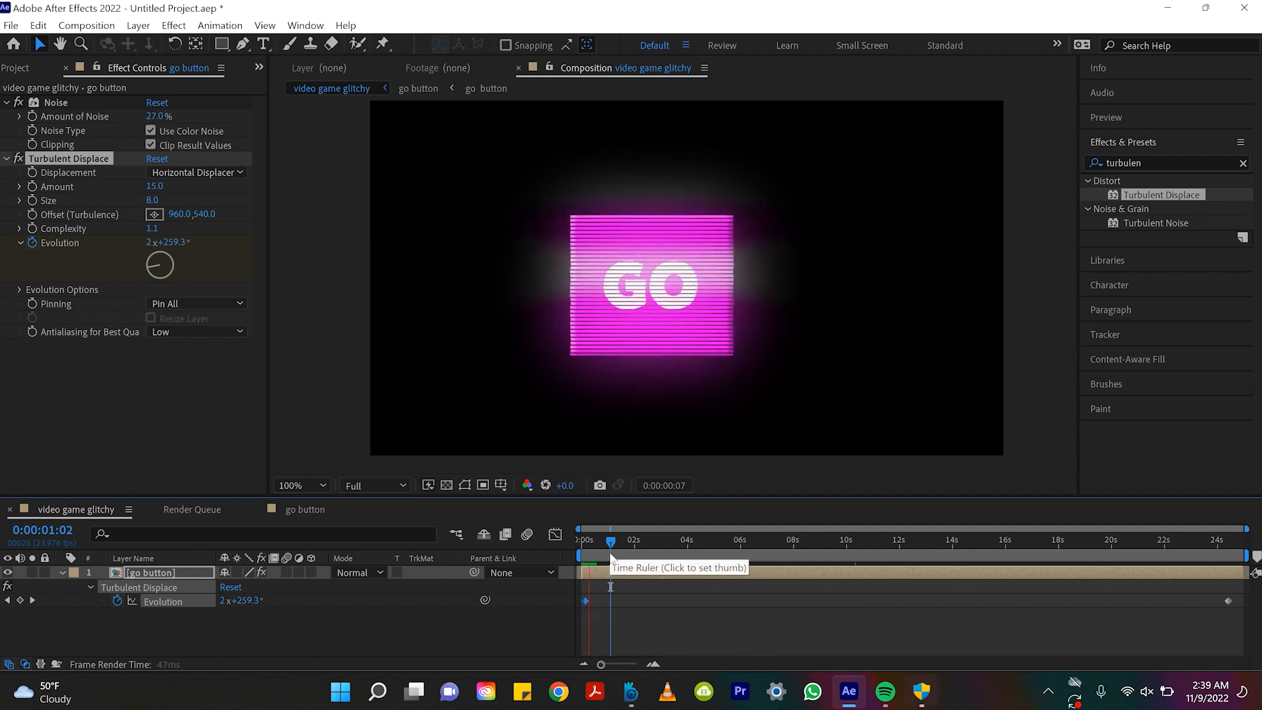
{"action": "left_click", "coordinate": [486, 87]}
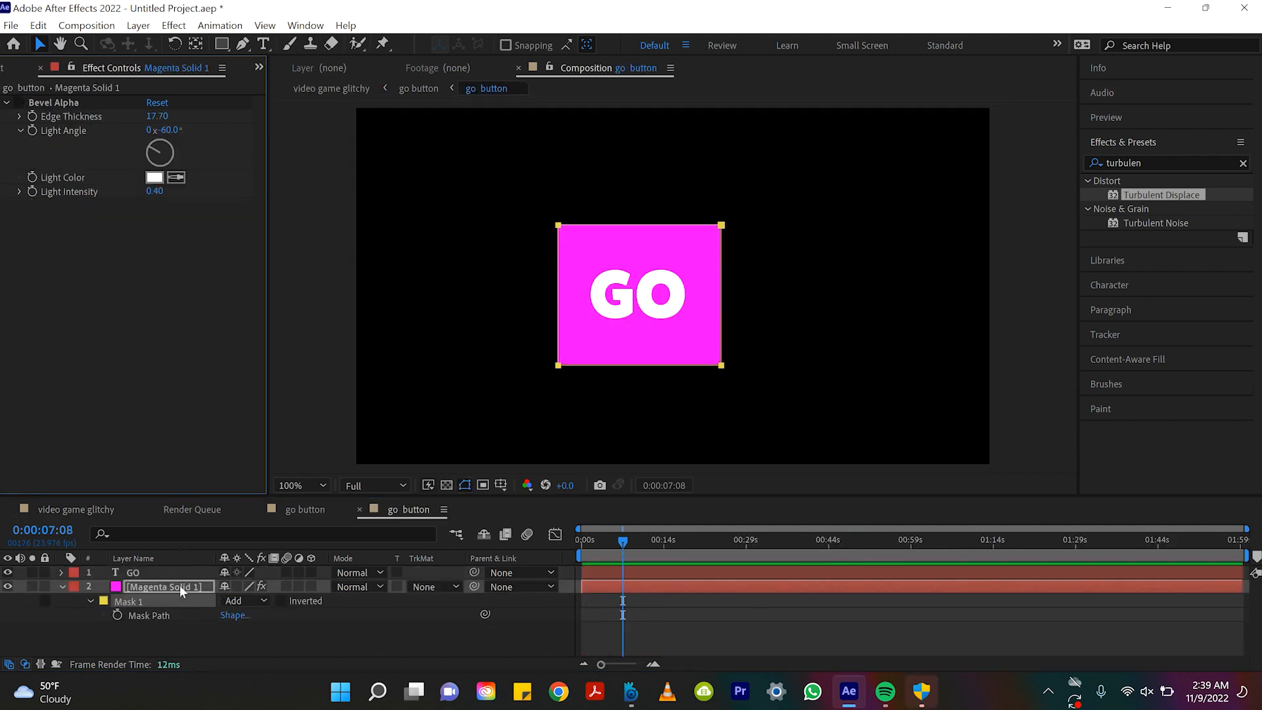
{"action": "left_click", "coordinate": [134, 573]}
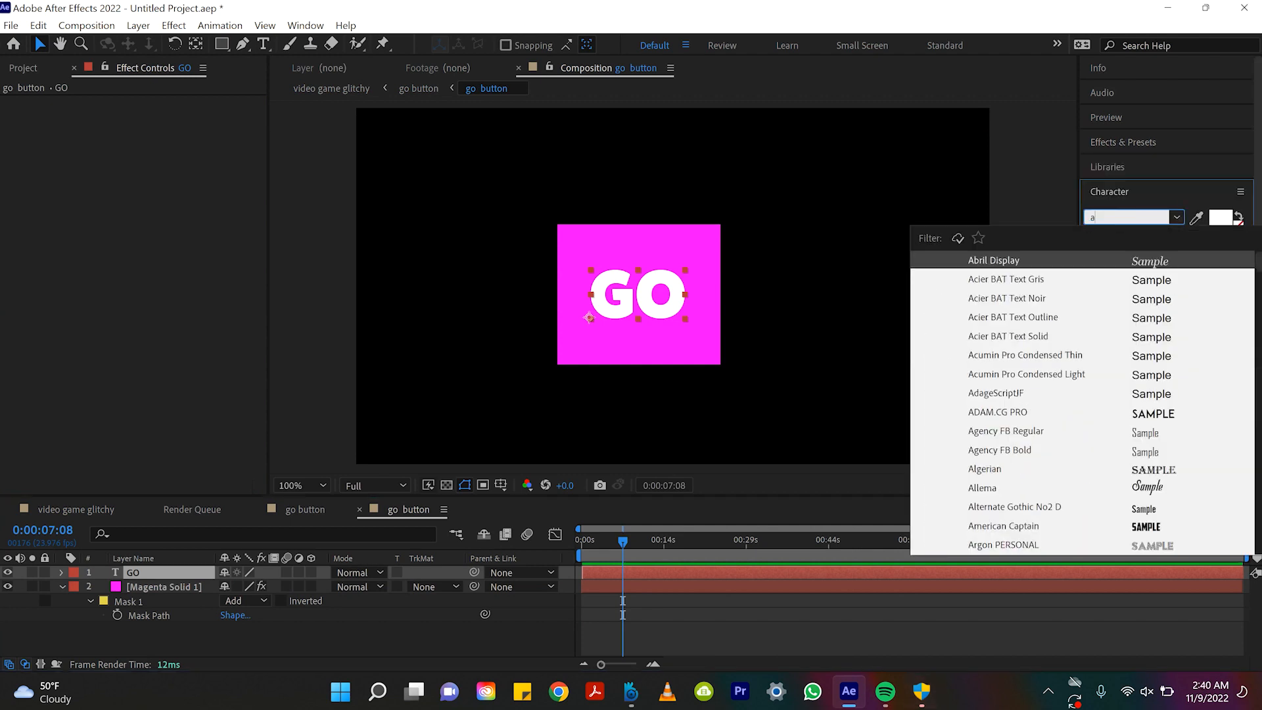
{"action": "type", "text": "arcade"}
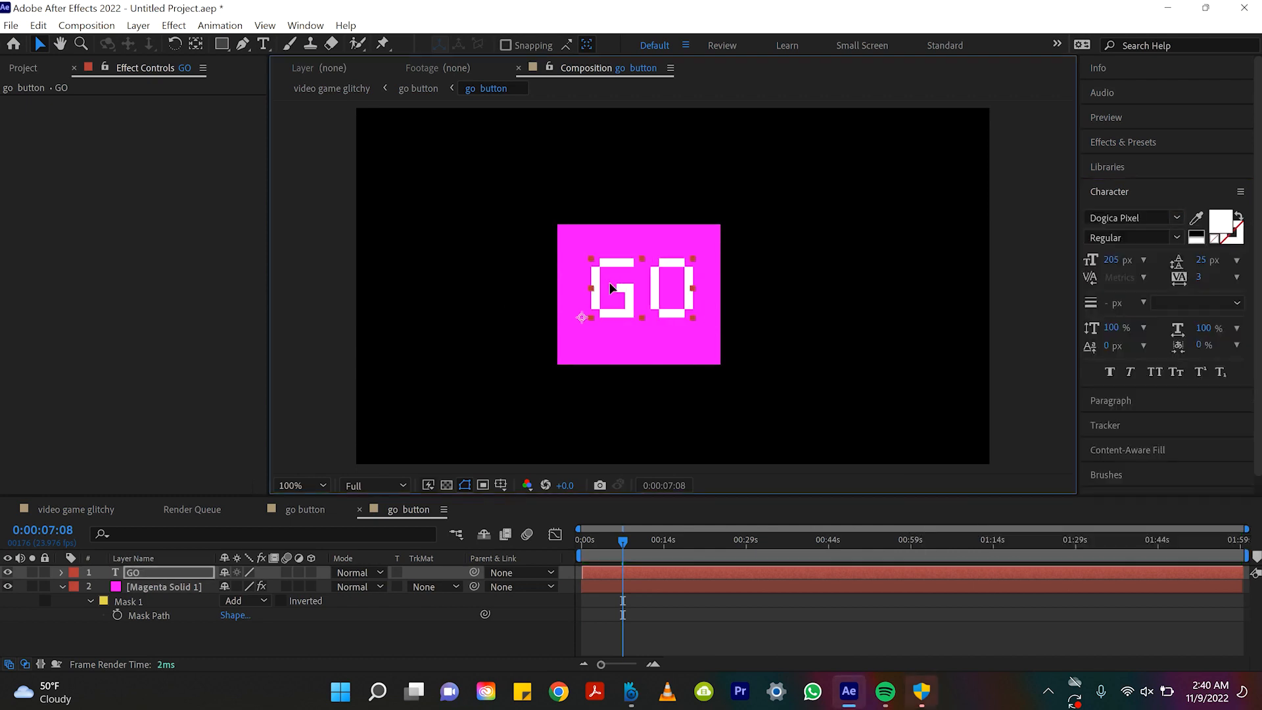
- Change the square's solid colour to blue #008AFF
{"action": "left_click", "coordinate": [165, 586]}
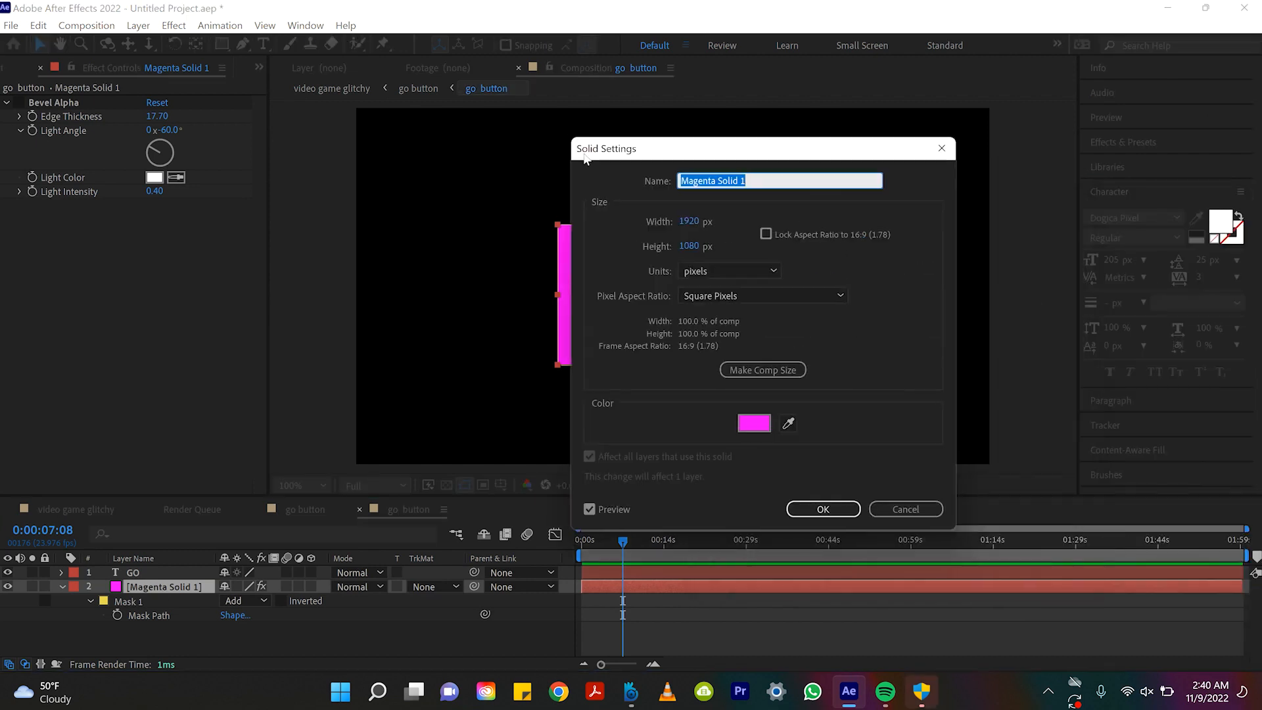
{"action": "left_click", "coordinate": [754, 423]}
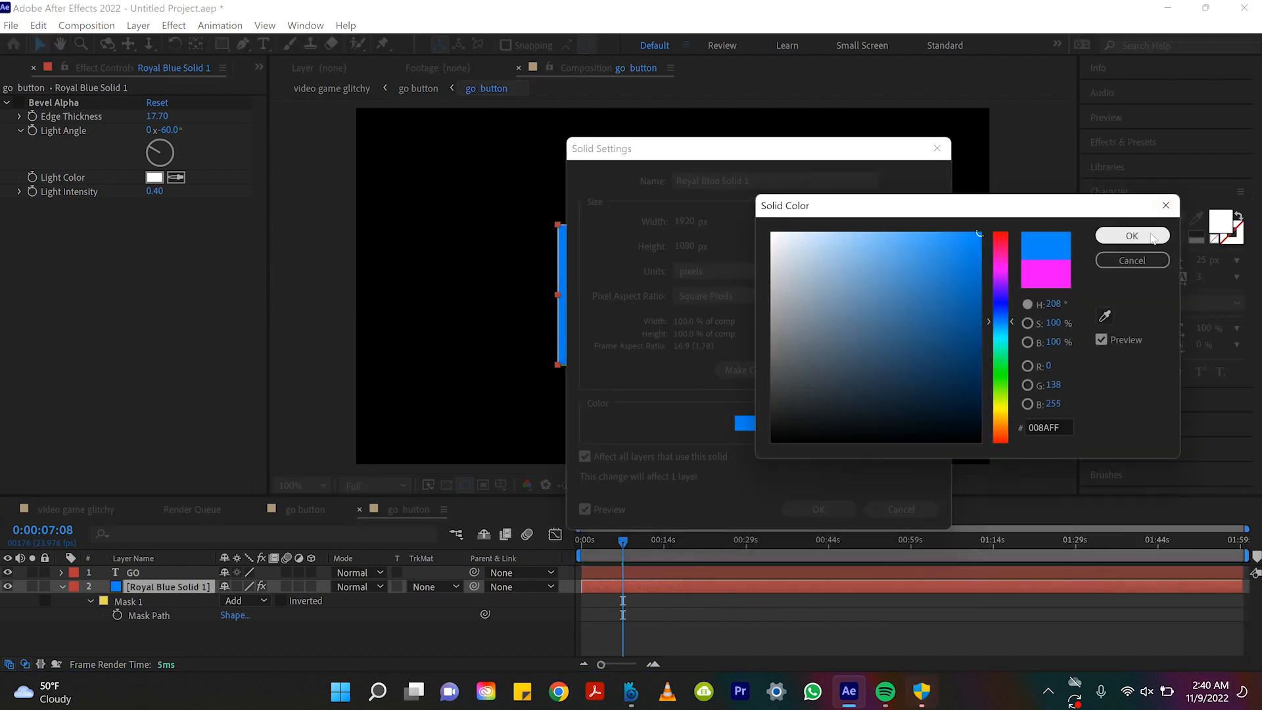
{"action": "left_click", "coordinate": [1132, 235]}
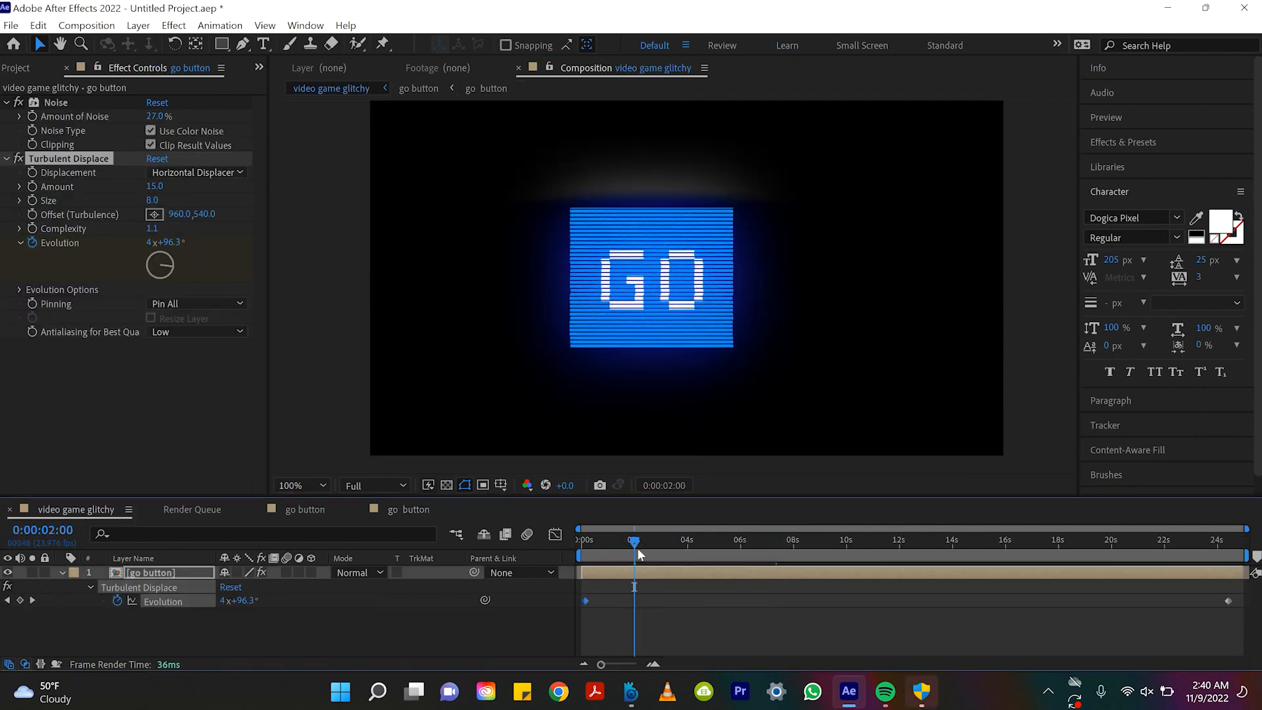
{"action": "left_click", "coordinate": [298, 485]}
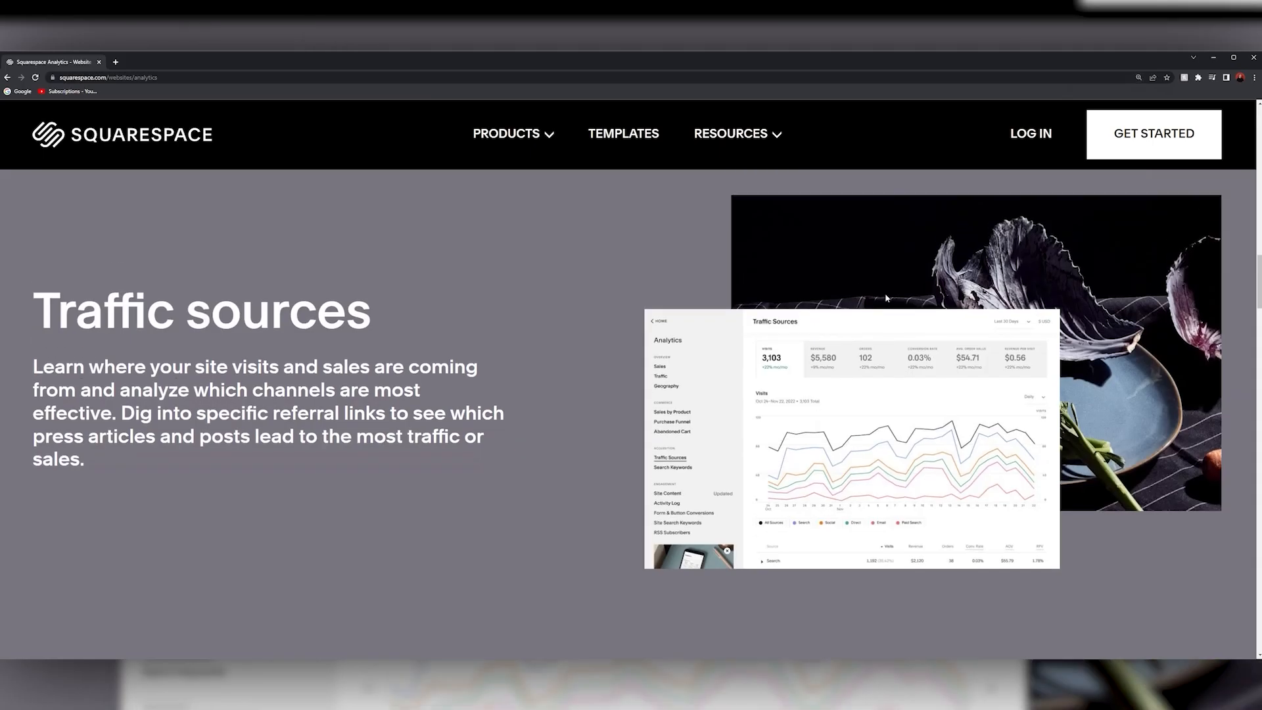
- Scroll through the analytics and templates pages, then the Connected Services page
{"action": "scroll", "scroll_direction": "down", "scroll_amount": 3}
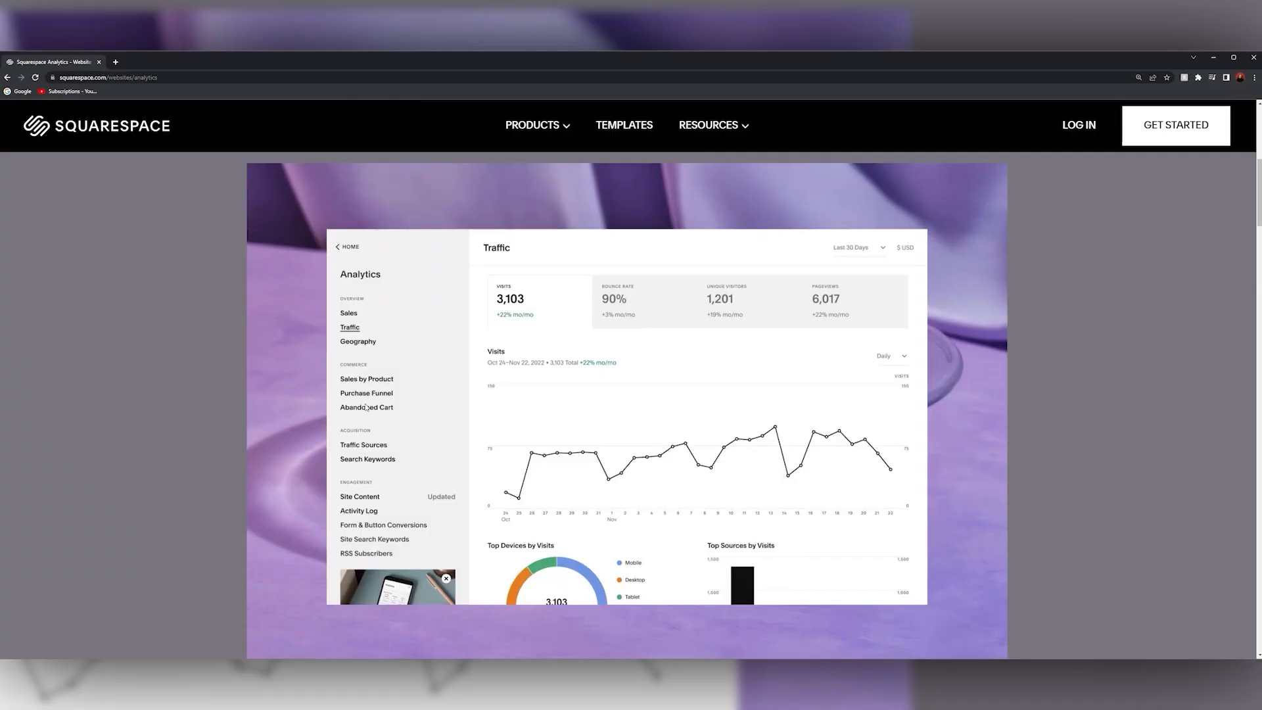
{"action": "scroll", "scroll_direction": "down", "scroll_amount": 3}
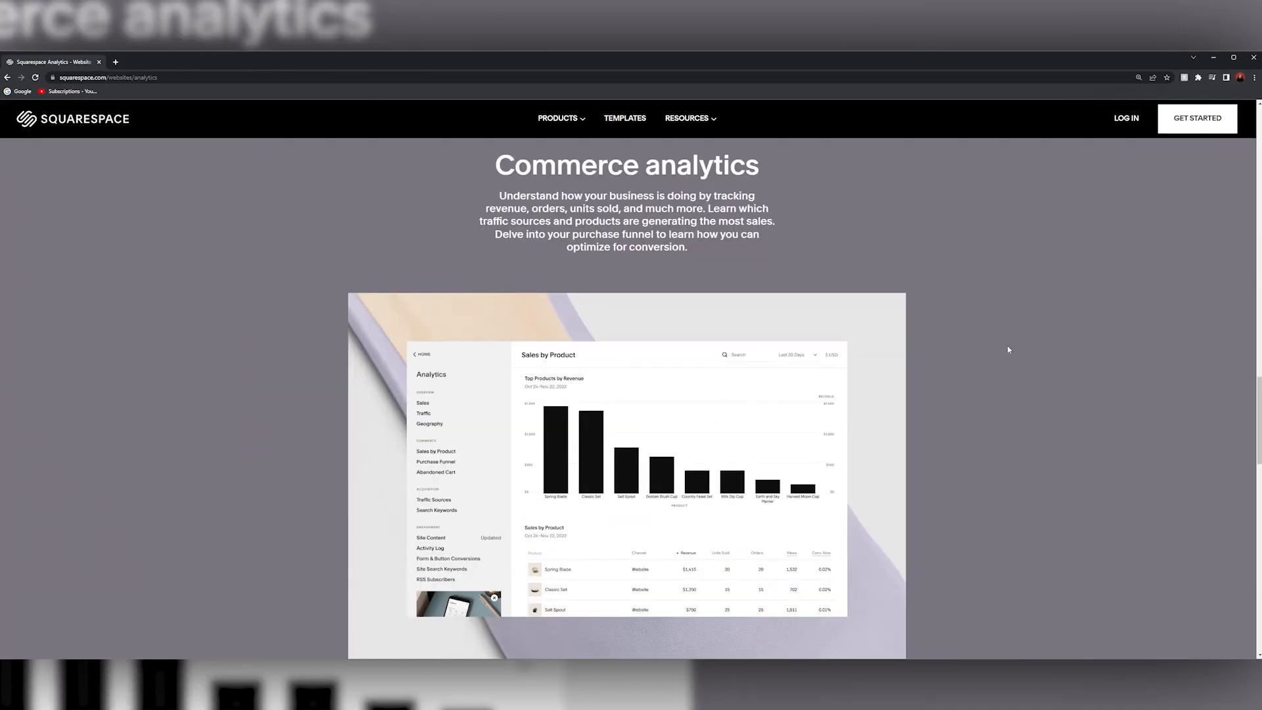
{"action": "scroll", "scroll_direction": "up", "scroll_amount": 3}
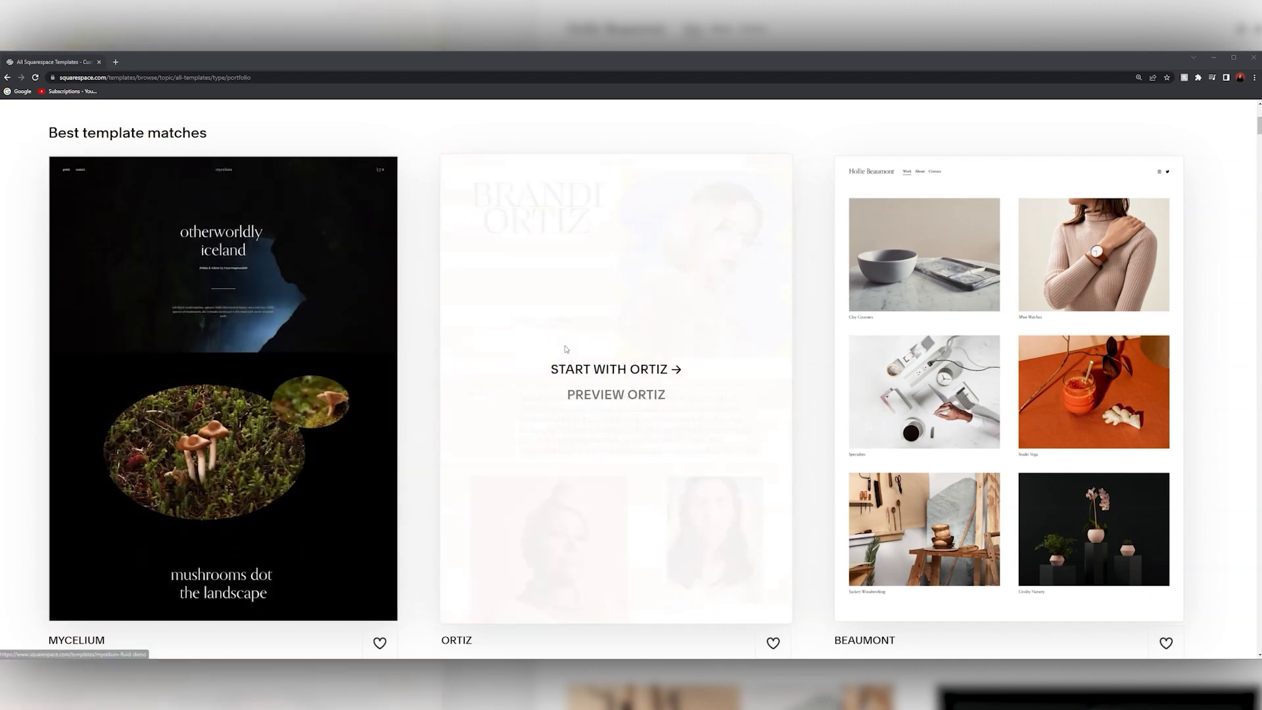
{"action": "mouse_move", "coordinate": [728, 355]}
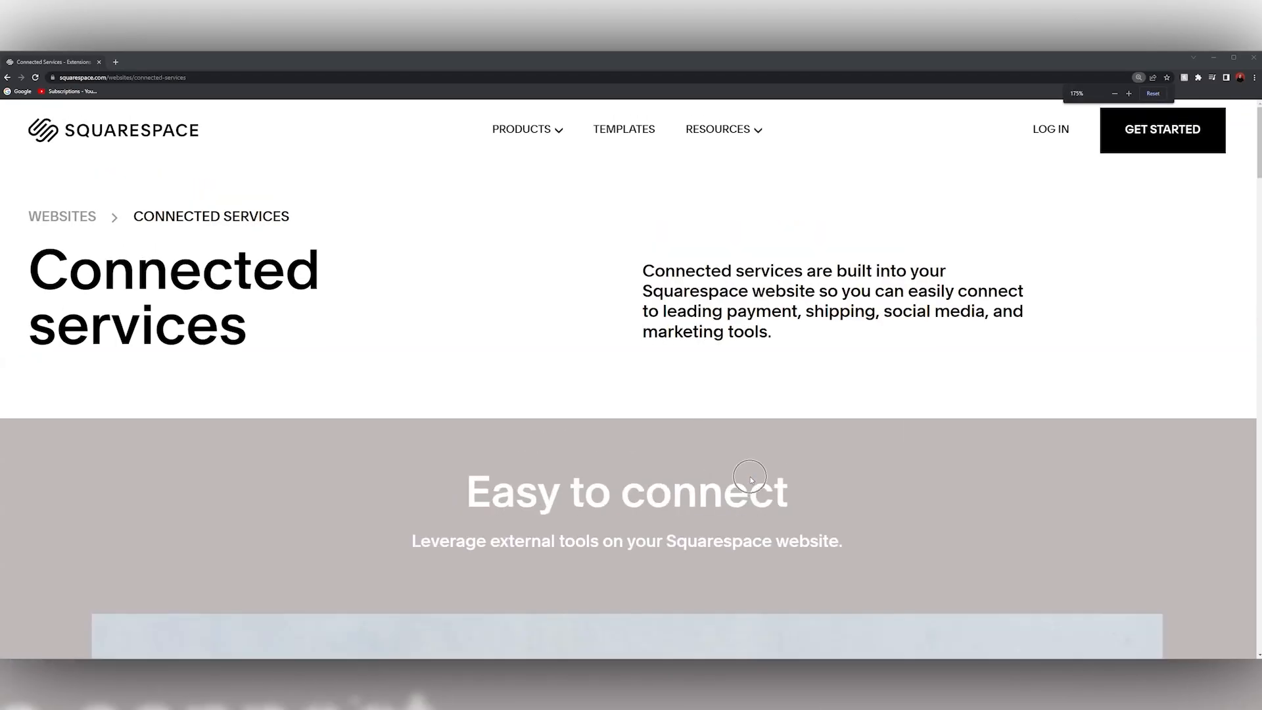
{"action": "scroll", "scroll_direction": "down", "scroll_amount": 3}
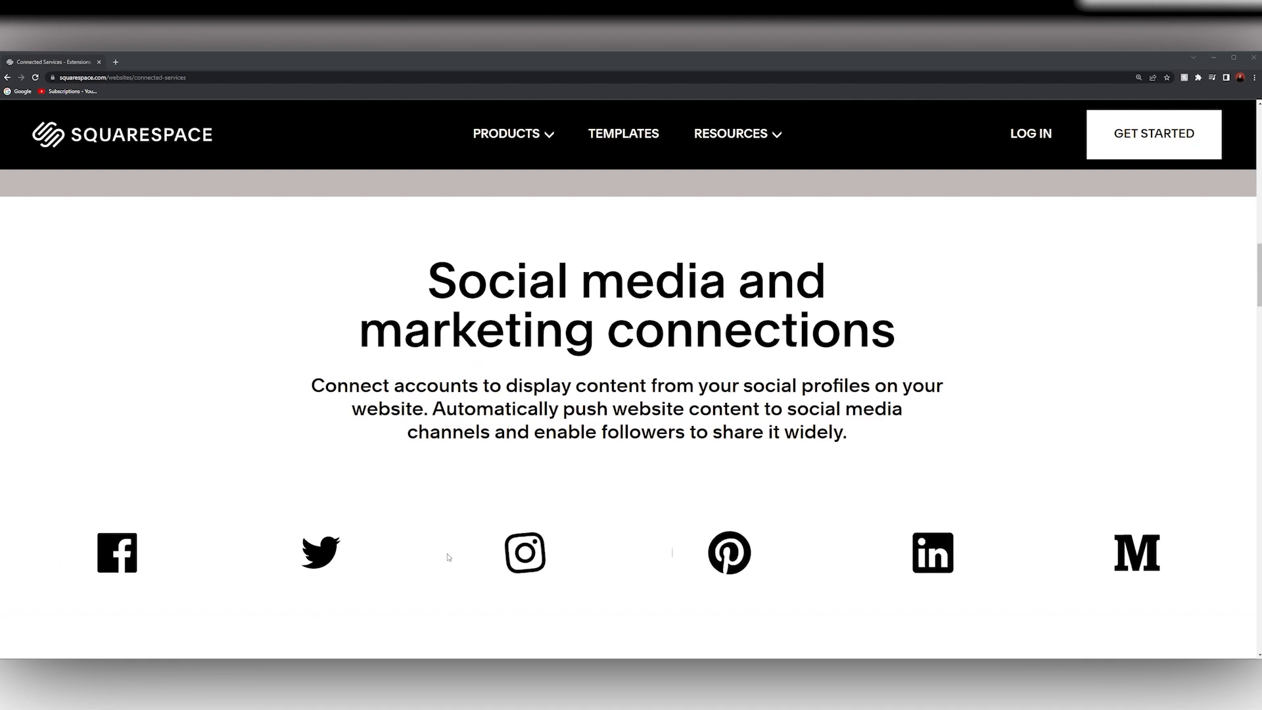
{"action": "scroll", "scroll_direction": "down", "scroll_amount": 3}
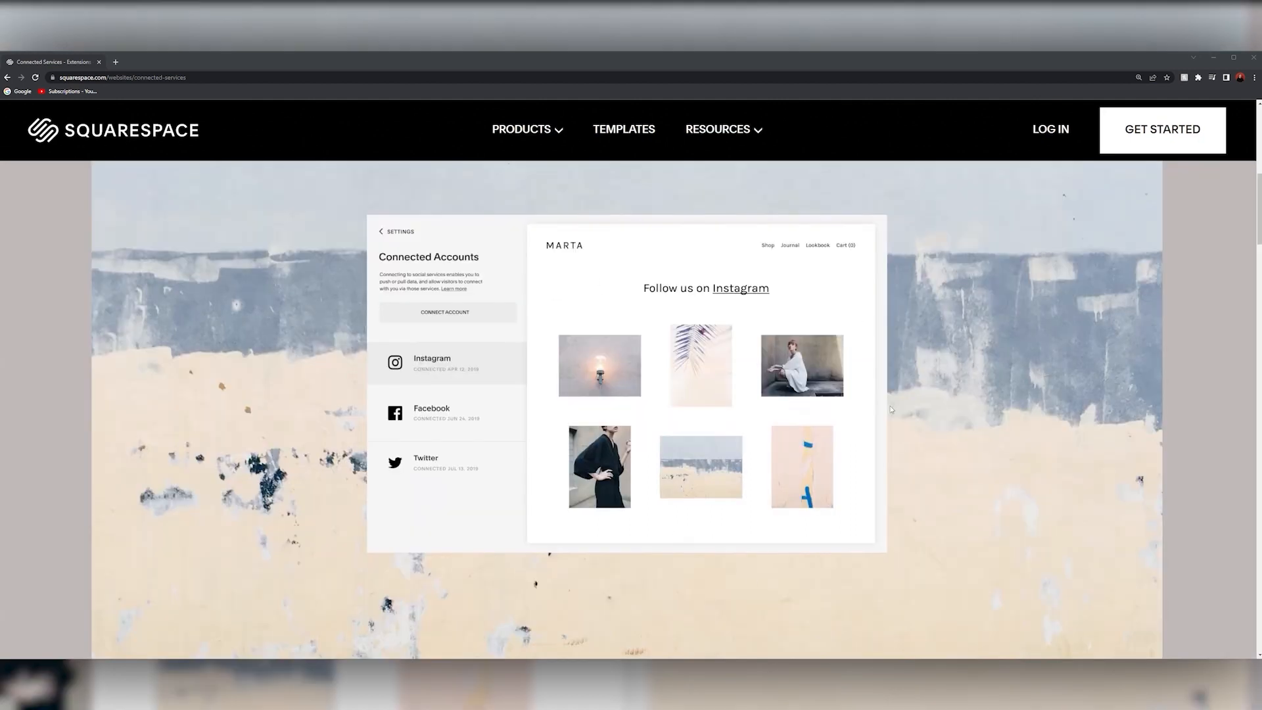